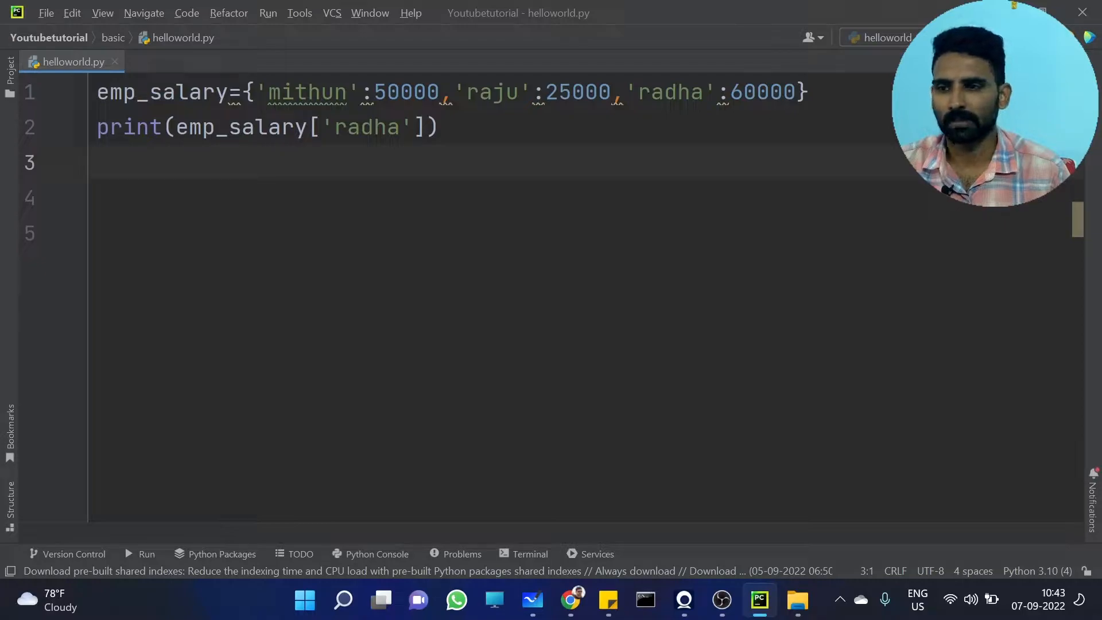
pyautogui.moveTo(600, 112)
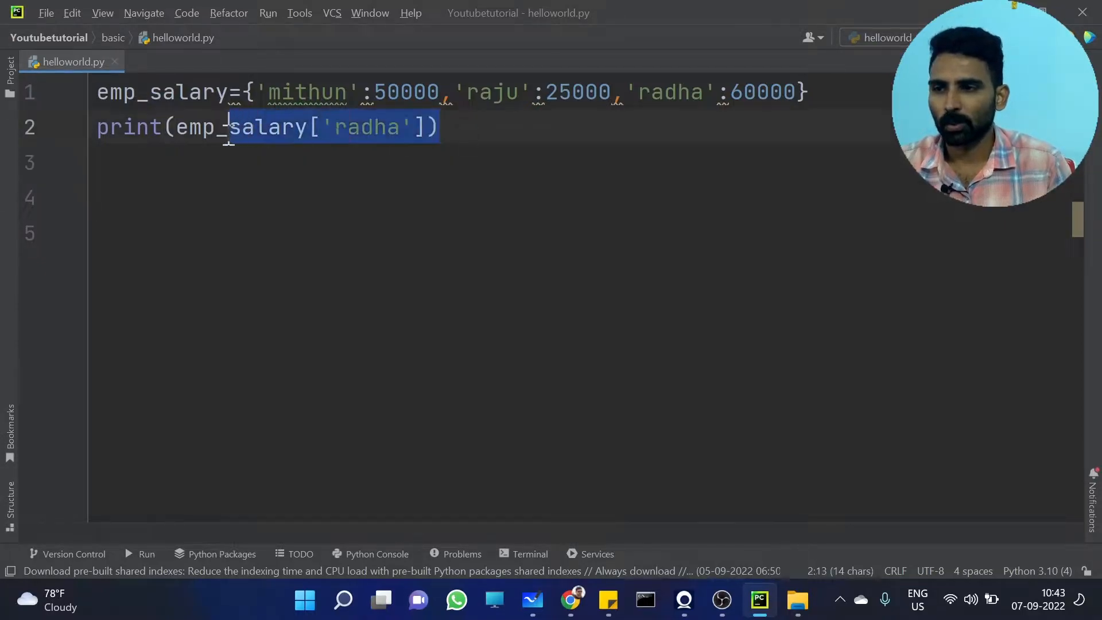
# Replace radha's salary print with emp_salary.popitem() then print(emp_salary).
pyautogui.press('Delete')
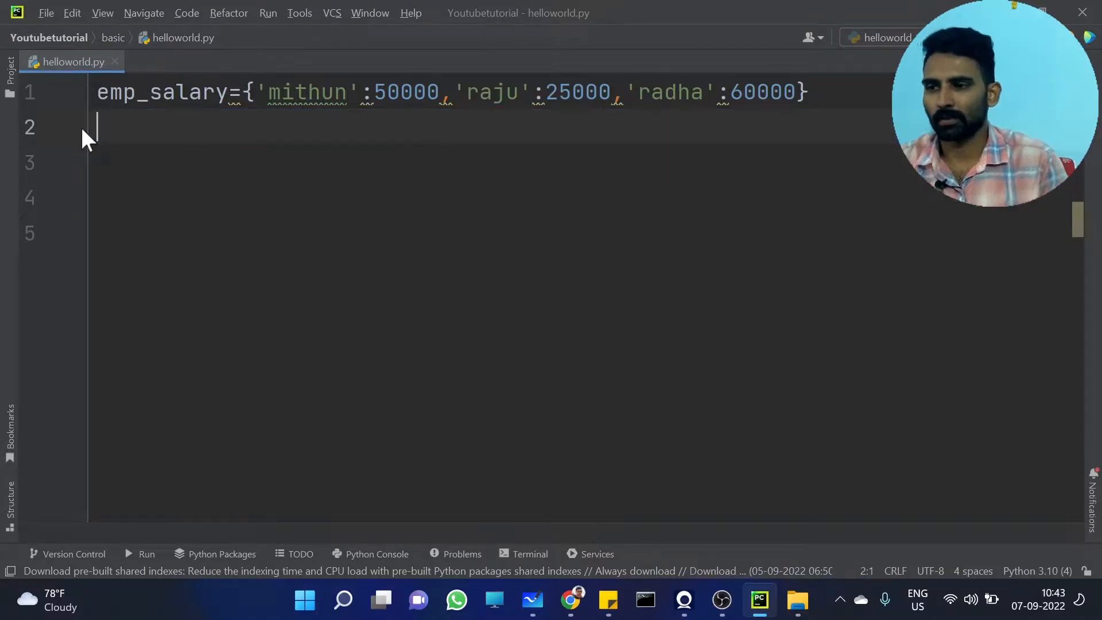
pyautogui.write('emp_salary')
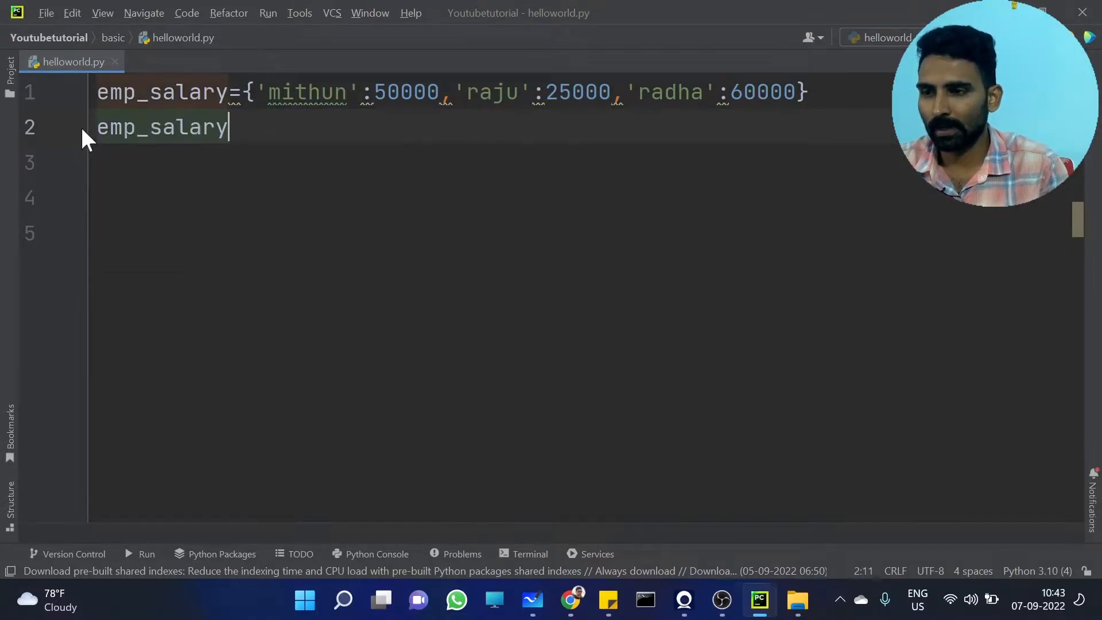
pyautogui.write('.popitem(')
pyautogui.click(479, 162)
pyautogui.write('print(')
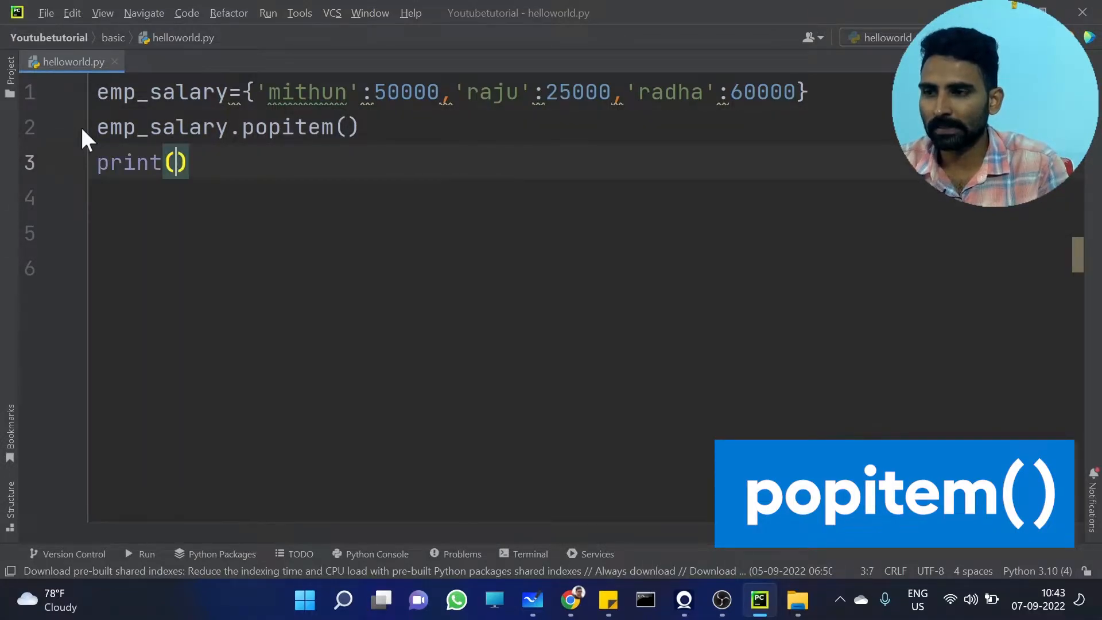
pyautogui.write('emp_salary')
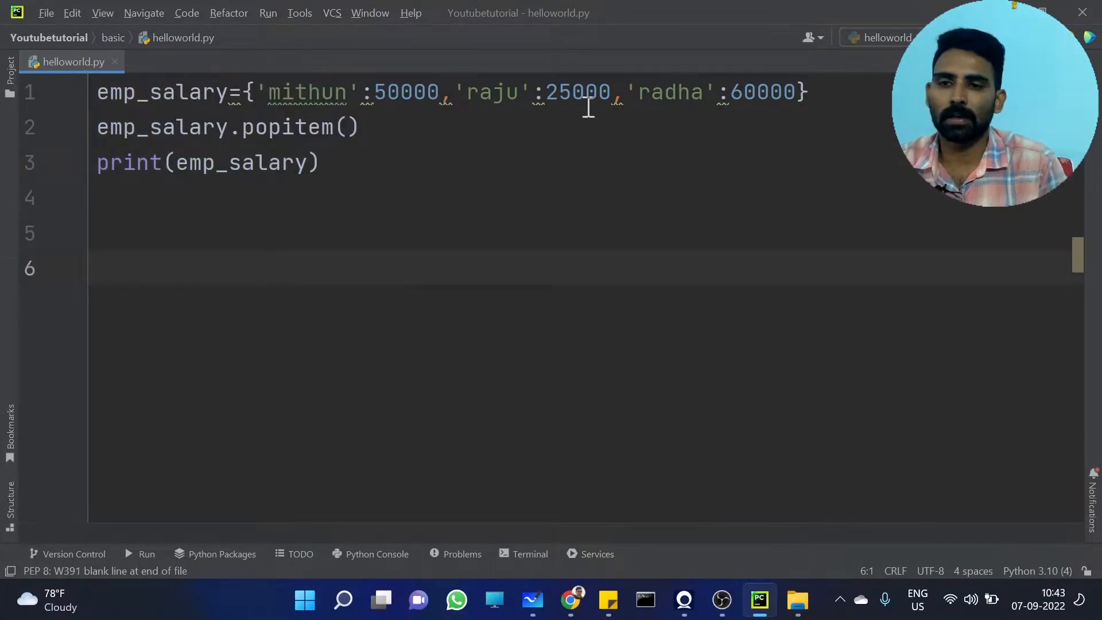
pyautogui.moveTo(625, 92); pyautogui.dragTo(801, 92)
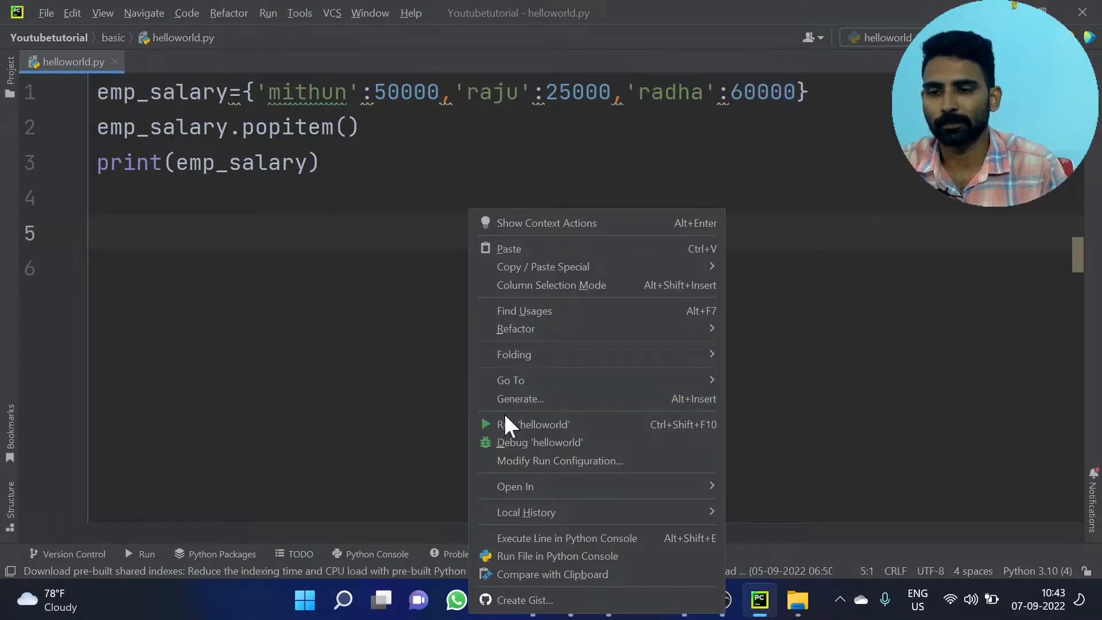
pyautogui.click(536, 423)
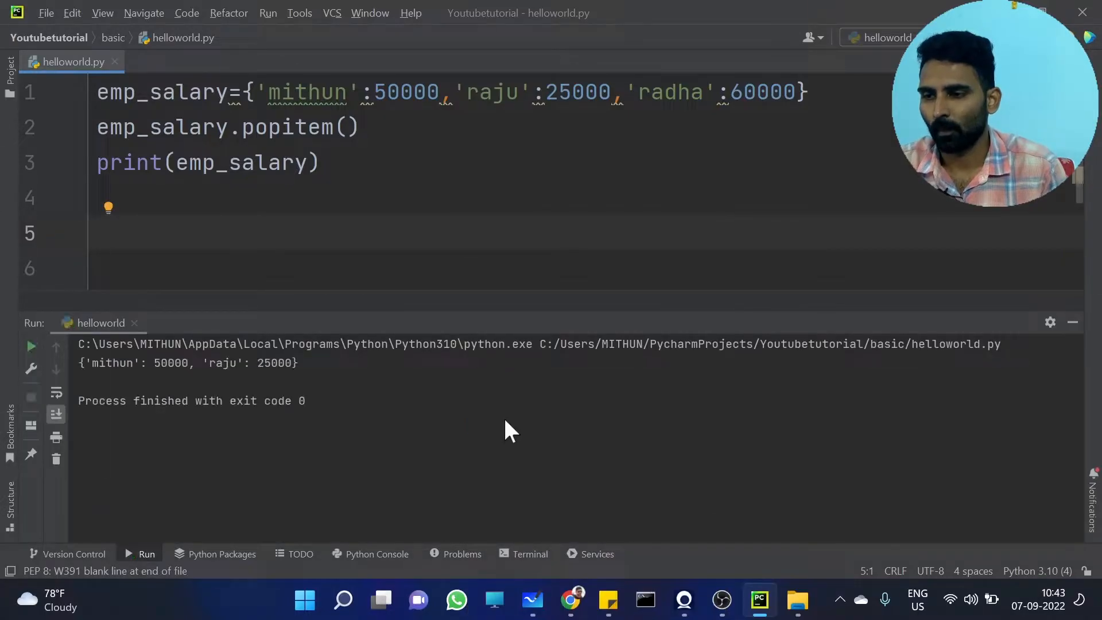
pyautogui.moveTo(317, 368)
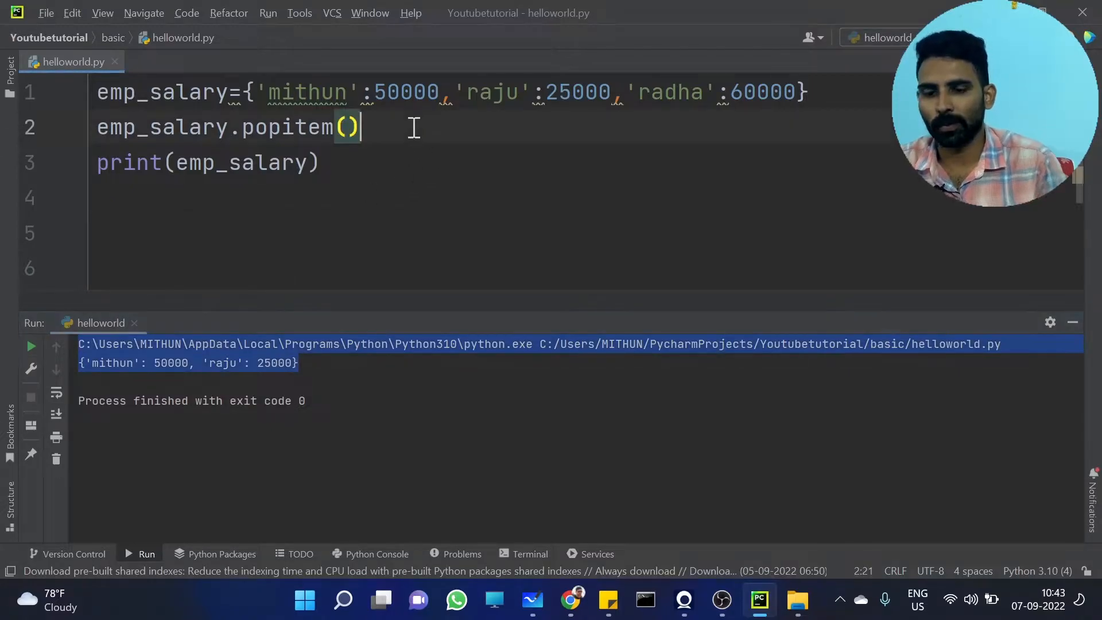
pyautogui.write('emp_salary')
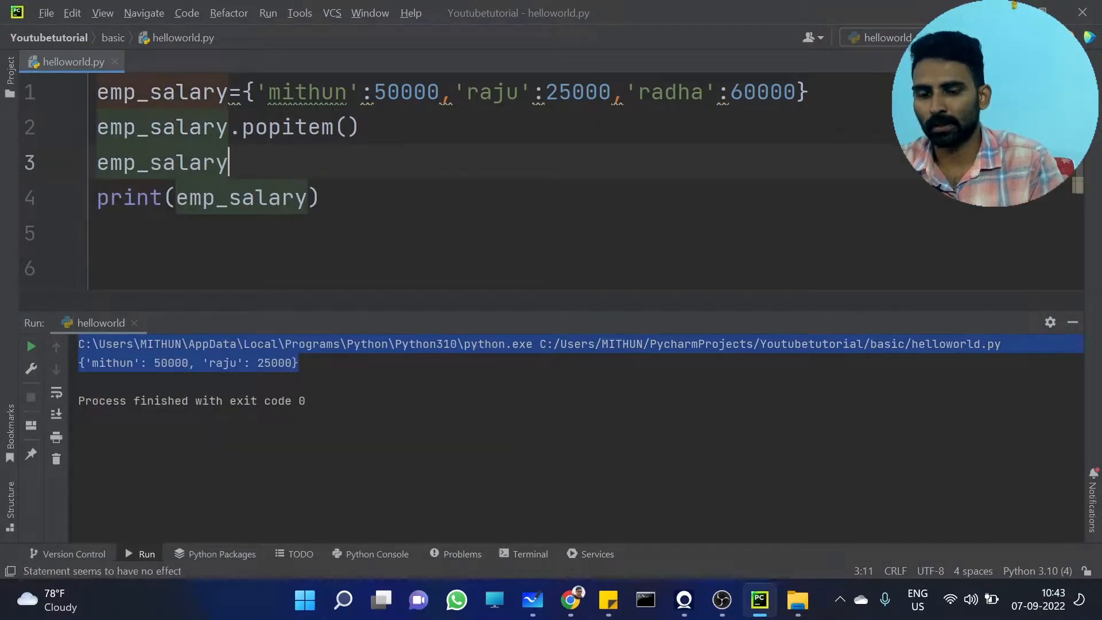
pyautogui.write('.popitem()')
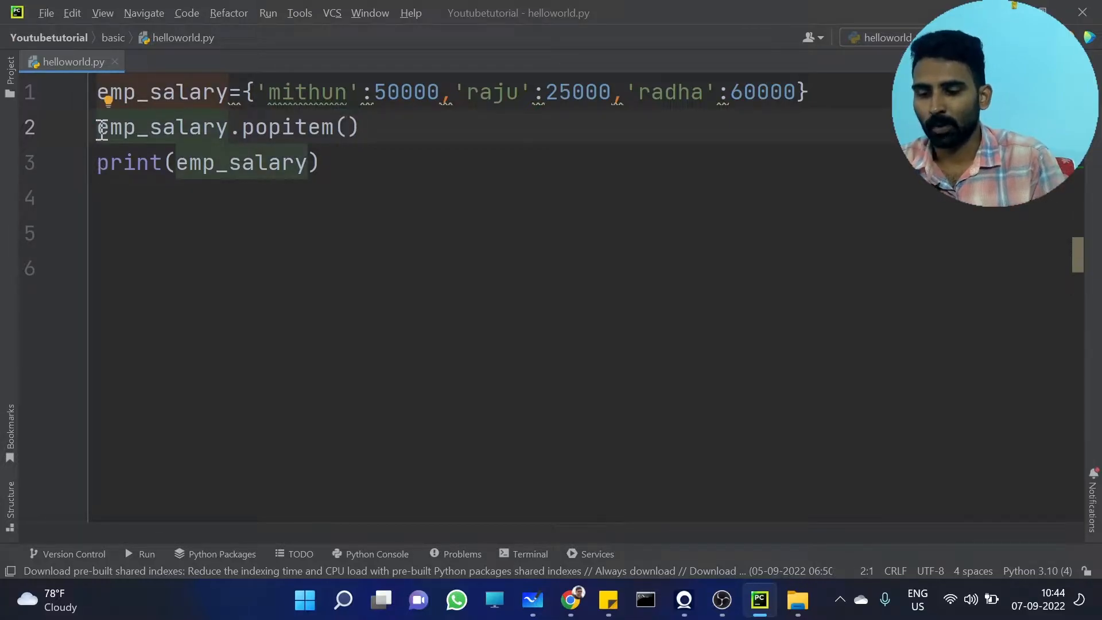
# Assign popitem() to pop_item and add print(pop_item) above the dictionary print.
pyautogui.write('pop_item=')
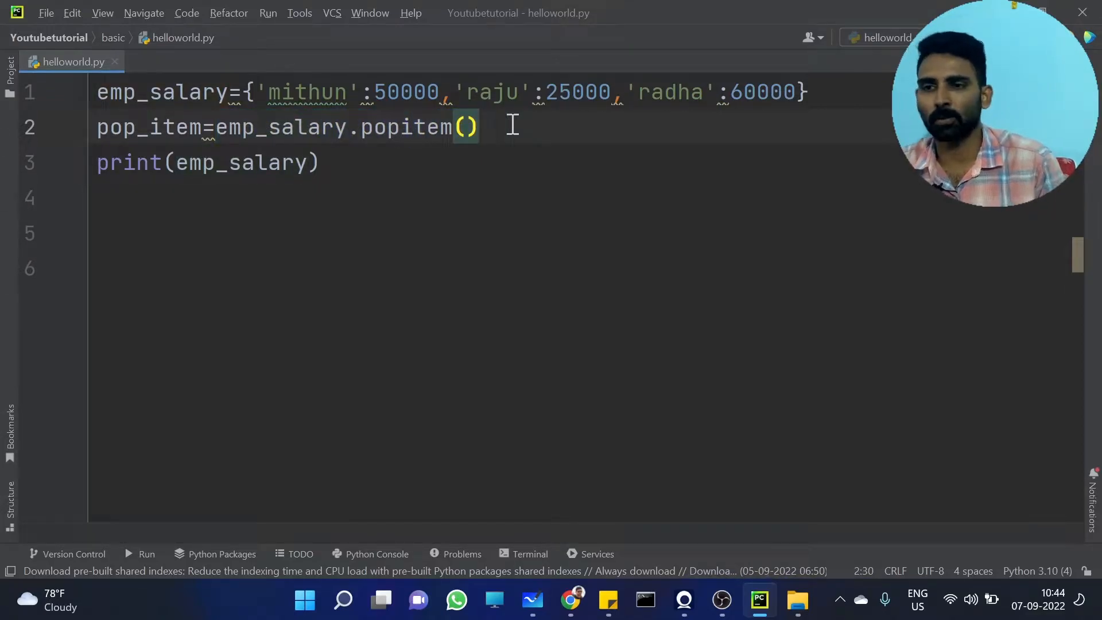
pyautogui.write('print(')
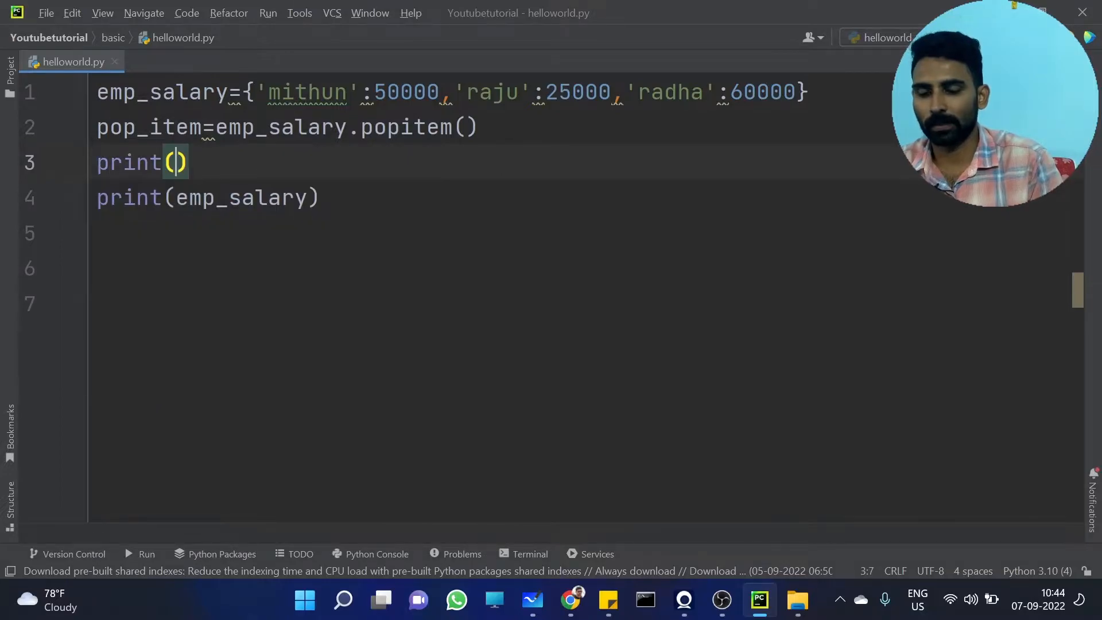
pyautogui.write('pop_item')
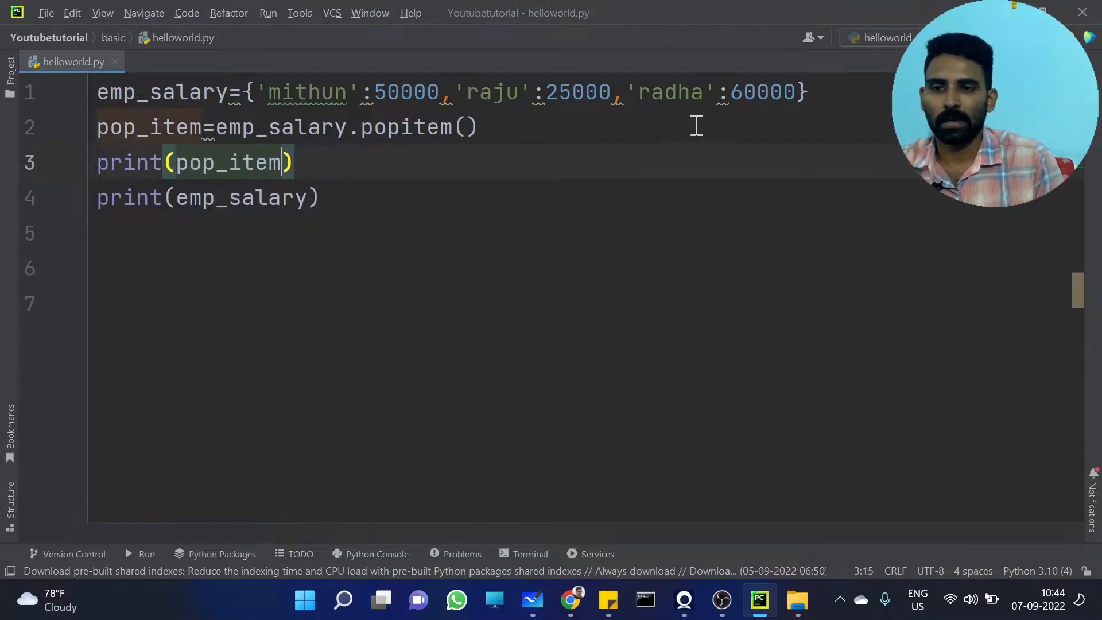
pyautogui.doubleClick(669, 92)
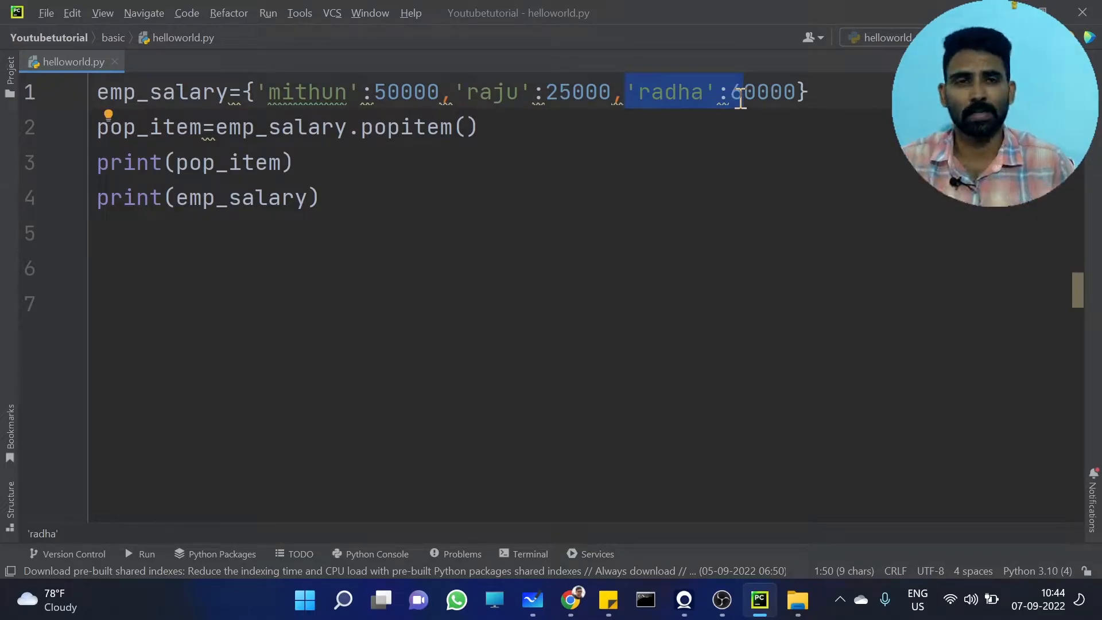
# Run helloworld to print ('radha', 60000) and the remaining dictionary.
pyautogui.rightClick(204, 162)
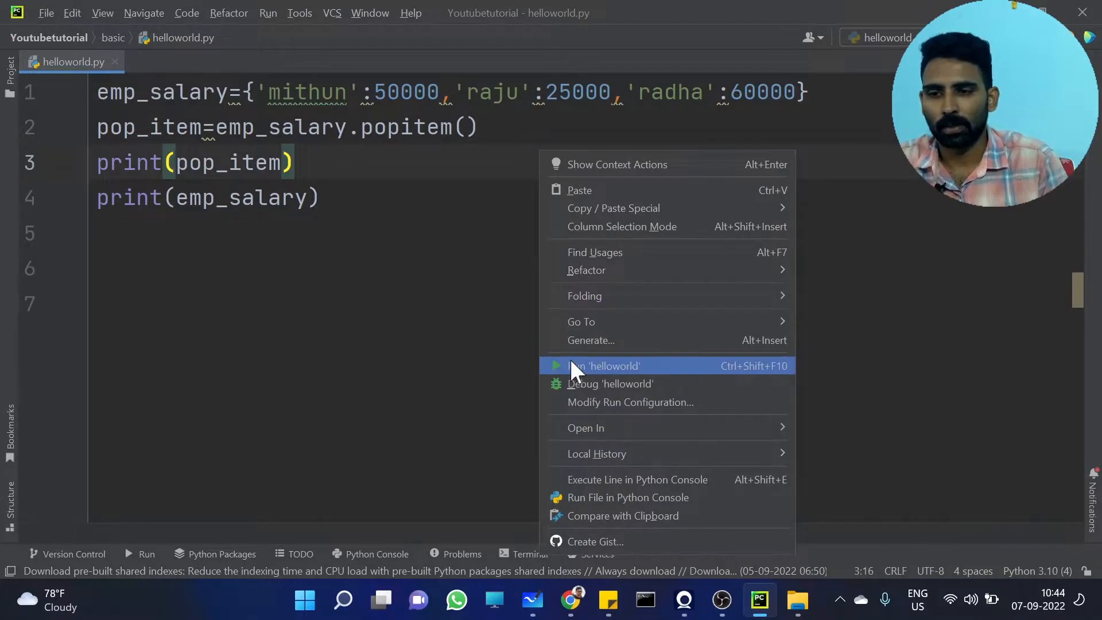
pyautogui.click(602, 365)
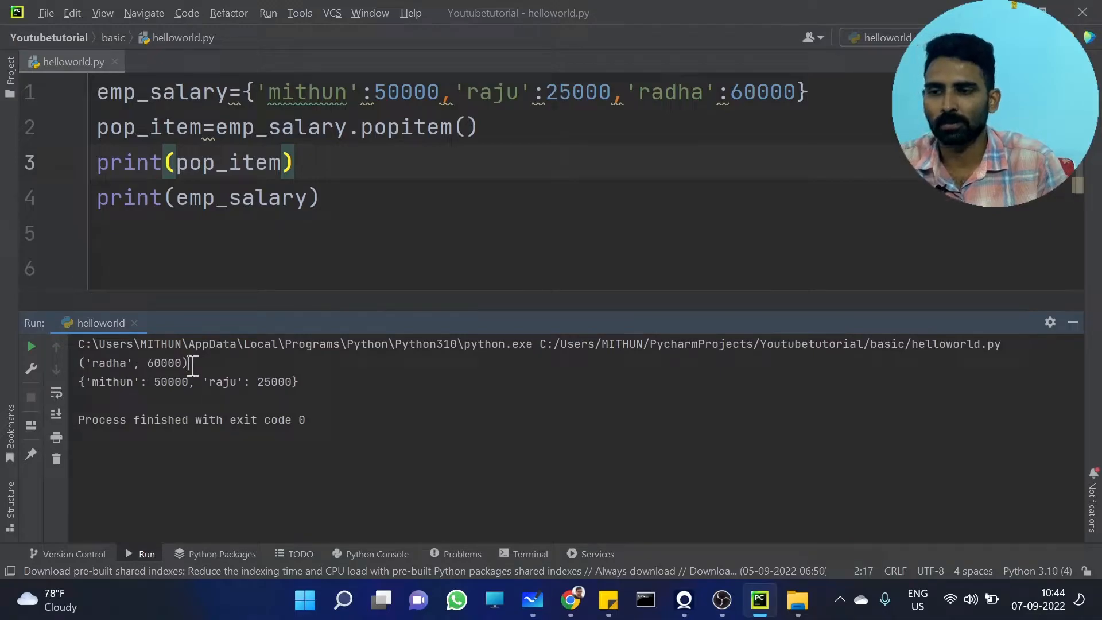
pyautogui.moveTo(79, 362); pyautogui.dragTo(187, 363)
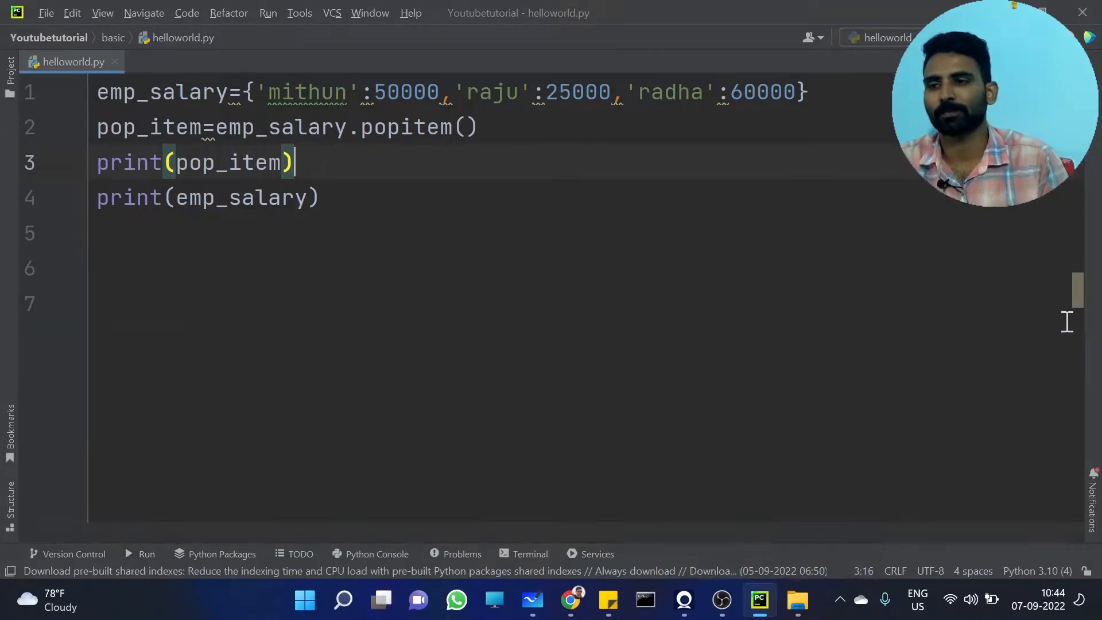
pyautogui.moveTo(288, 155)
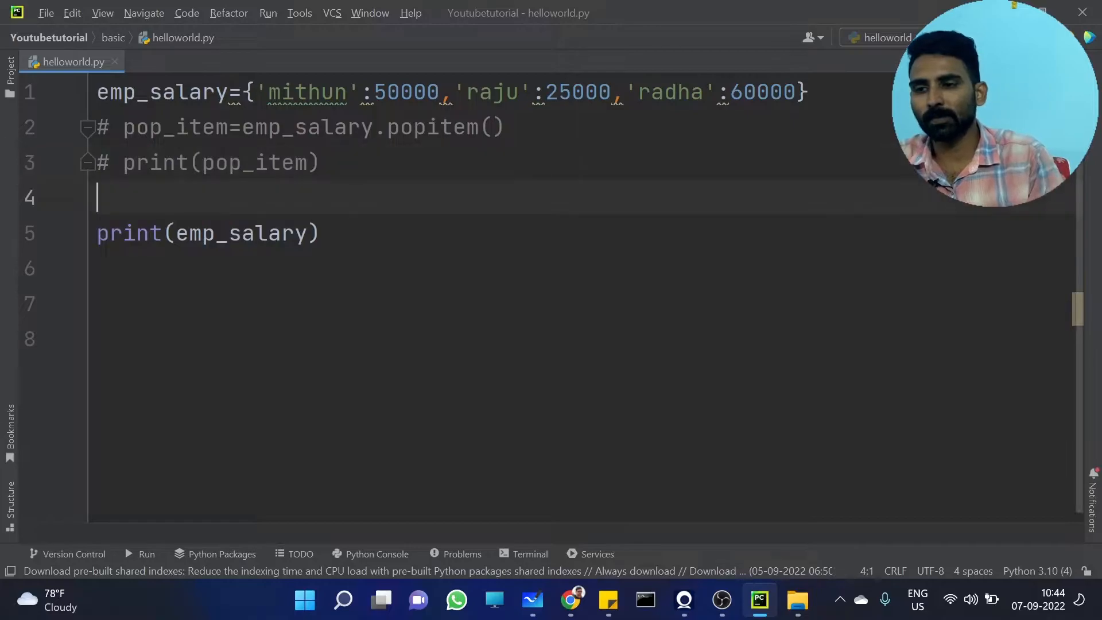
# Insert emp_salary.pop('mithun') followed by print(emp_salary).
pyautogui.press('enter')
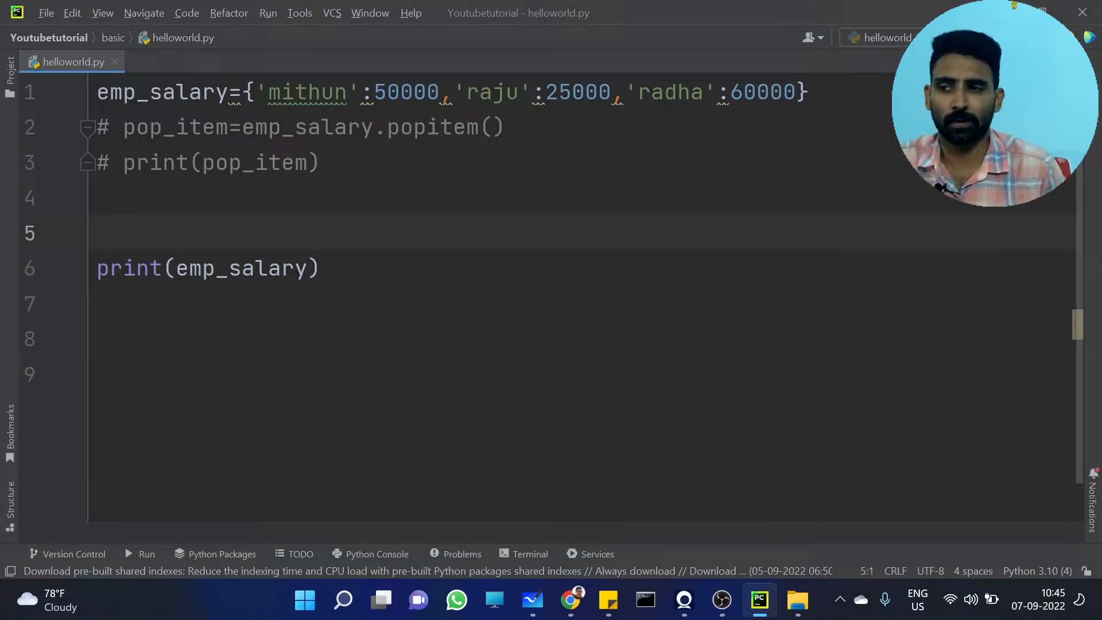
pyautogui.write('emp_salary.pop(')
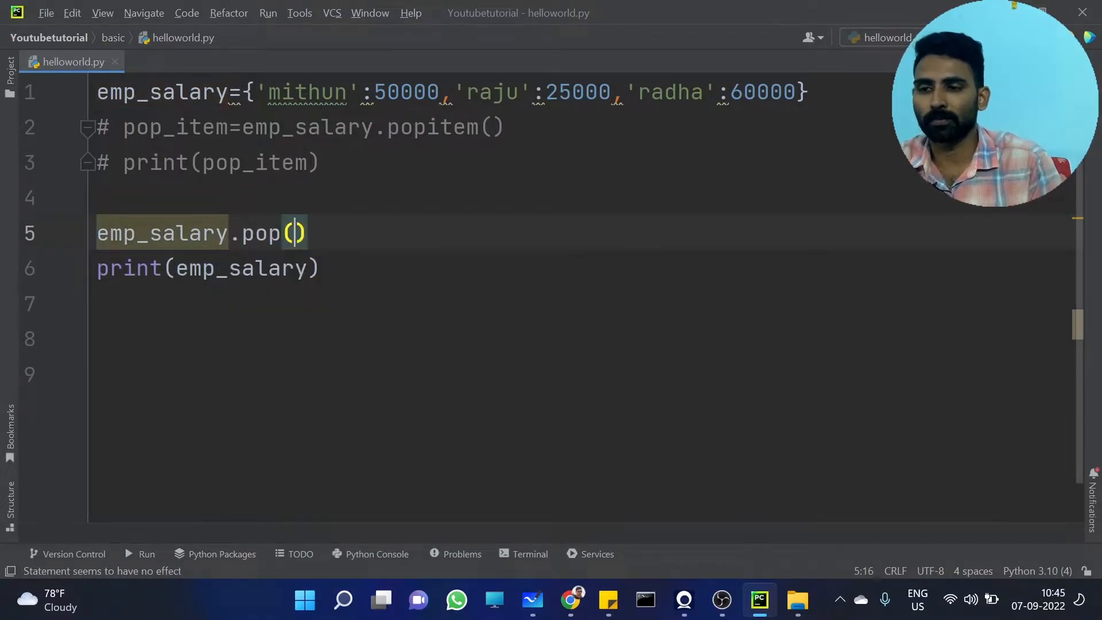
pyautogui.click(295, 233)
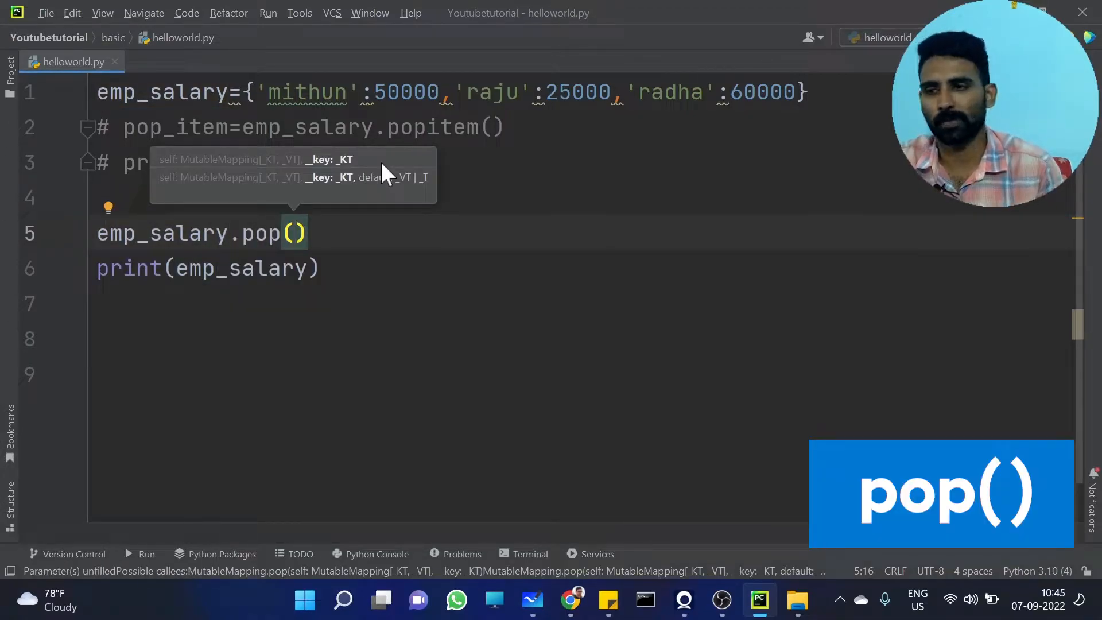
pyautogui.write("''")
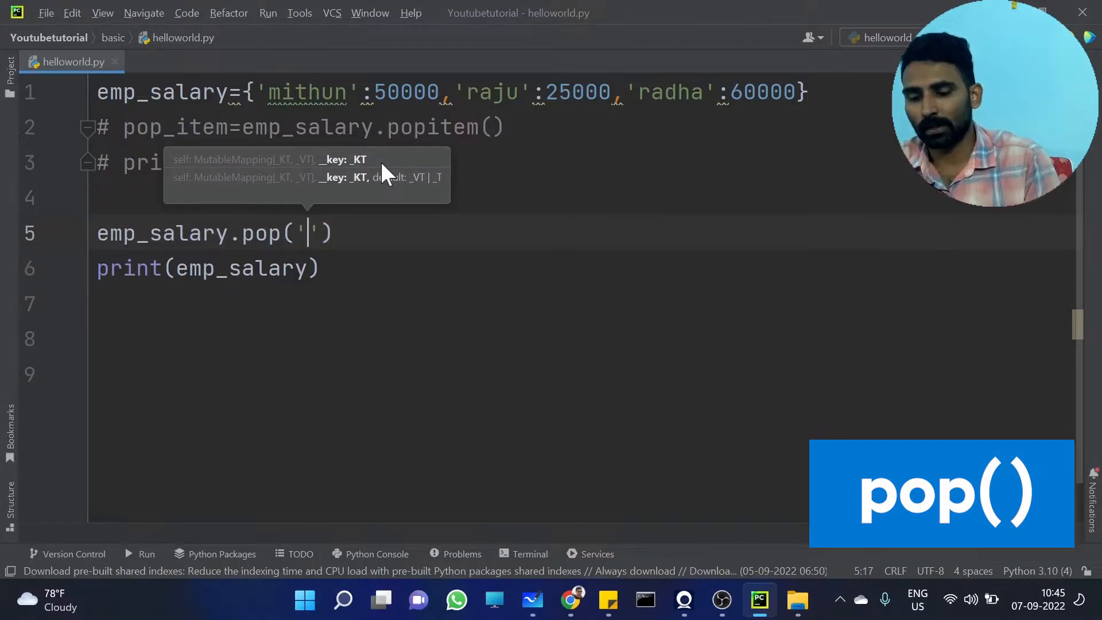
pyautogui.write('mithun')
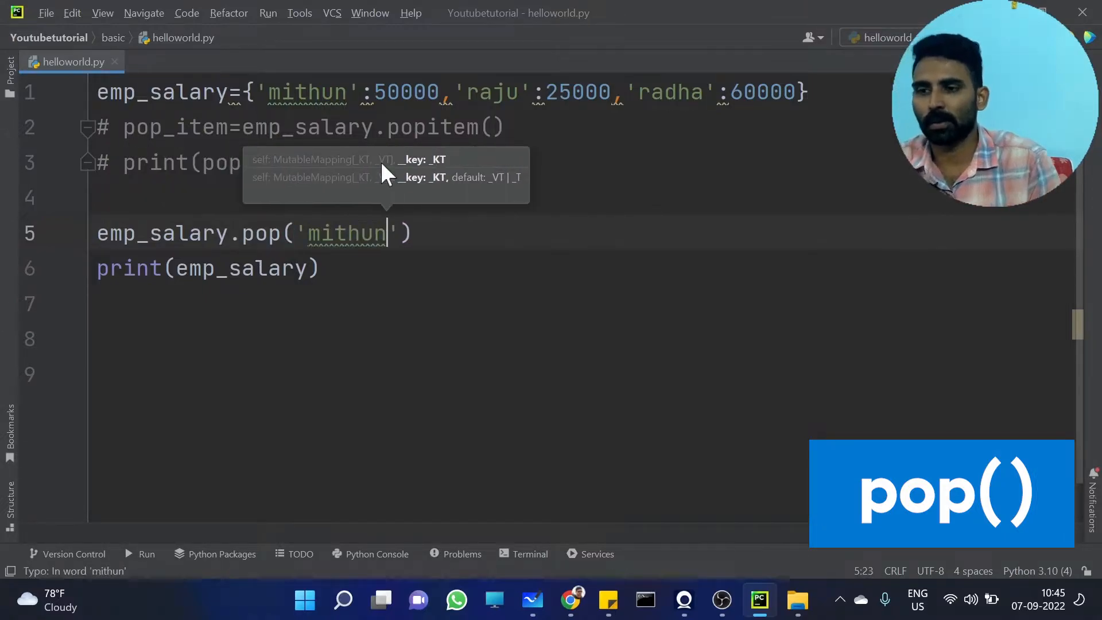
pyautogui.click(469, 233)
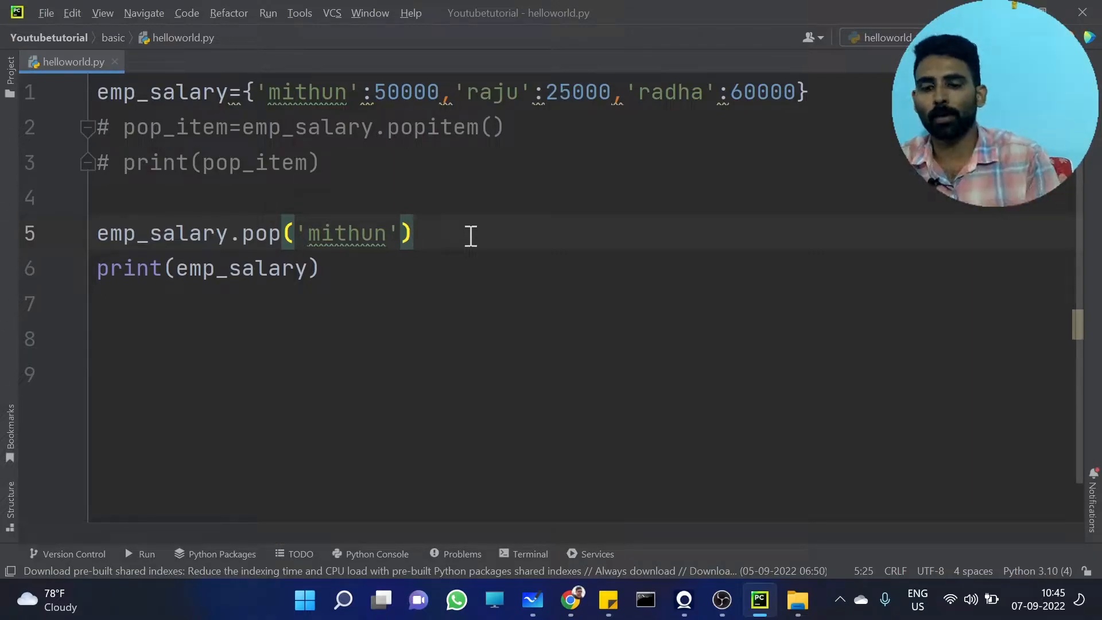
pyautogui.write('print()')
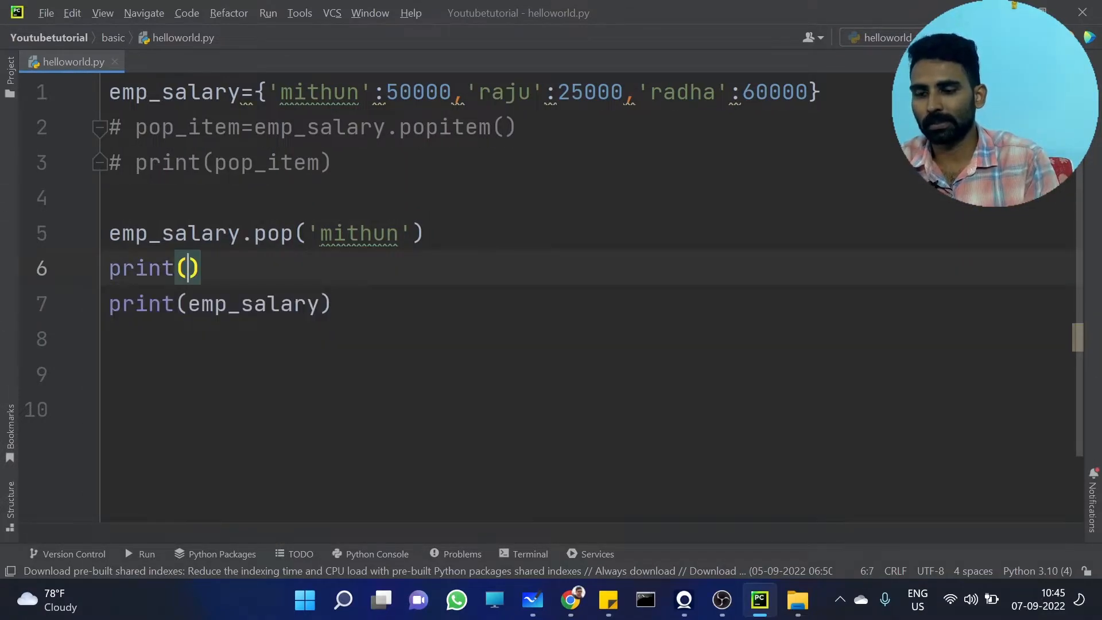
pyautogui.write('emp_salary')
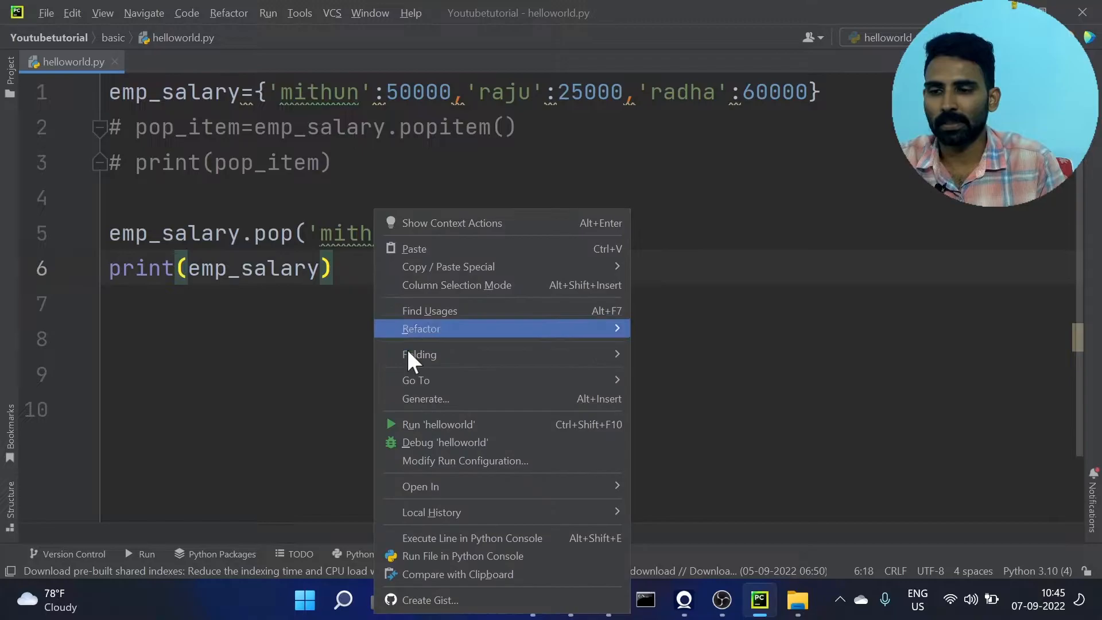
pyautogui.click(437, 423)
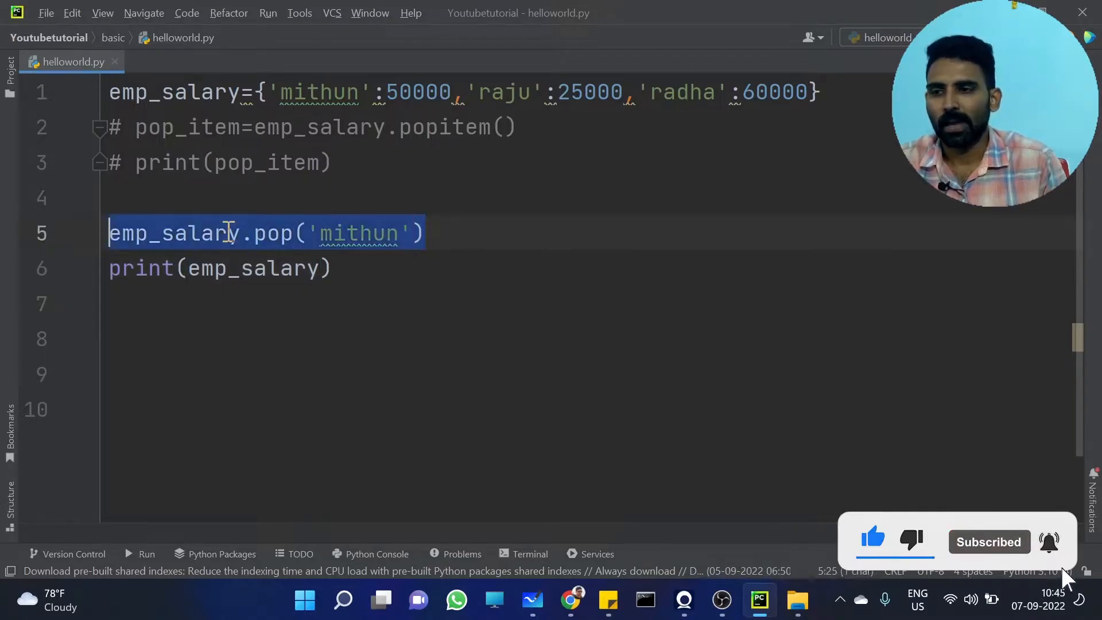
pyautogui.click(401, 268)
pyautogui.write('#')
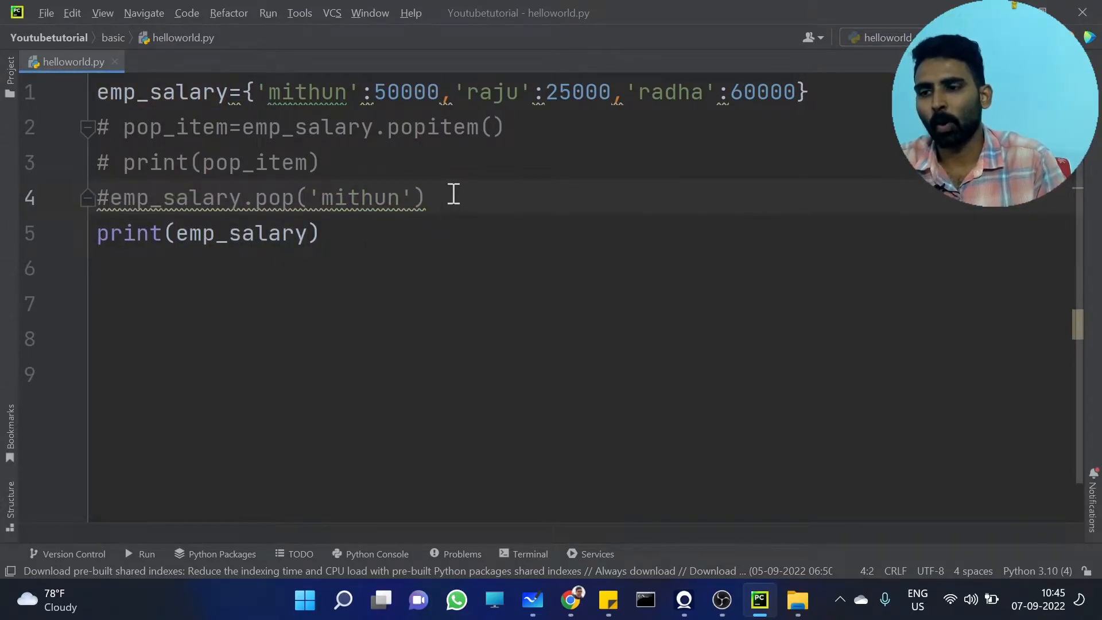
# Create emp_salary_dup = emp_salary.copy() on a new line.
pyautogui.press('enter')
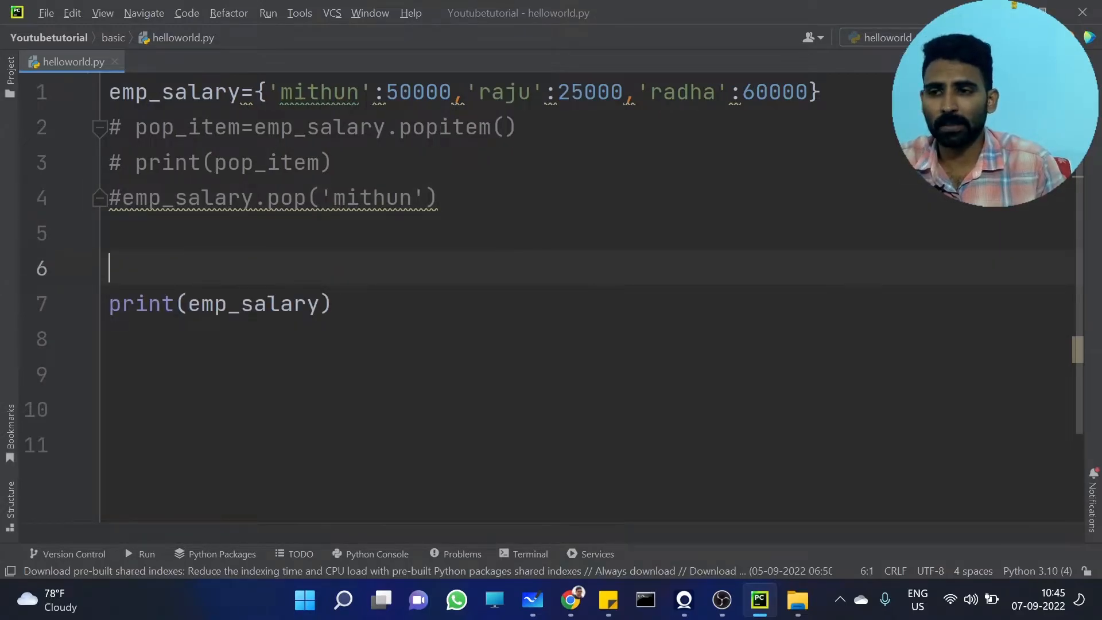
pyautogui.write('emp_salary')
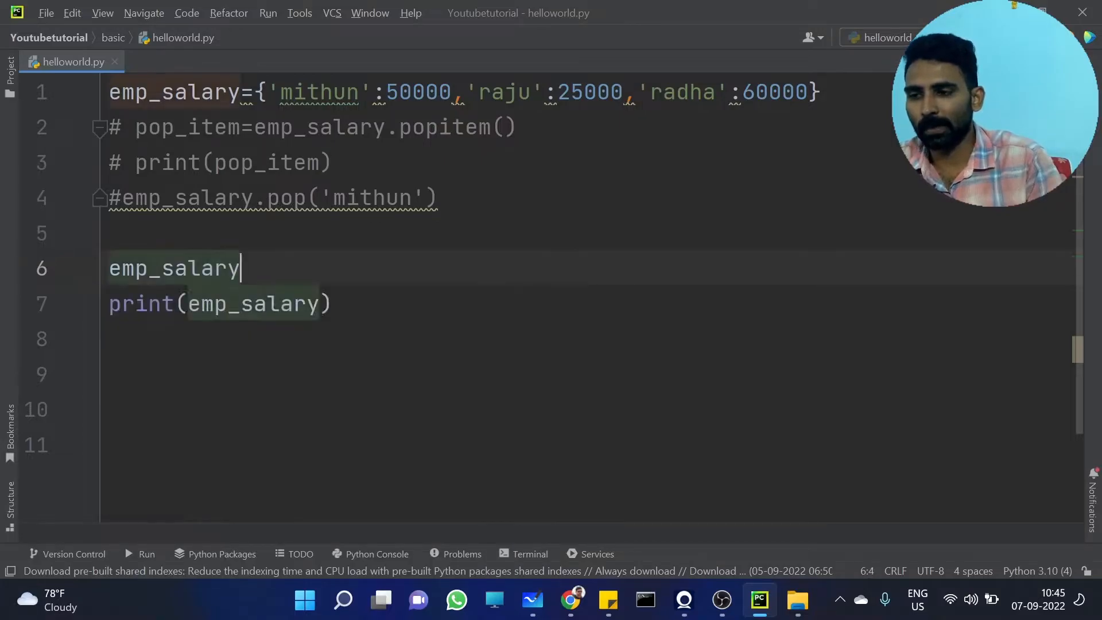
pyautogui.write('_')
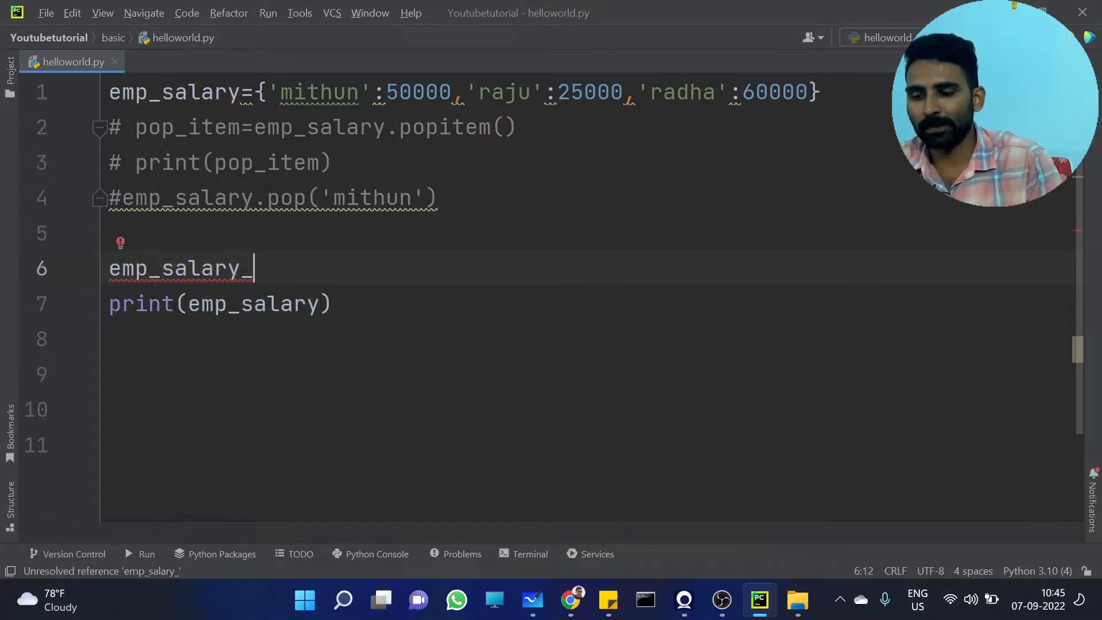
pyautogui.write('dup')
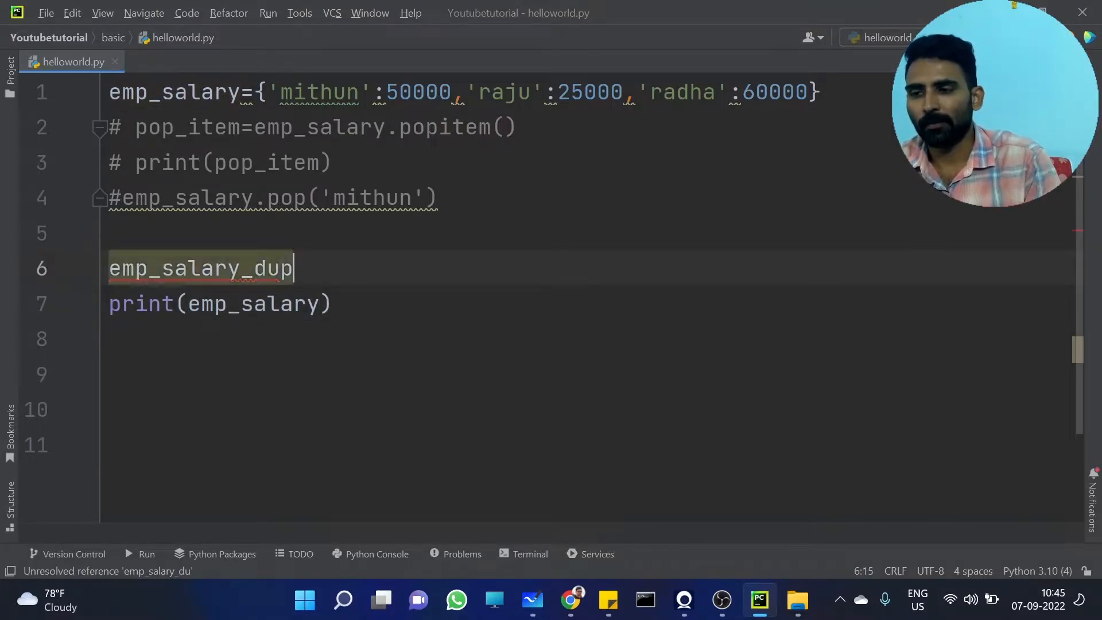
pyautogui.write('=')
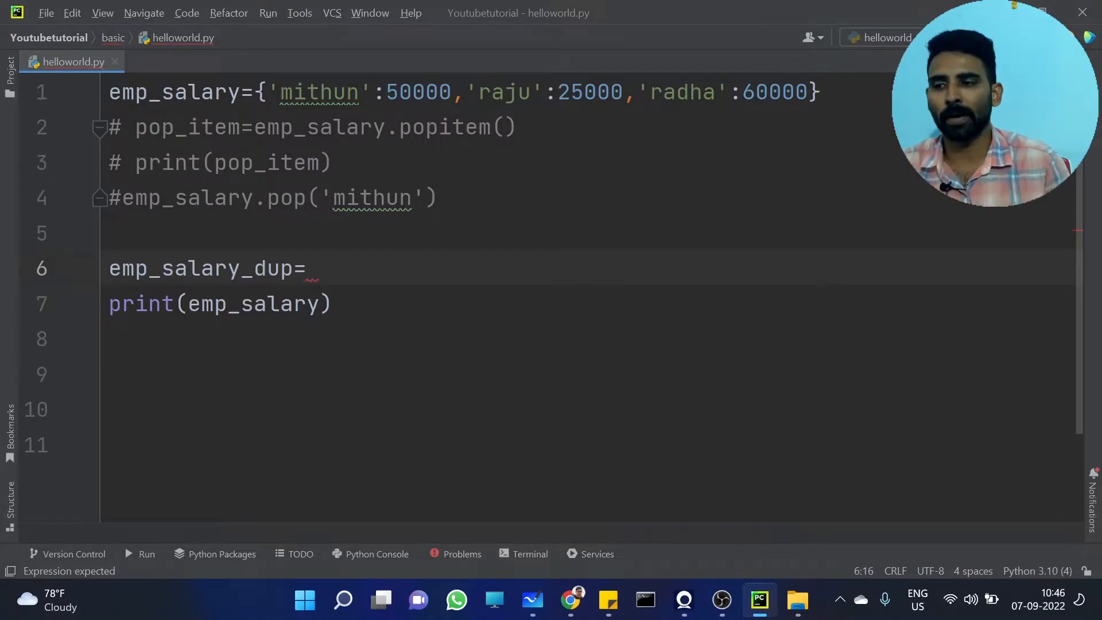
pyautogui.write('emp_salary.copy(')
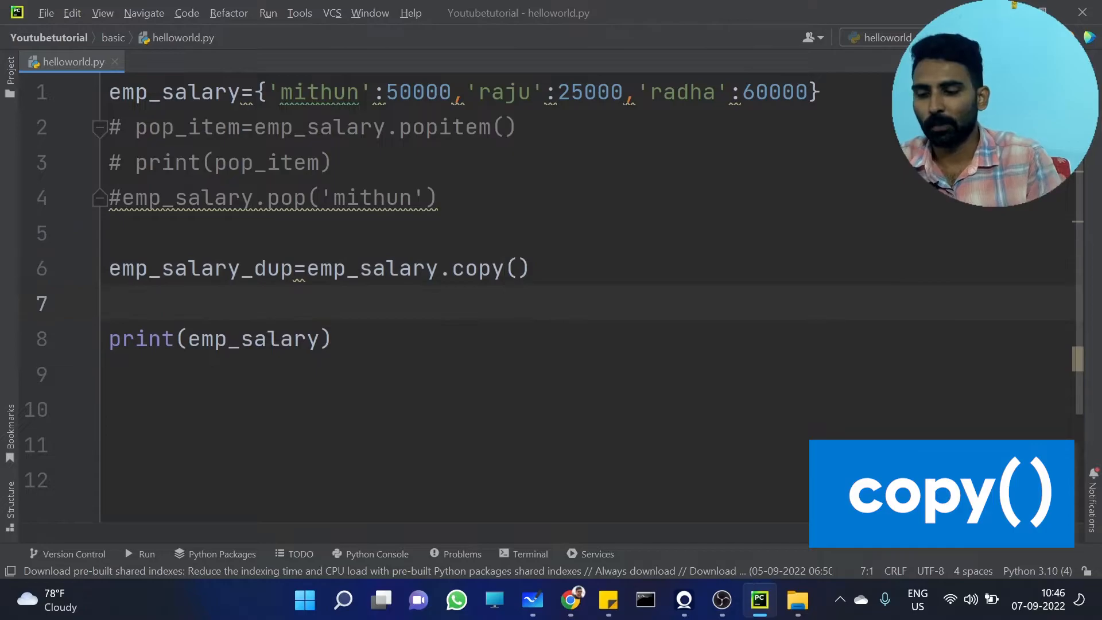
# Print emp_salary_dup and run helloworld to show the copied dictionary.
pyautogui.write('print(emp_salary_dup)')
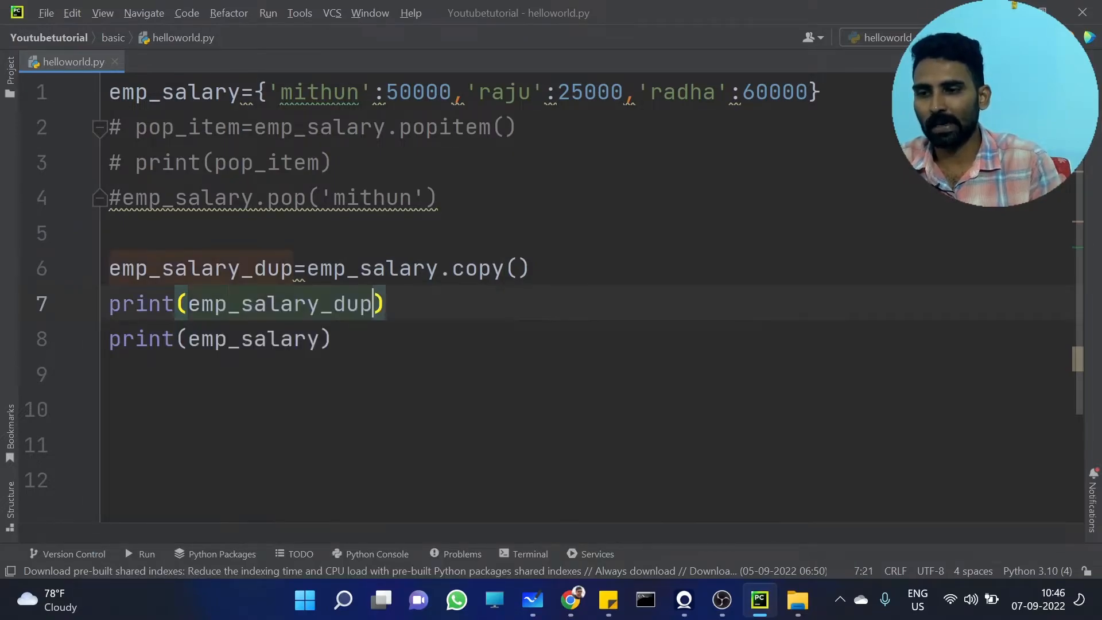
pyautogui.press('BackSpace')
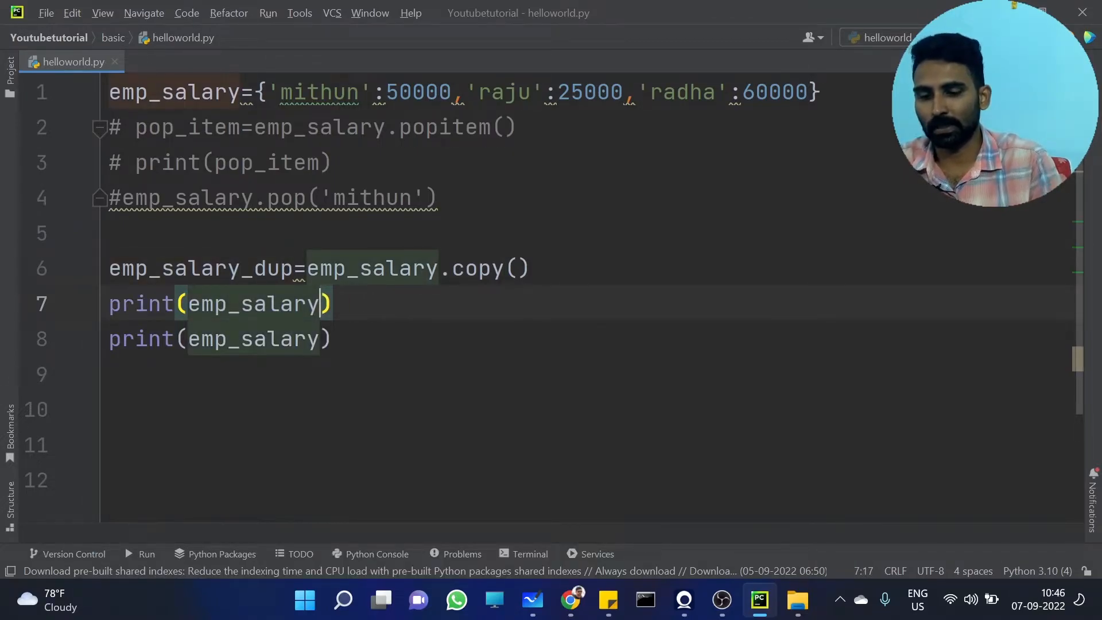
pyautogui.write('_dup')
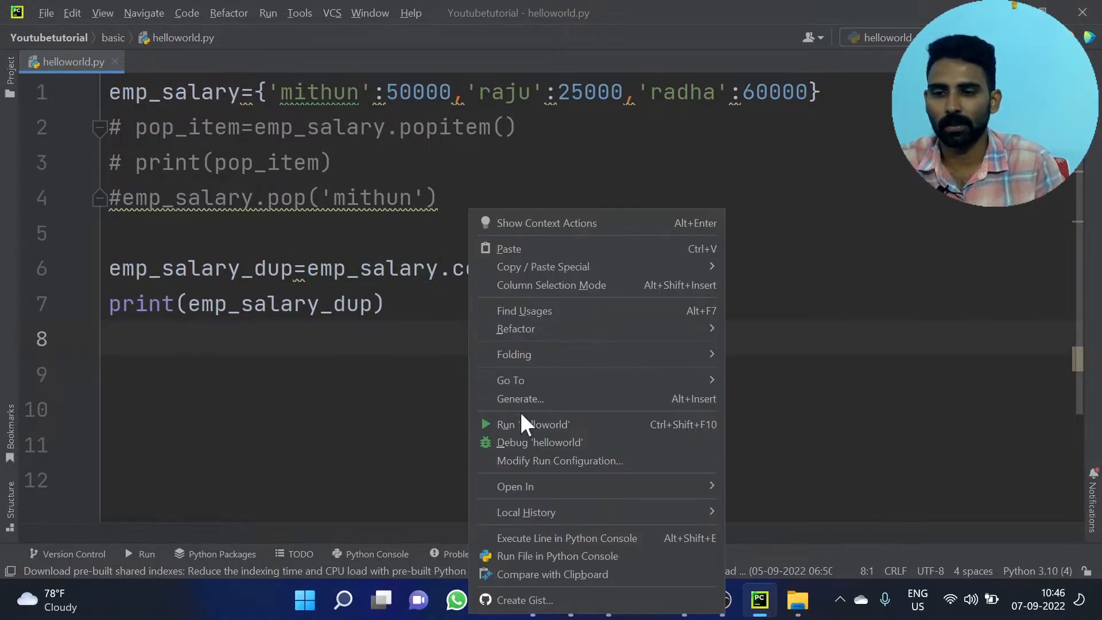
pyautogui.click(505, 424)
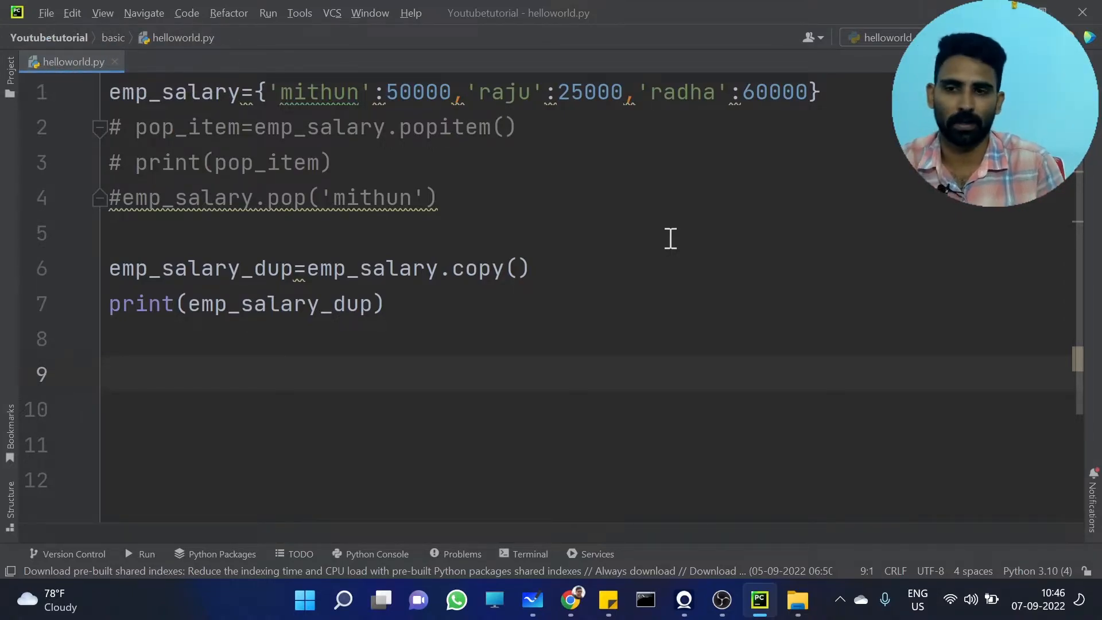
pyautogui.moveTo(566, 271)
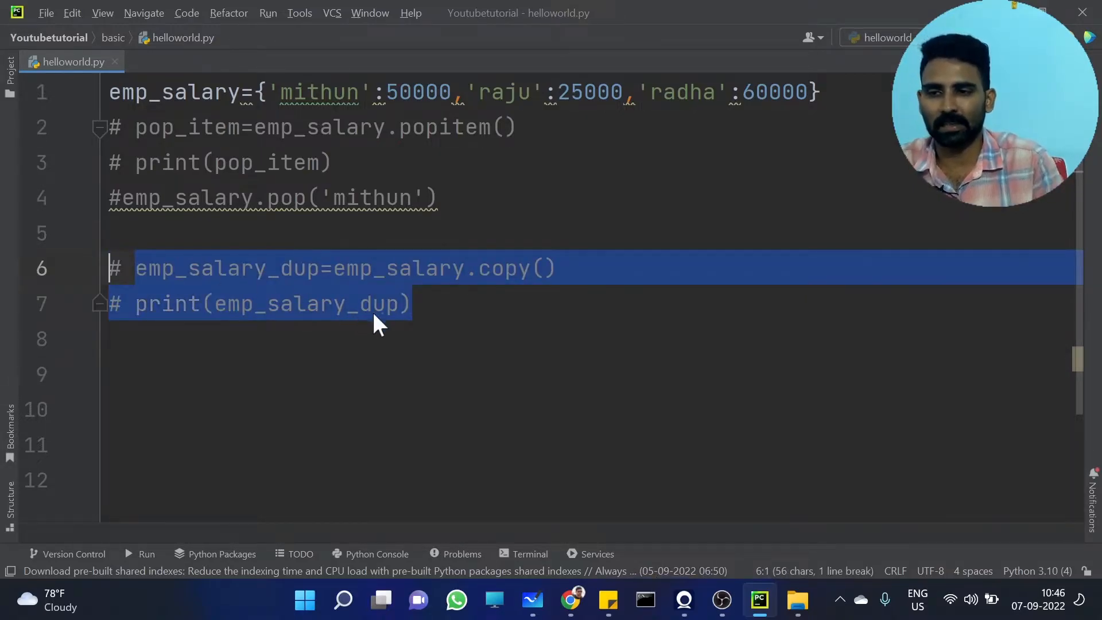
# Add emp_salary.clear() and print(emp_salary), then run to print the empty dictionary.
pyautogui.click(429, 303)
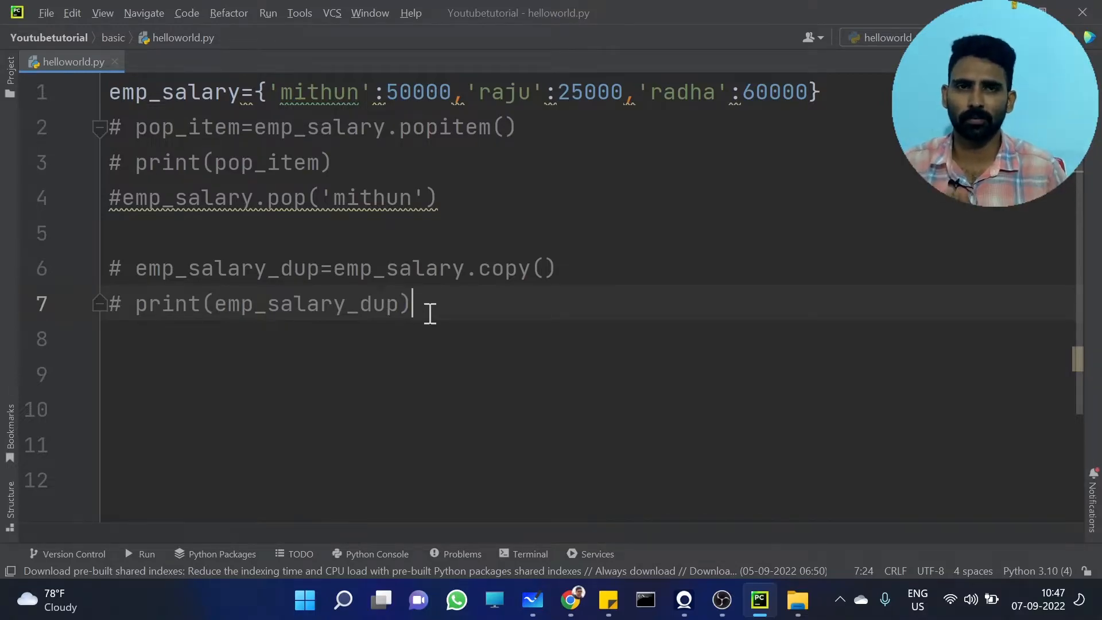
pyautogui.press('enter')
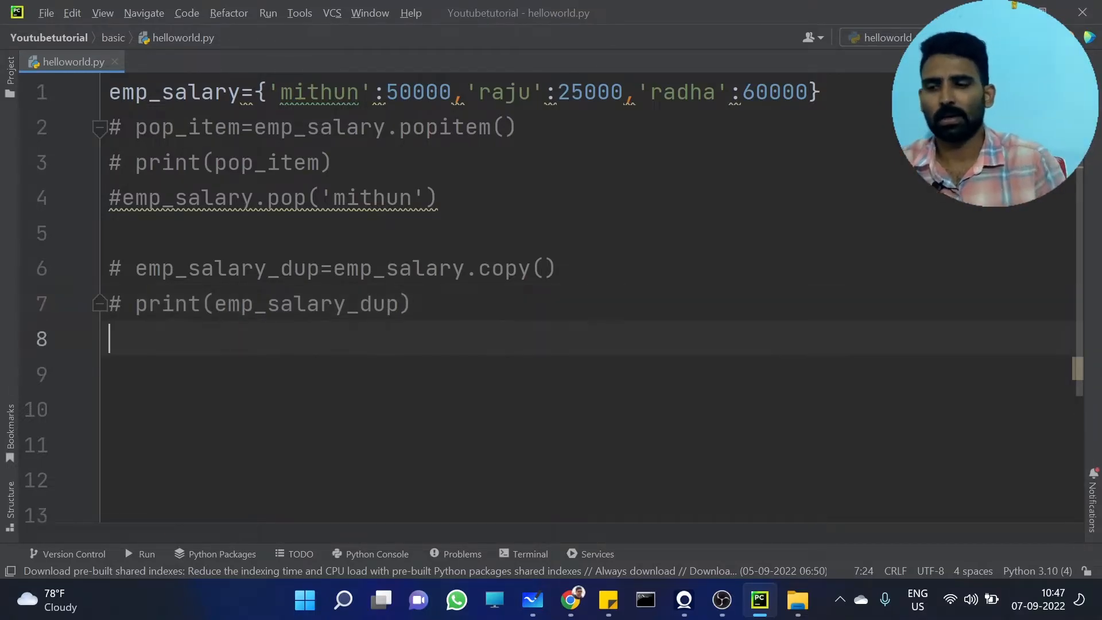
pyautogui.write('emp')
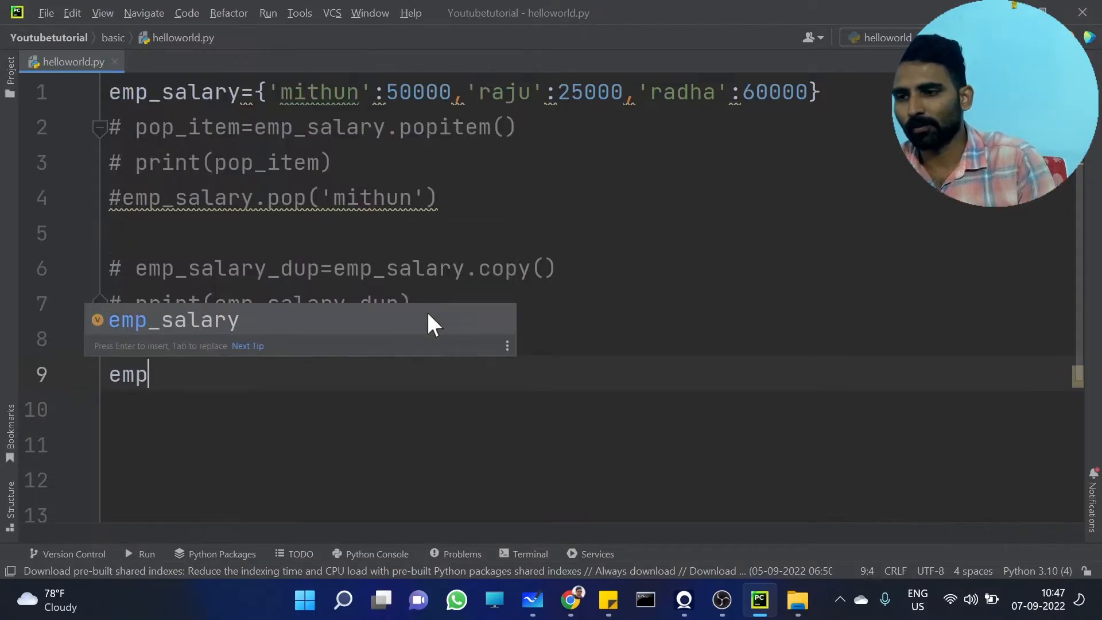
pyautogui.write('_salary.clear(')
pyautogui.click(588, 410)
pyautogui.write('print(')
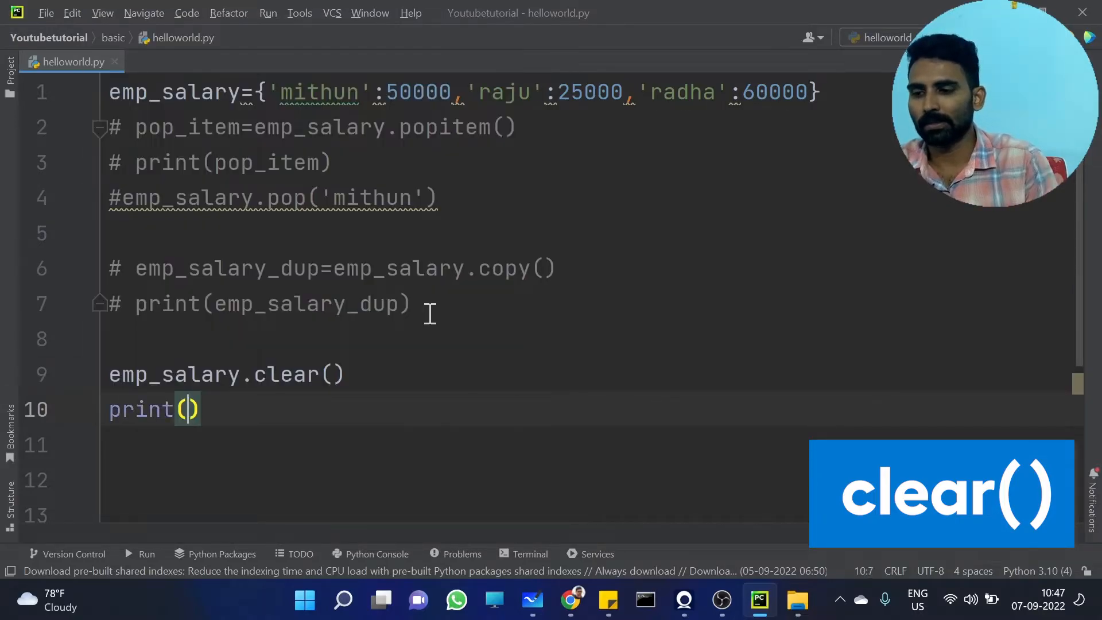
pyautogui.write('emp_salary')
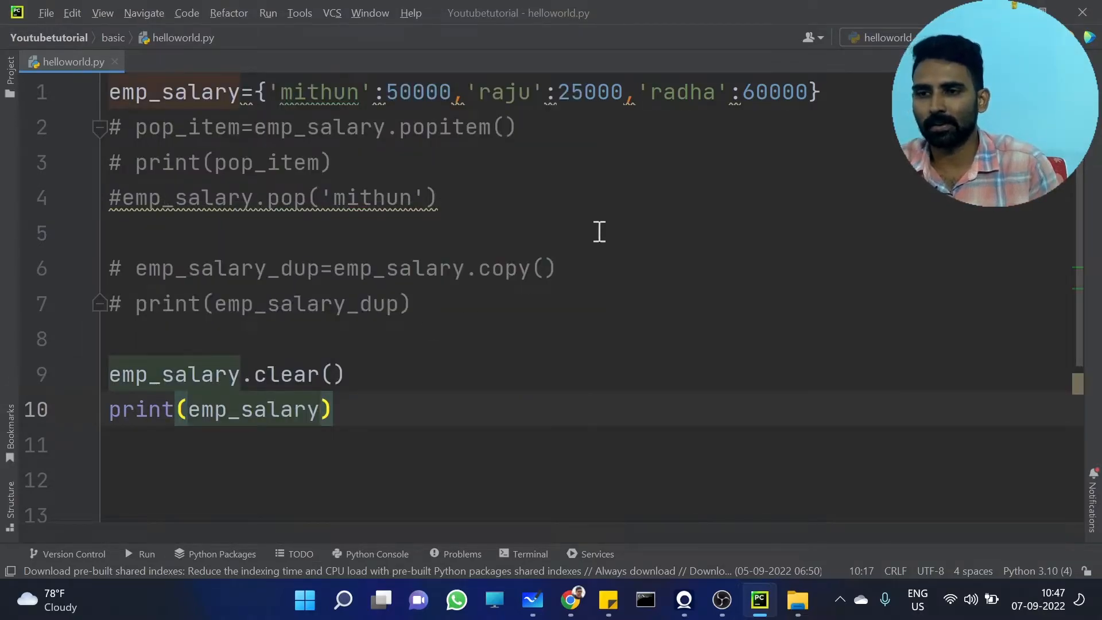
pyautogui.rightClick(597, 232)
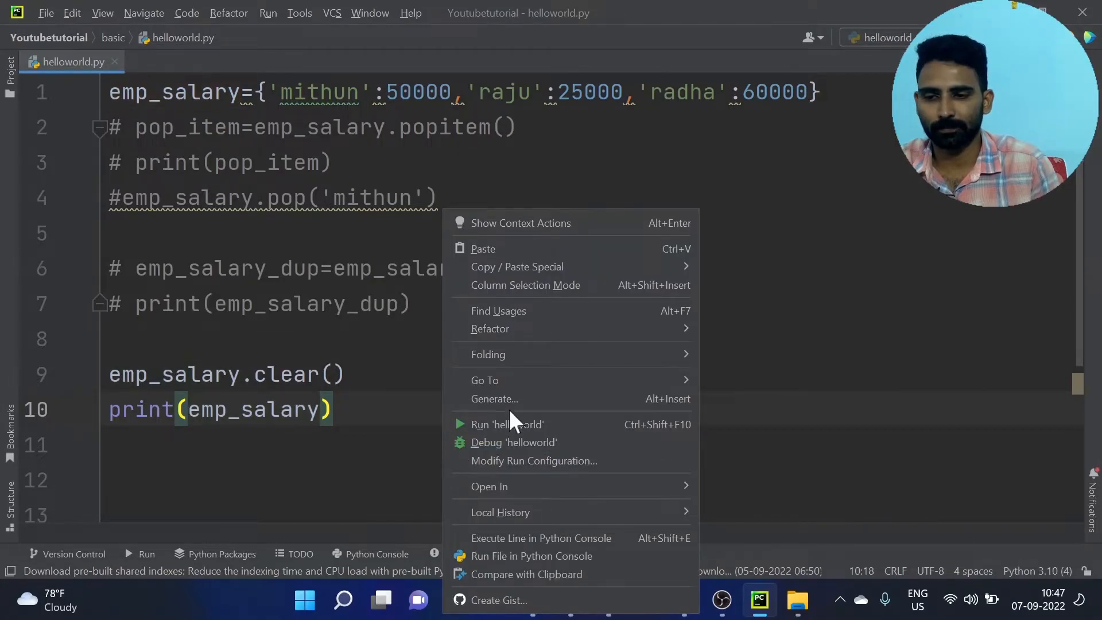
pyautogui.click(506, 423)
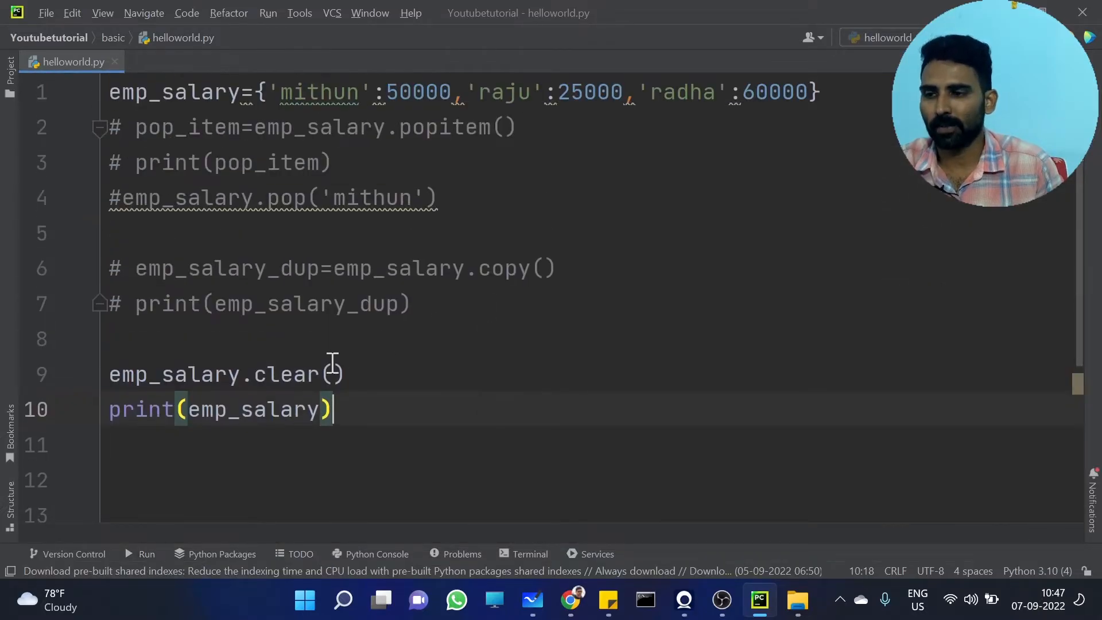
pyautogui.moveTo(356, 394)
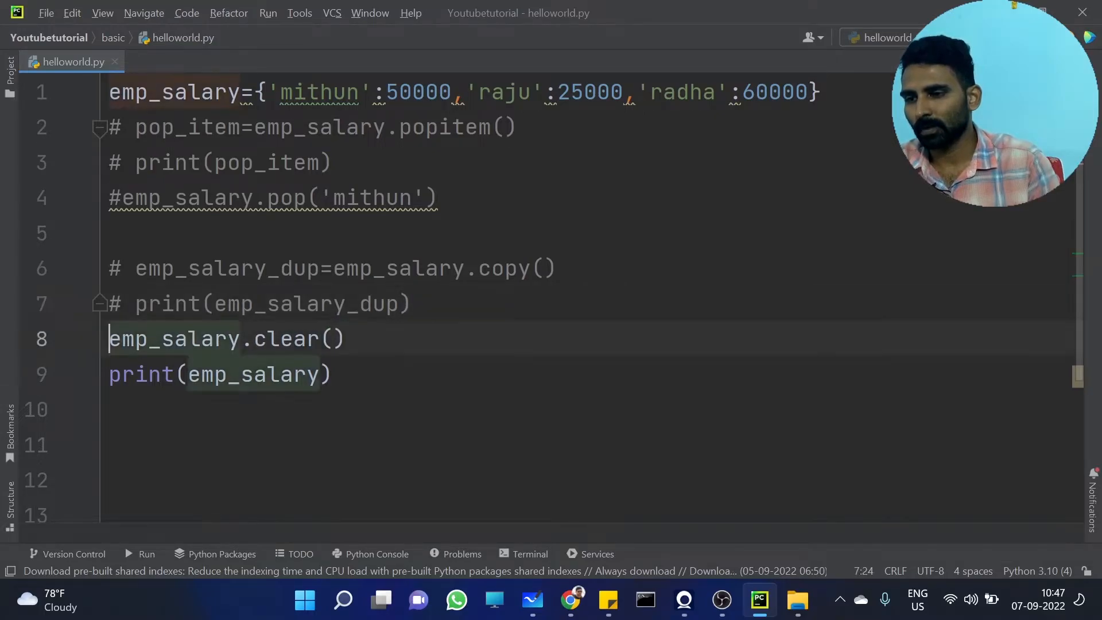
# Comment out clear() and change the print to print(emp_salary.values()).
pyautogui.write('?')
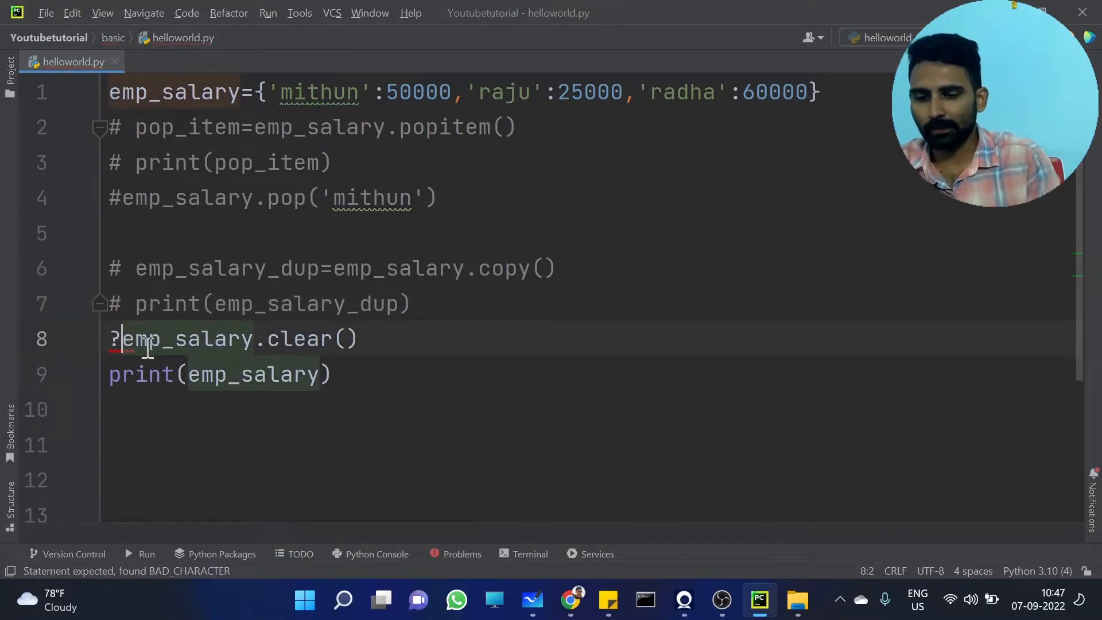
pyautogui.write('#')
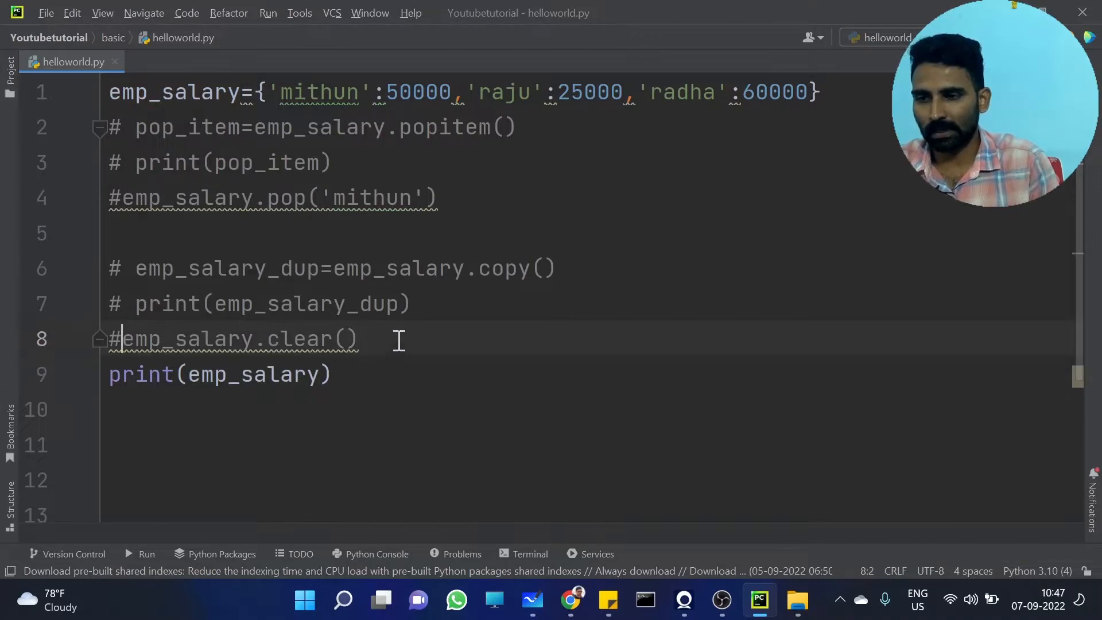
pyautogui.press('Enter')
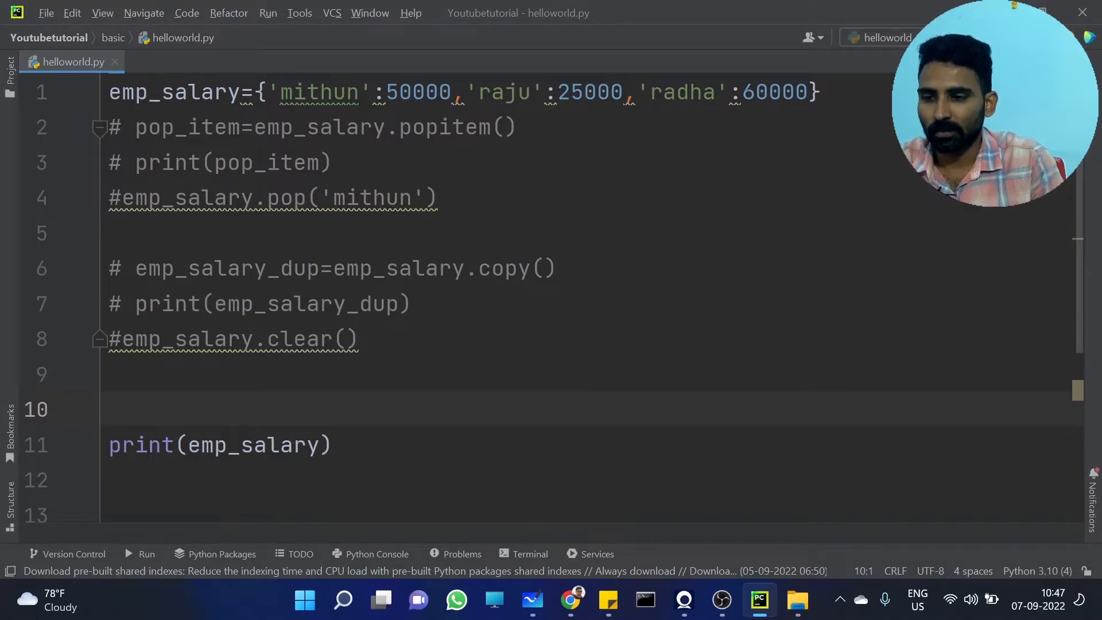
pyautogui.doubleClick(252, 444)
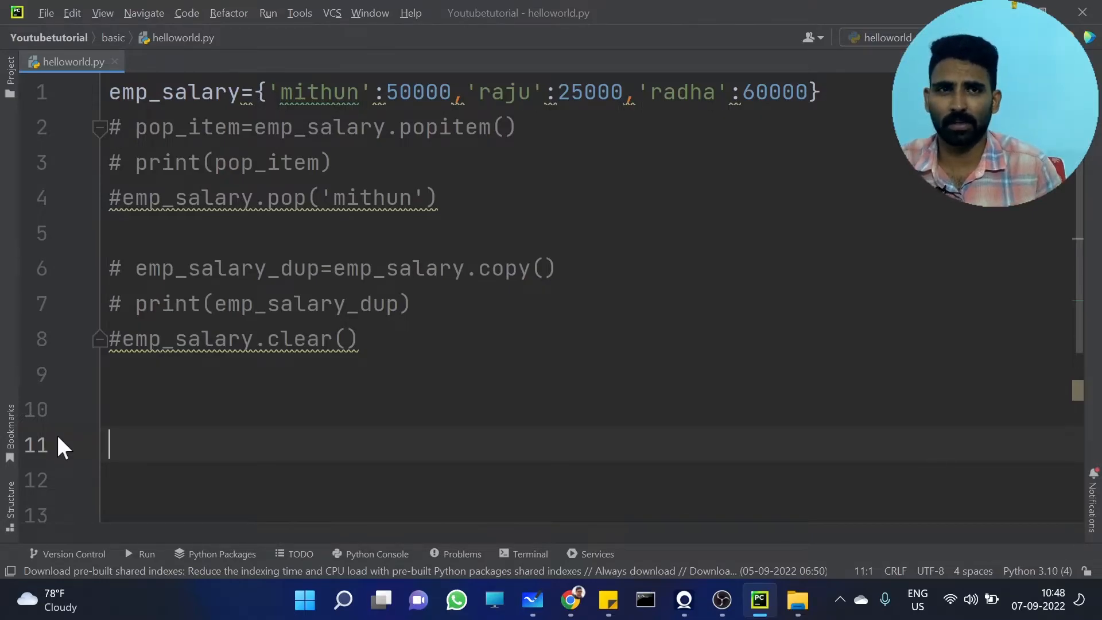
pyautogui.write('emp')
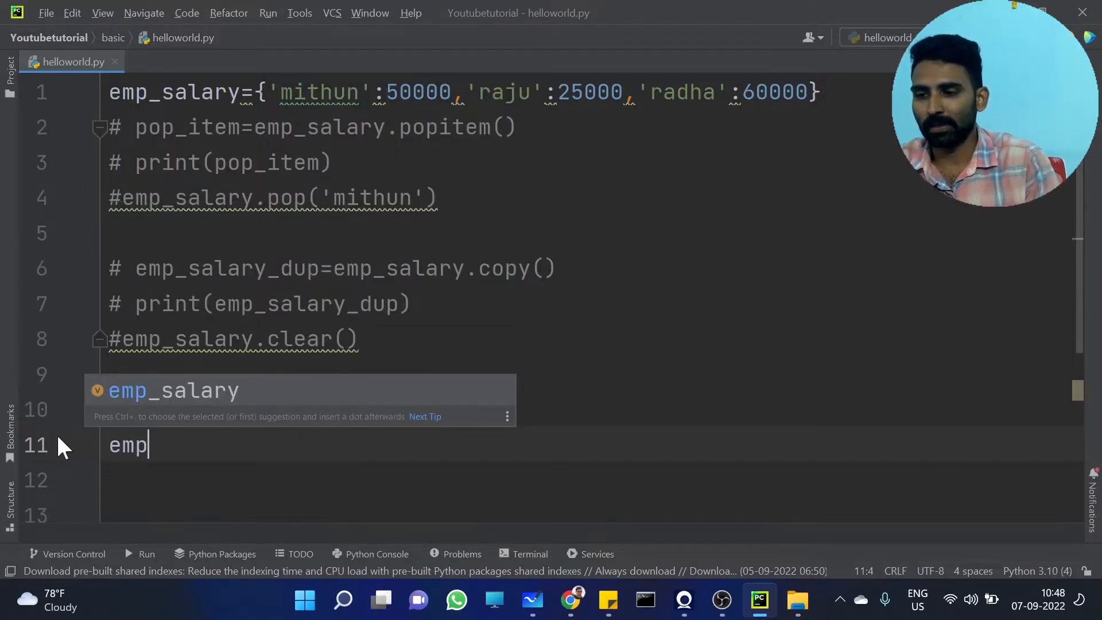
pyautogui.write('_salary.')
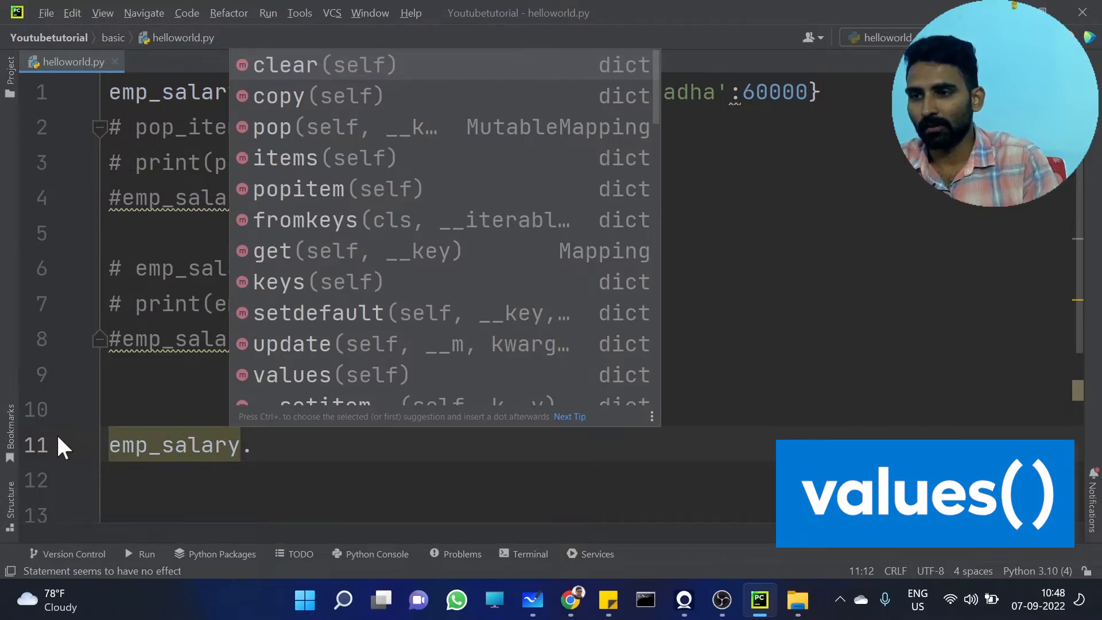
pyautogui.write('values(')
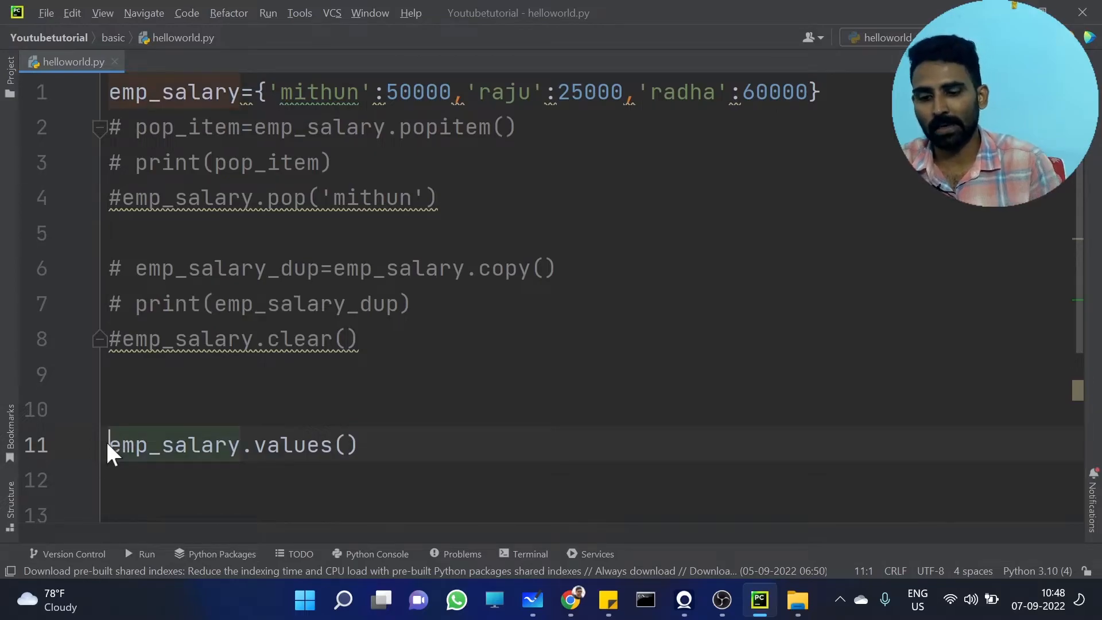
pyautogui.write('print(')
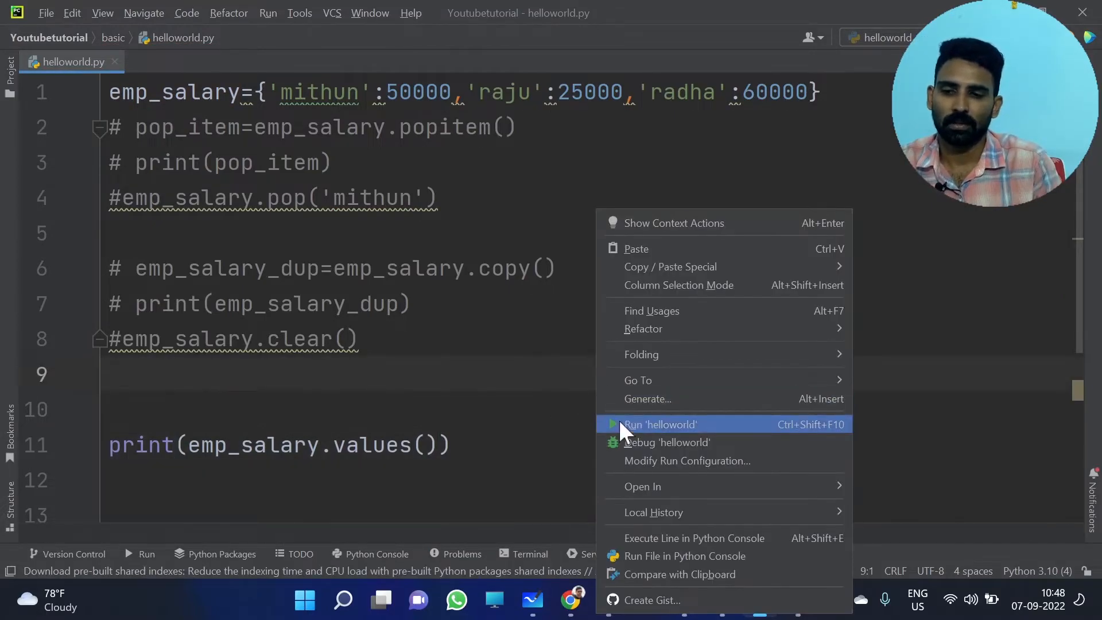
# Run to print dict_values([50000, 25000, 60000]) and hide the run output.
pyautogui.click(657, 424)
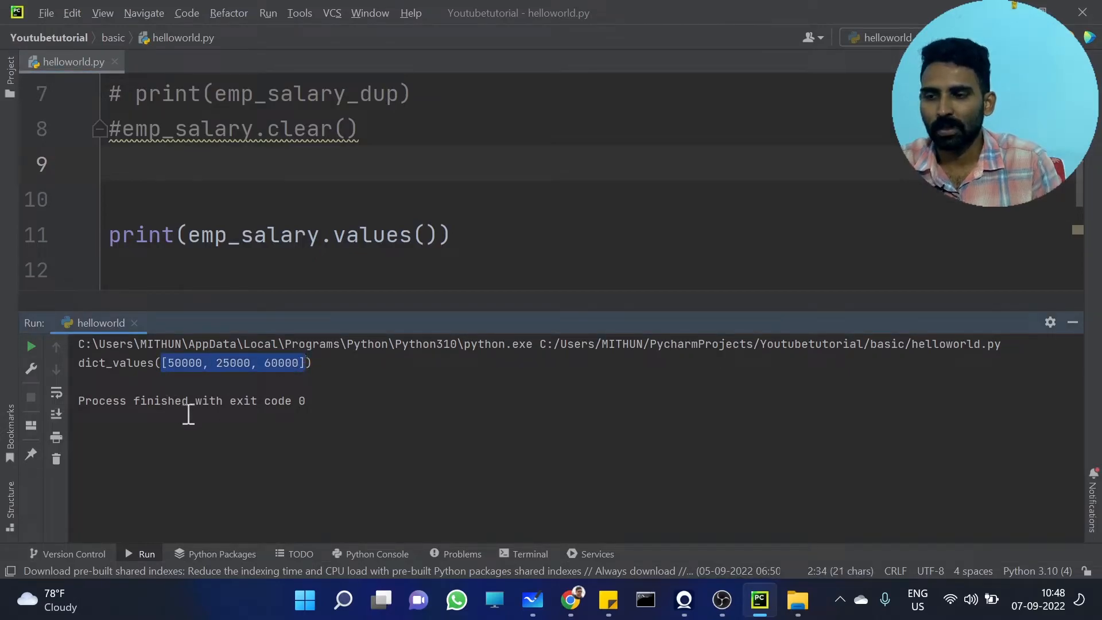
pyautogui.moveTo(158, 372)
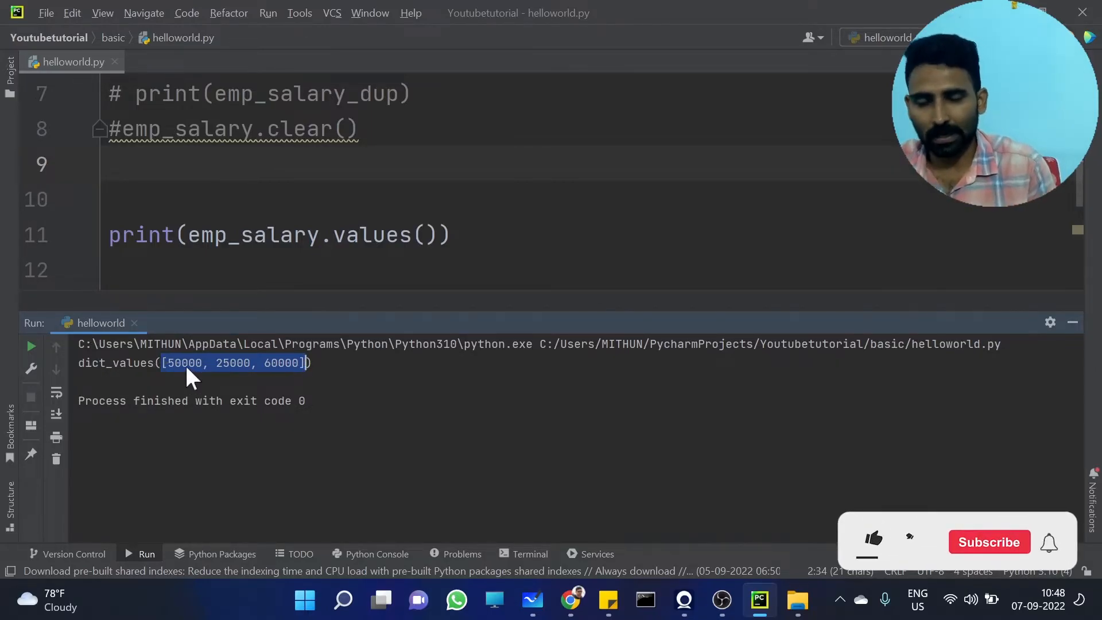
pyautogui.click(872, 540)
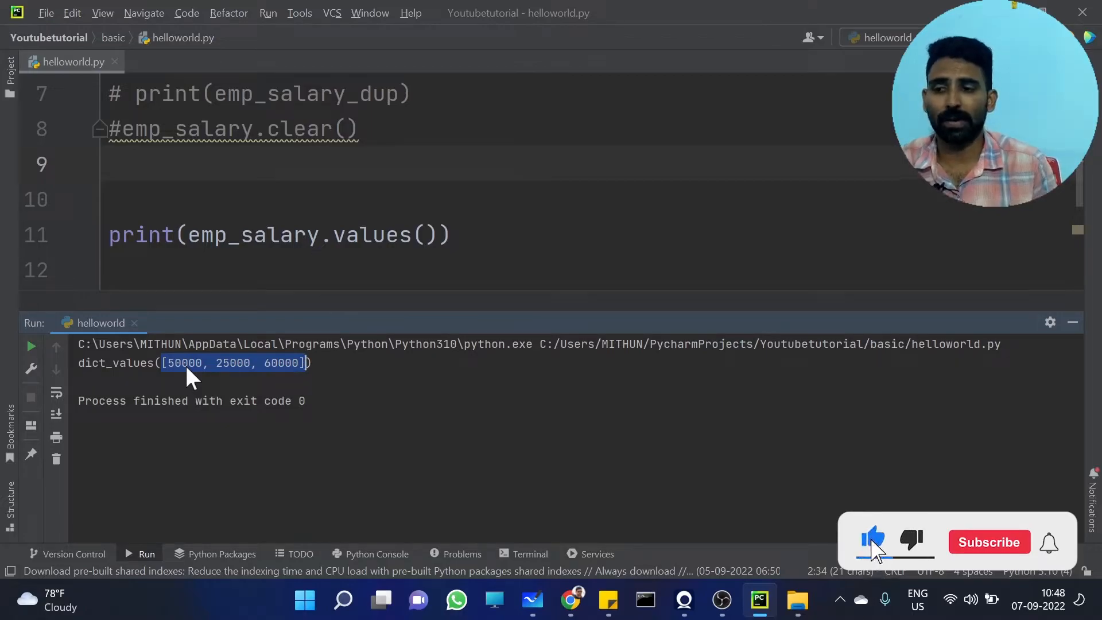
pyautogui.click(988, 542)
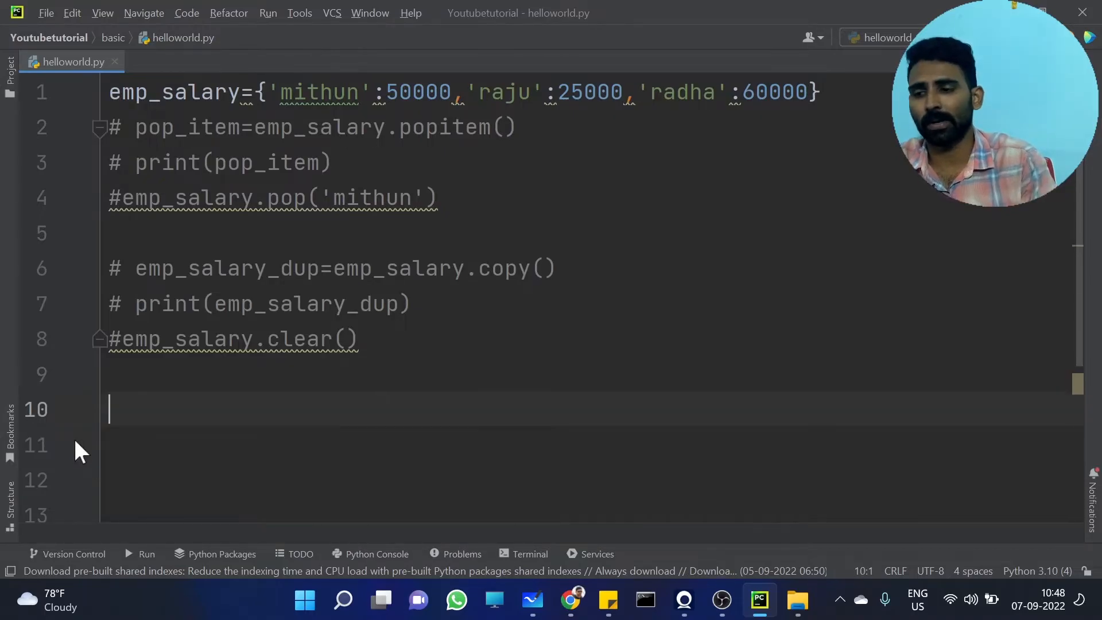
# Write a for loop over emp_salary.values() printing i, and run to print 50000, 25000, 60000.
pyautogui.write('for i in')
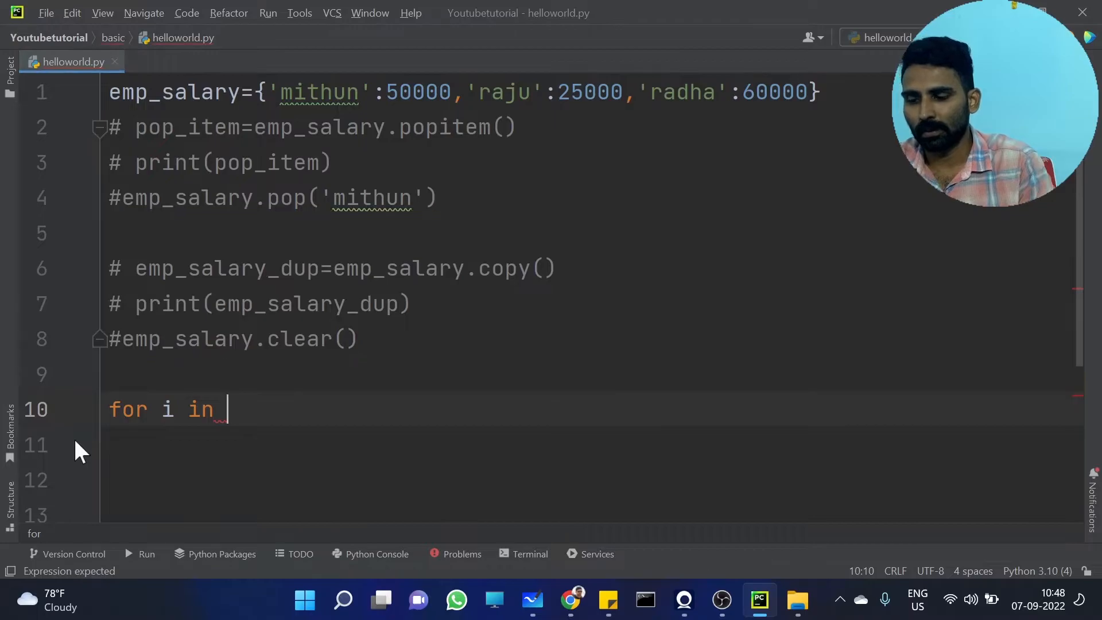
pyautogui.write('emp_salary')
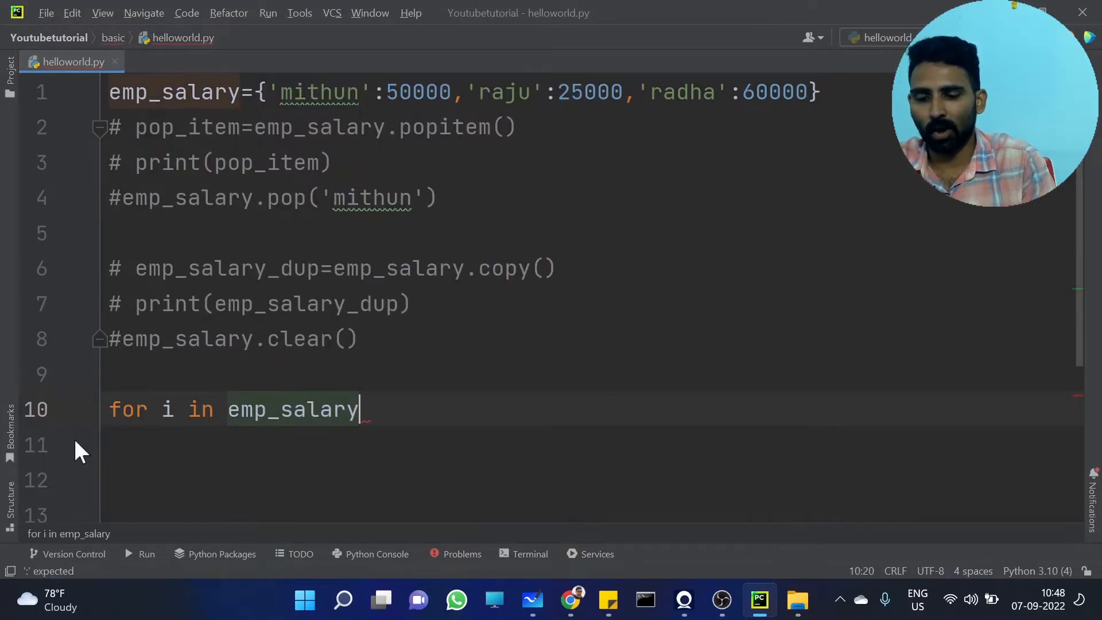
pyautogui.write('.values():')
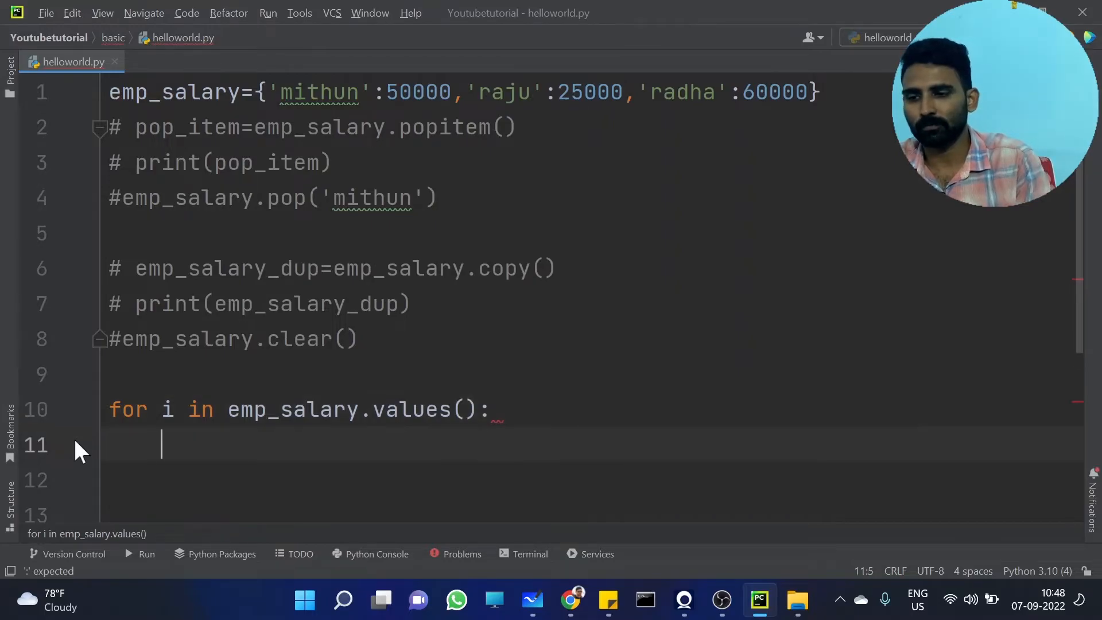
pyautogui.write('print(')
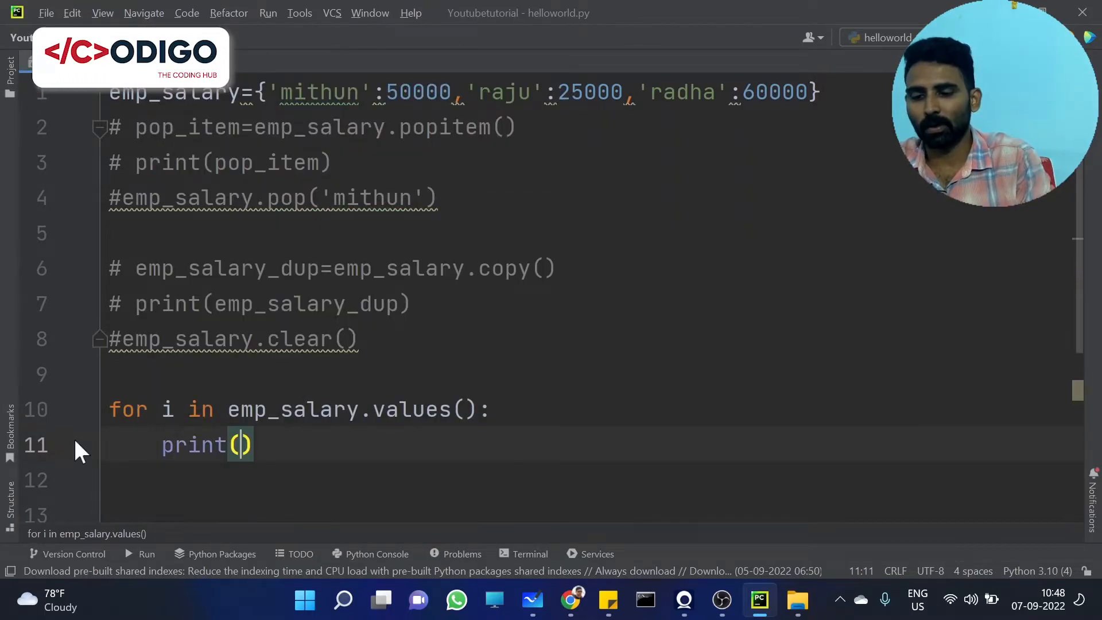
pyautogui.write('i')
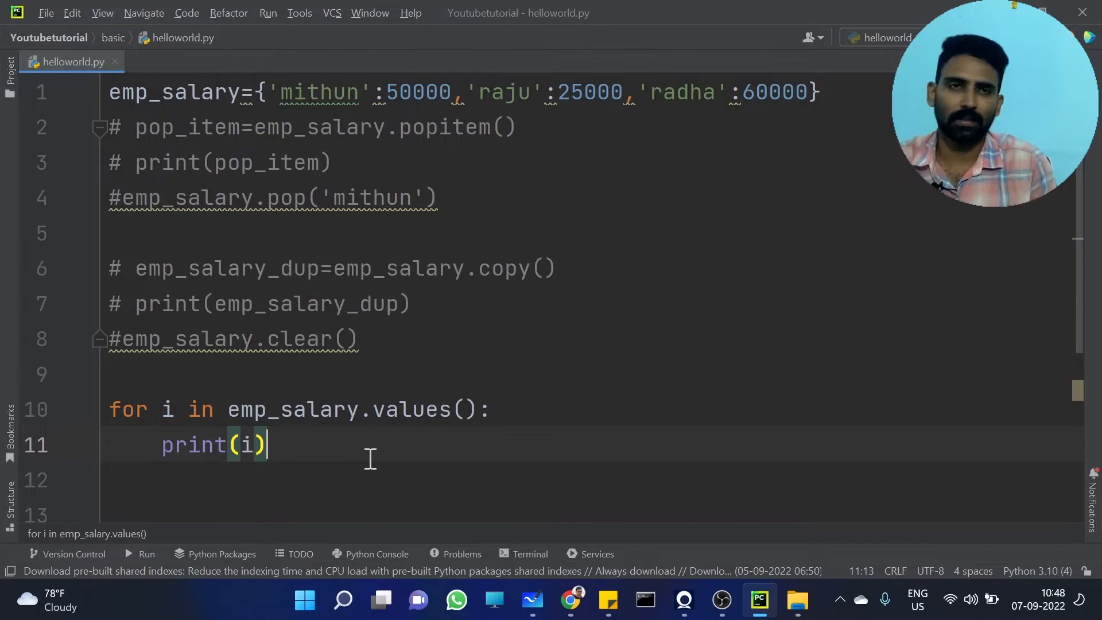
pyautogui.moveTo(229, 409); pyautogui.dragTo(465, 409)
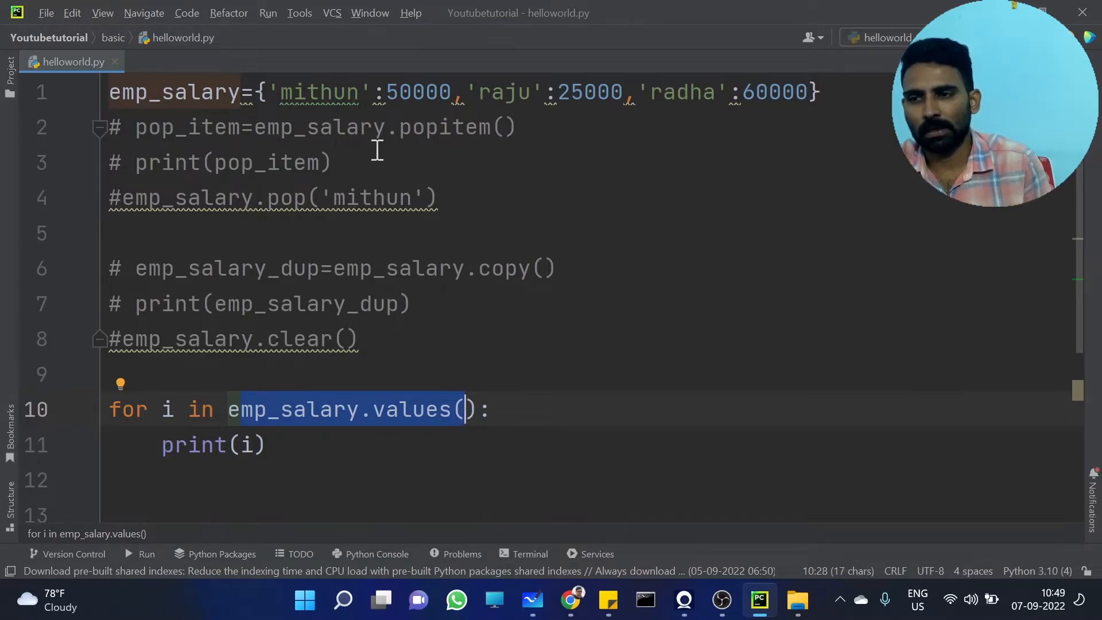
pyautogui.click(401, 92)
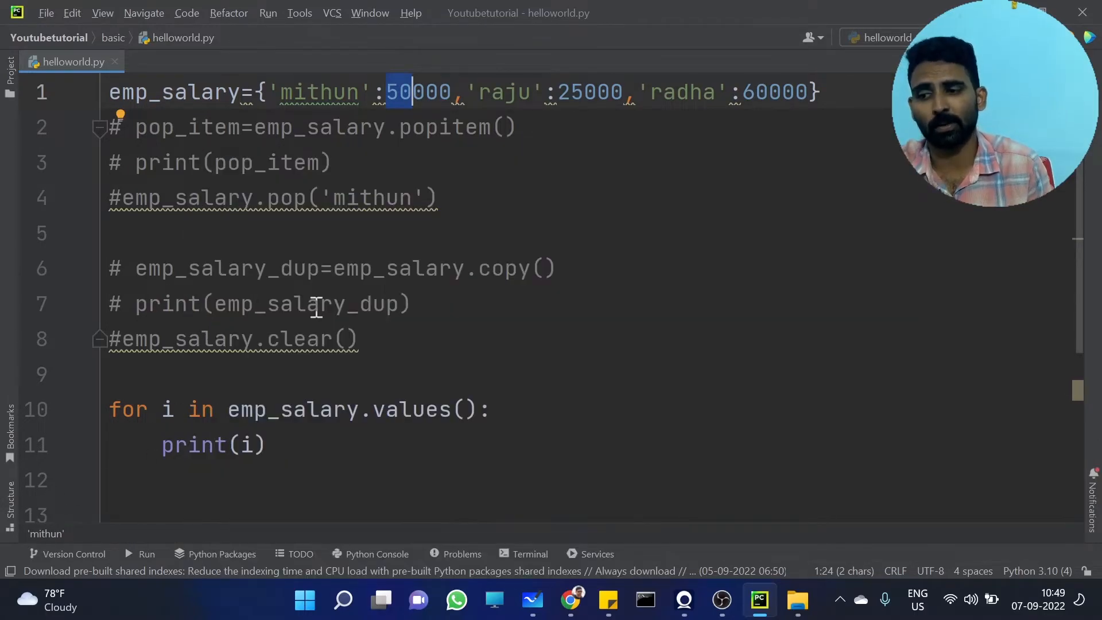
pyautogui.click(267, 12)
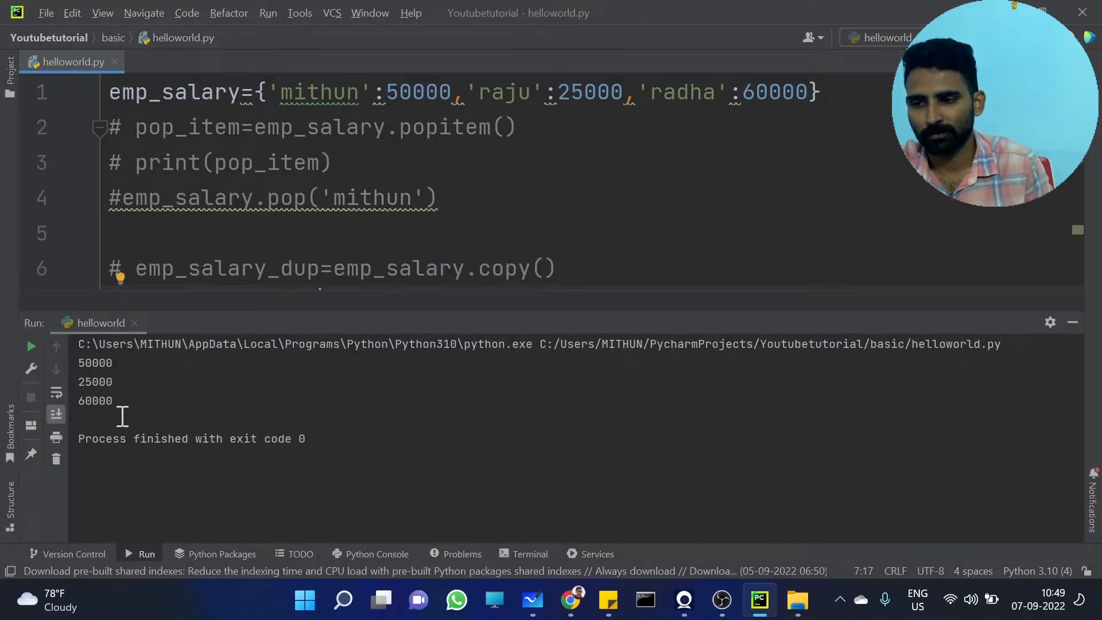
# Hide the Run tool window to show the full script with the values loop.
pyautogui.moveTo(81, 363); pyautogui.dragTo(112, 404)
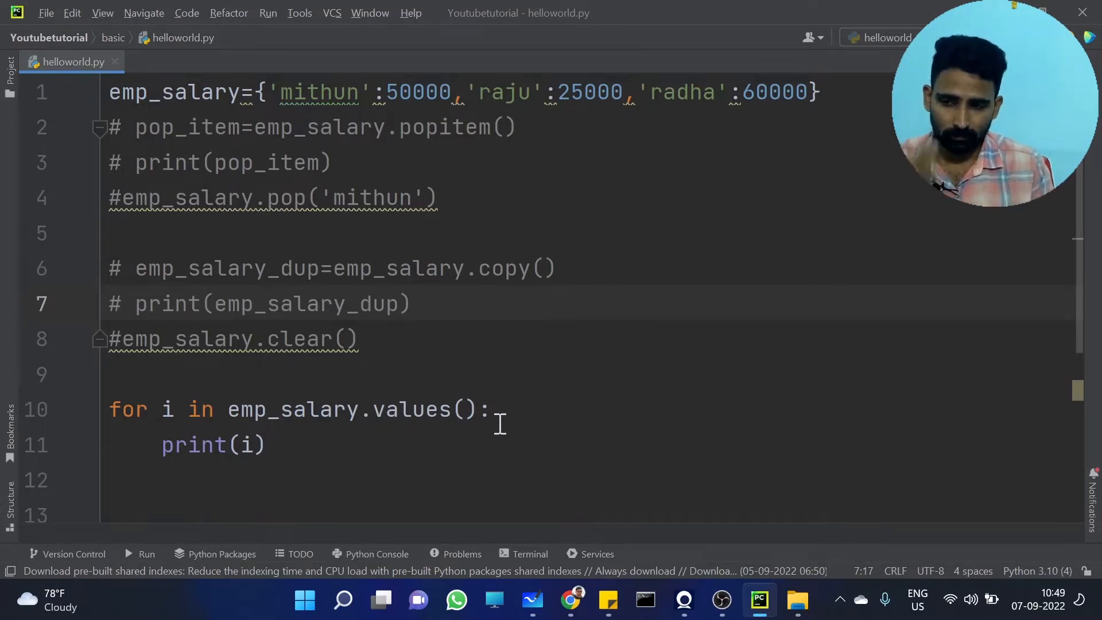
# Swap emp_salary.values() for emp_salary.keys(), run to print the names, then comment the loop out.
pyautogui.moveTo(229, 408); pyautogui.dragTo(474, 408)
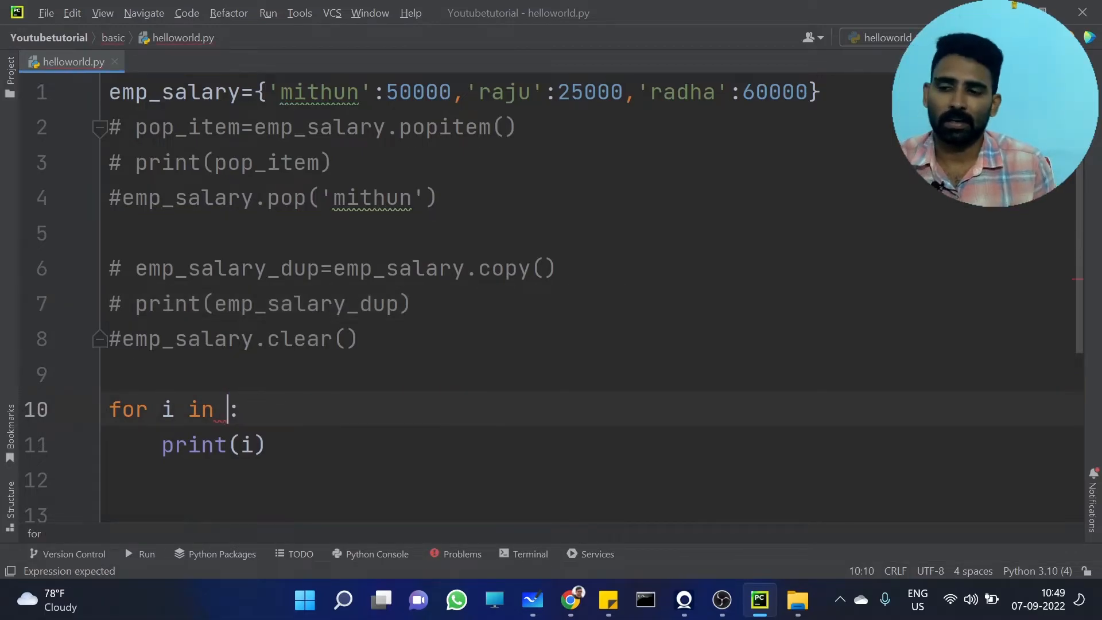
pyautogui.write('emp_salary.keys(')
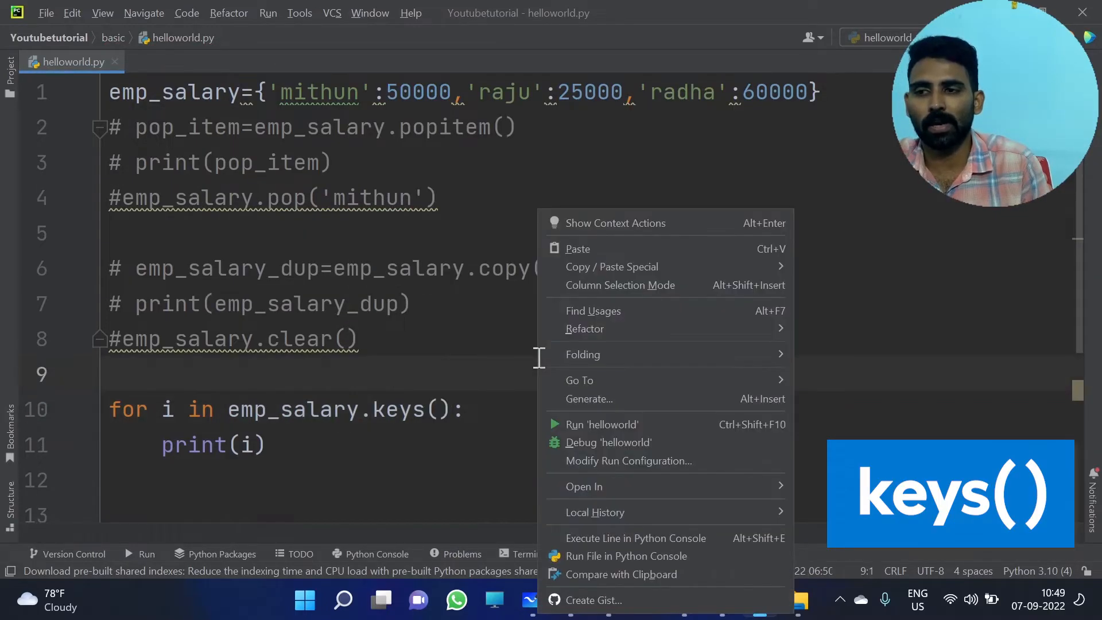
pyautogui.click(600, 424)
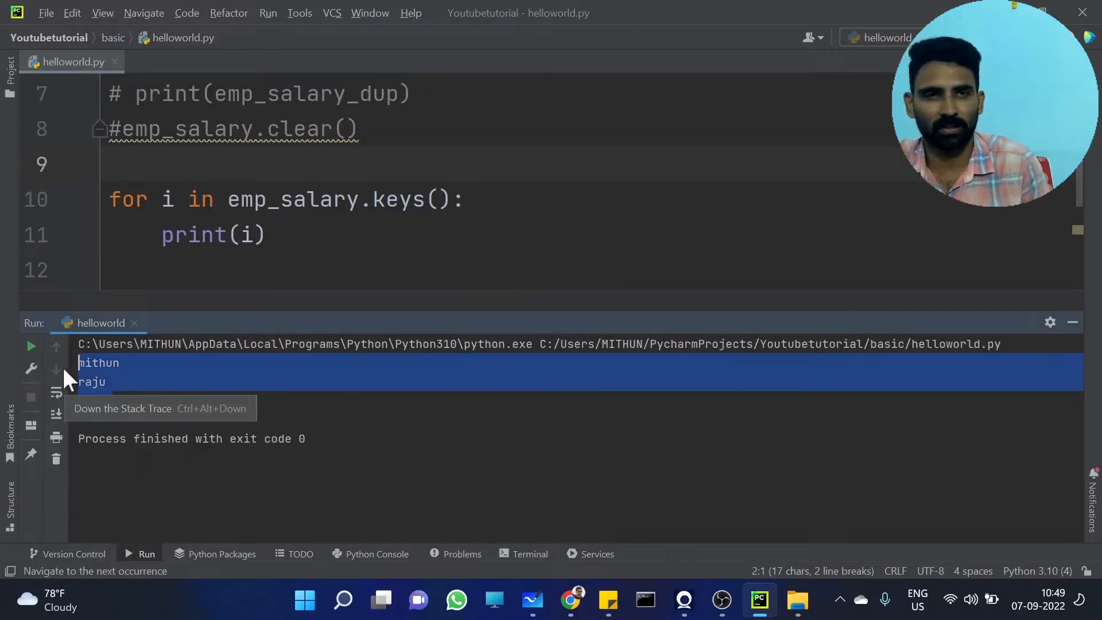
pyautogui.click(1073, 322)
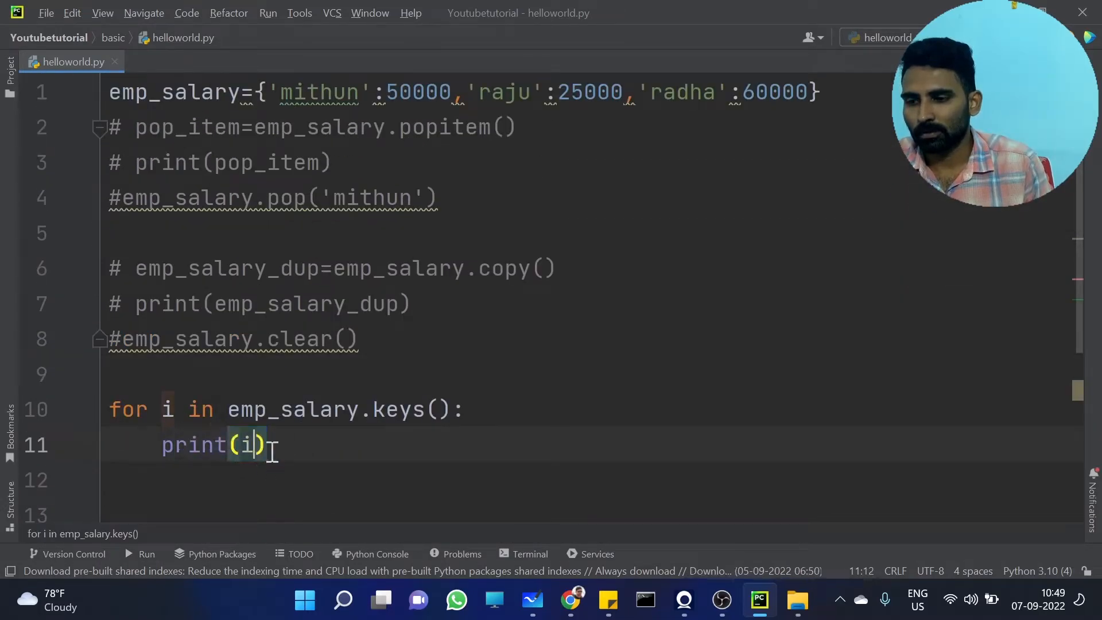
pyautogui.press('ctrl+slash')
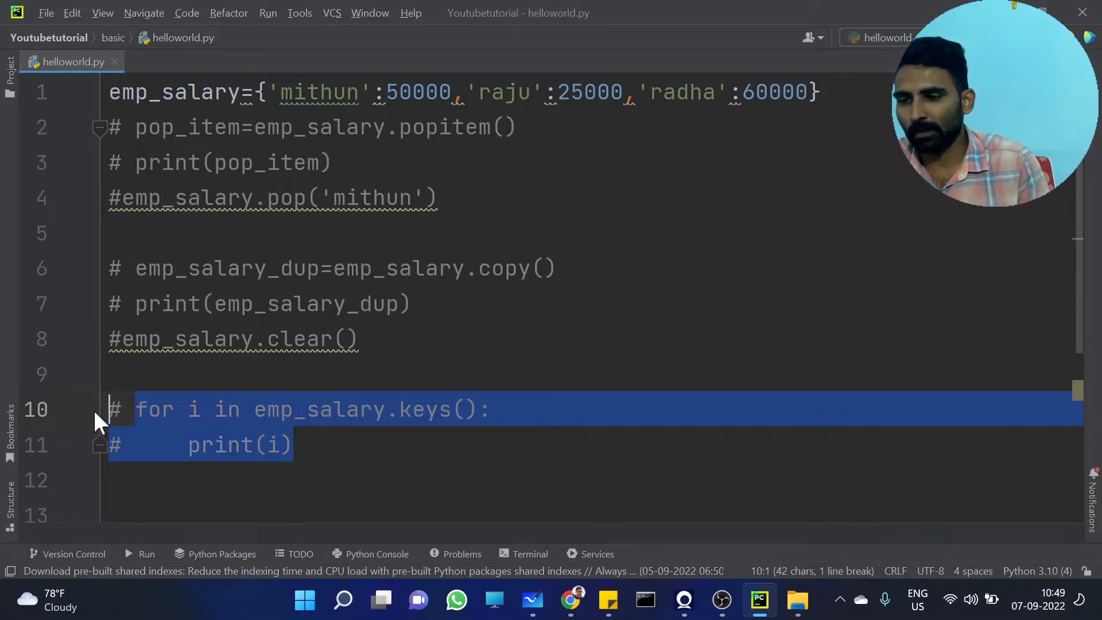
pyautogui.scroll(-3)
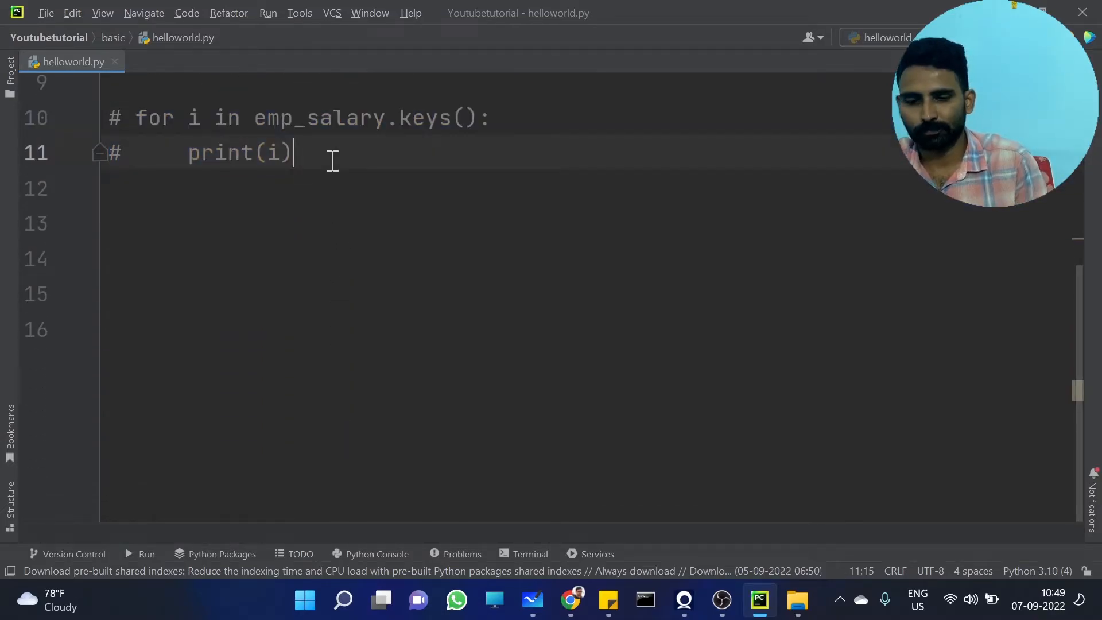
# Add print(emp_salary.keys()) and run it, printing dict_keys(['mithun', 'raju', 'radha']).
pyautogui.write('print(e')
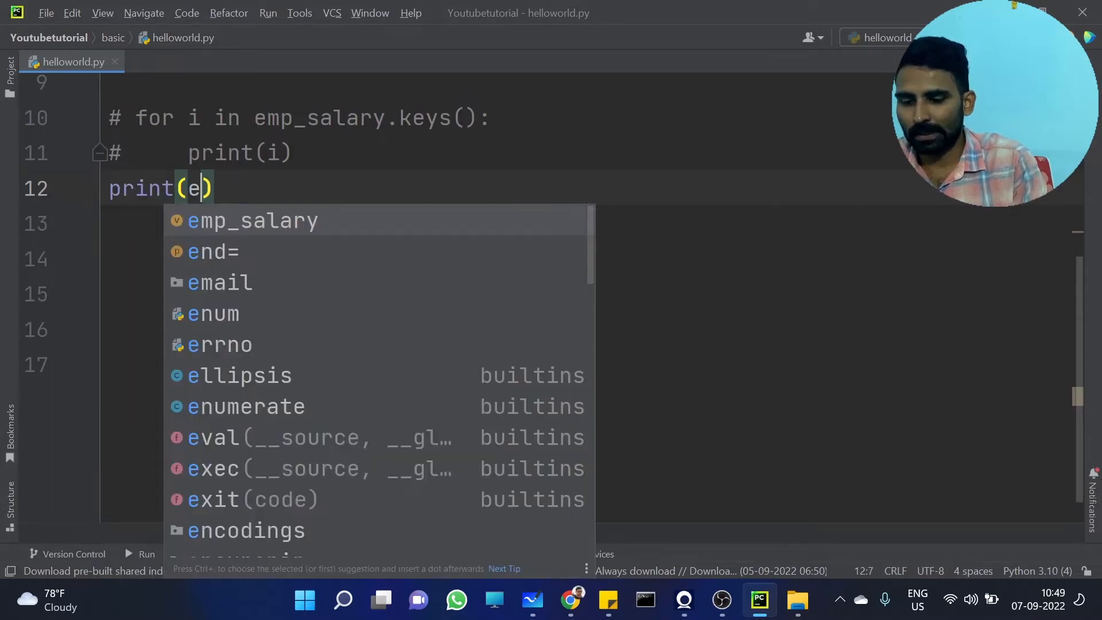
pyautogui.write('mp_salary.keys(')
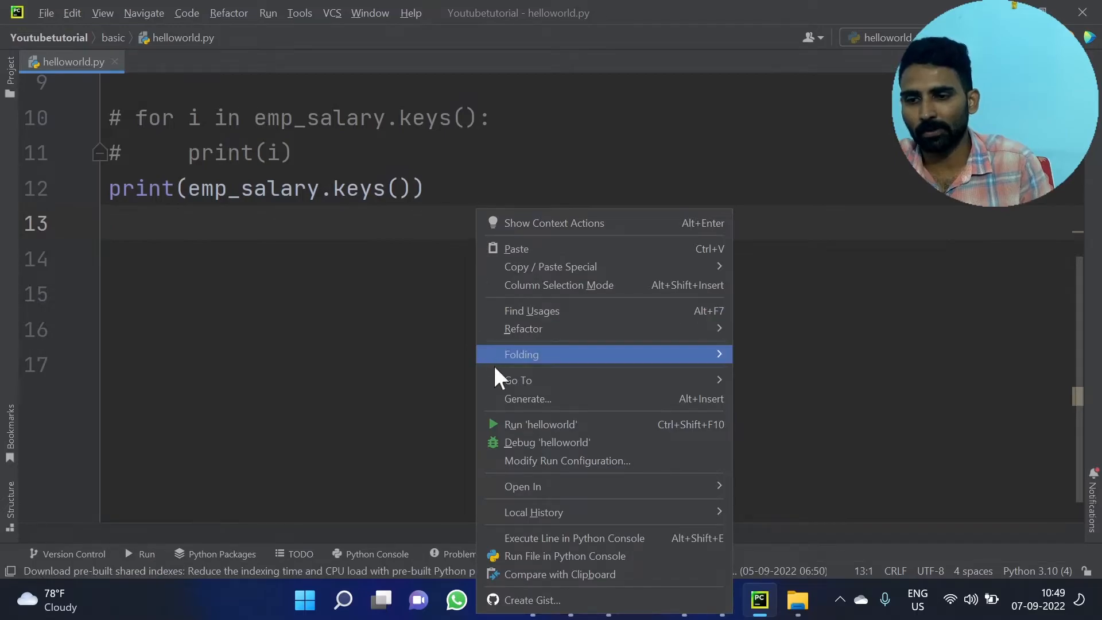
pyautogui.click(539, 424)
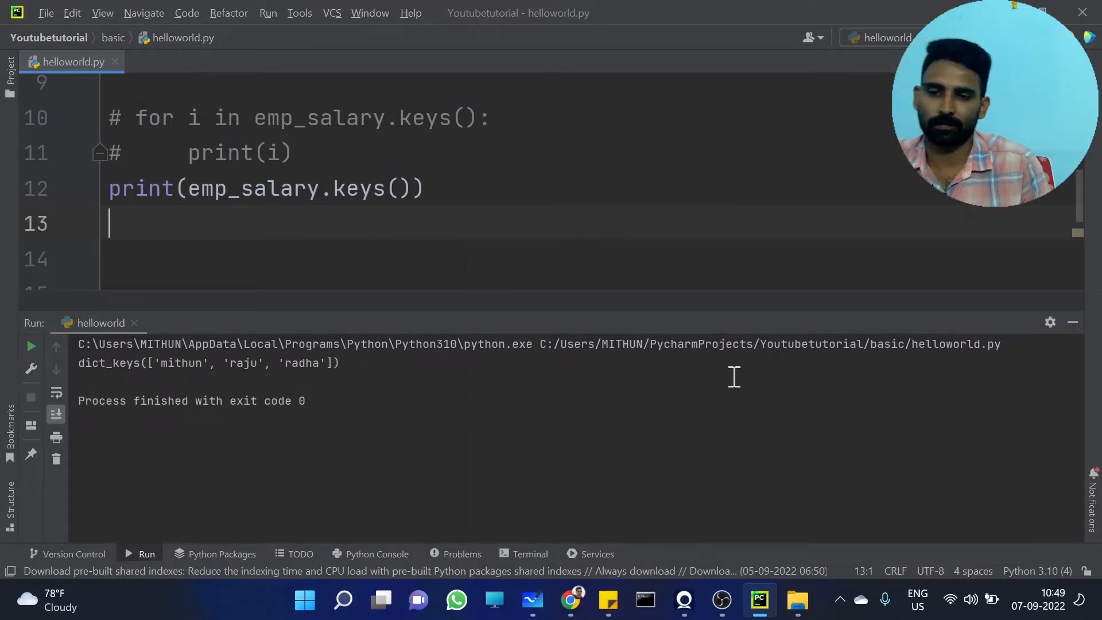
pyautogui.click(1072, 322)
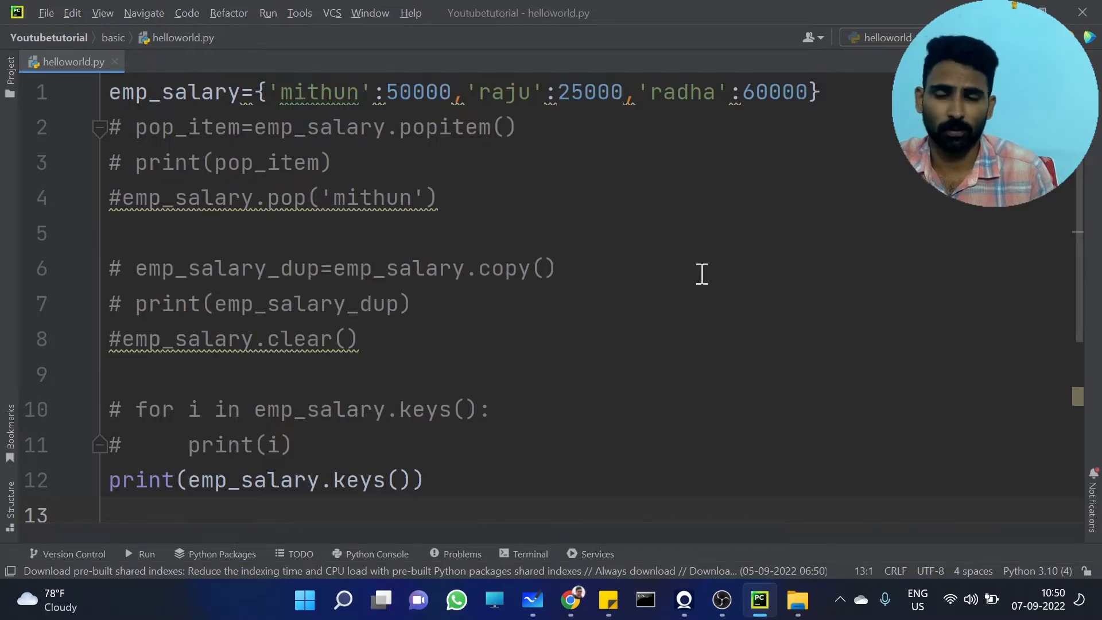
# Start an emp_salary. line below the print to browse the dictionary method suggestions.
pyautogui.scroll(-3)
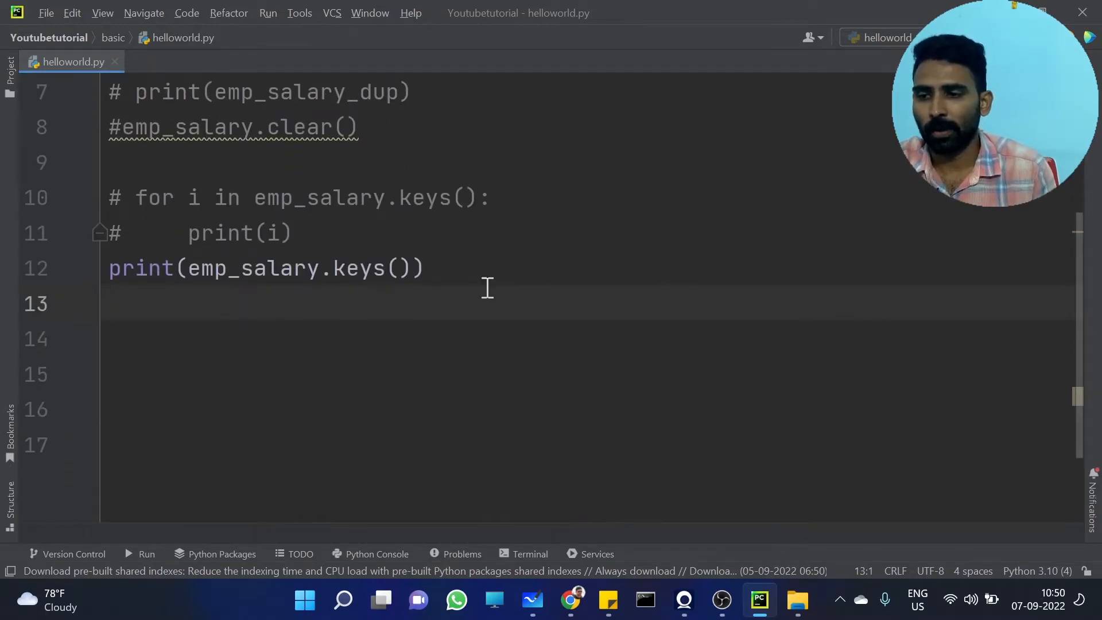
pyautogui.moveTo(411, 301)
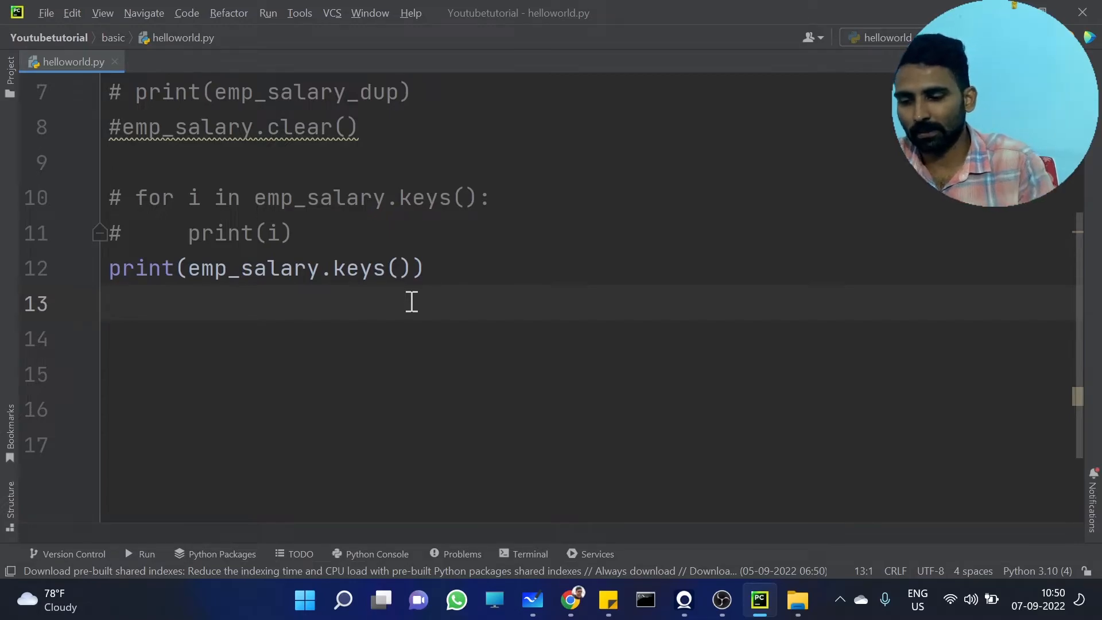
pyautogui.write('emp_salary.')
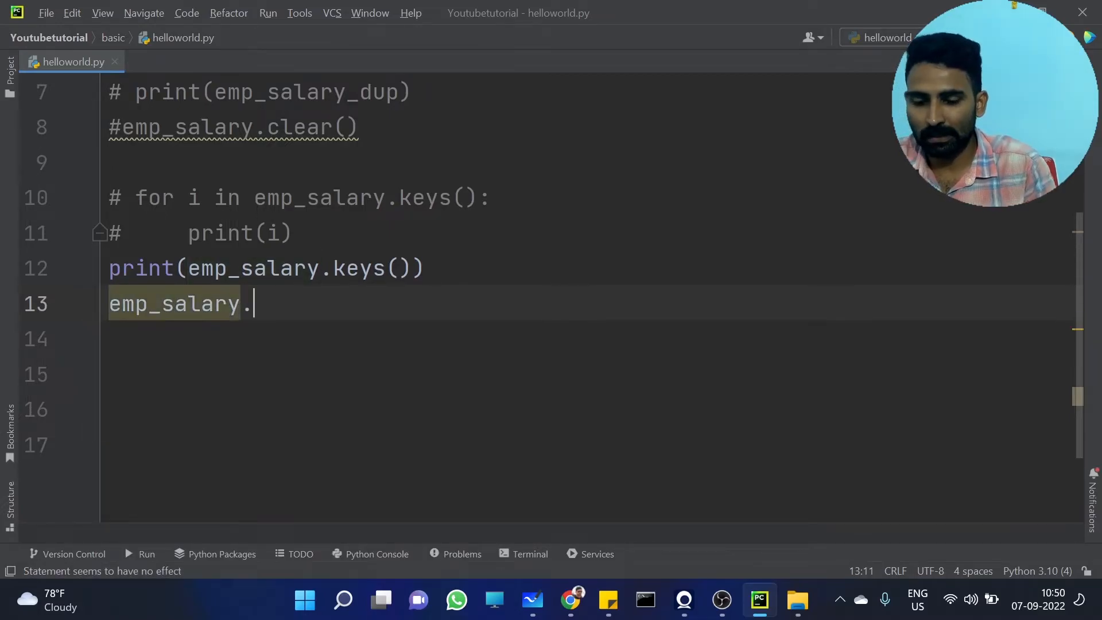
pyautogui.write('.')
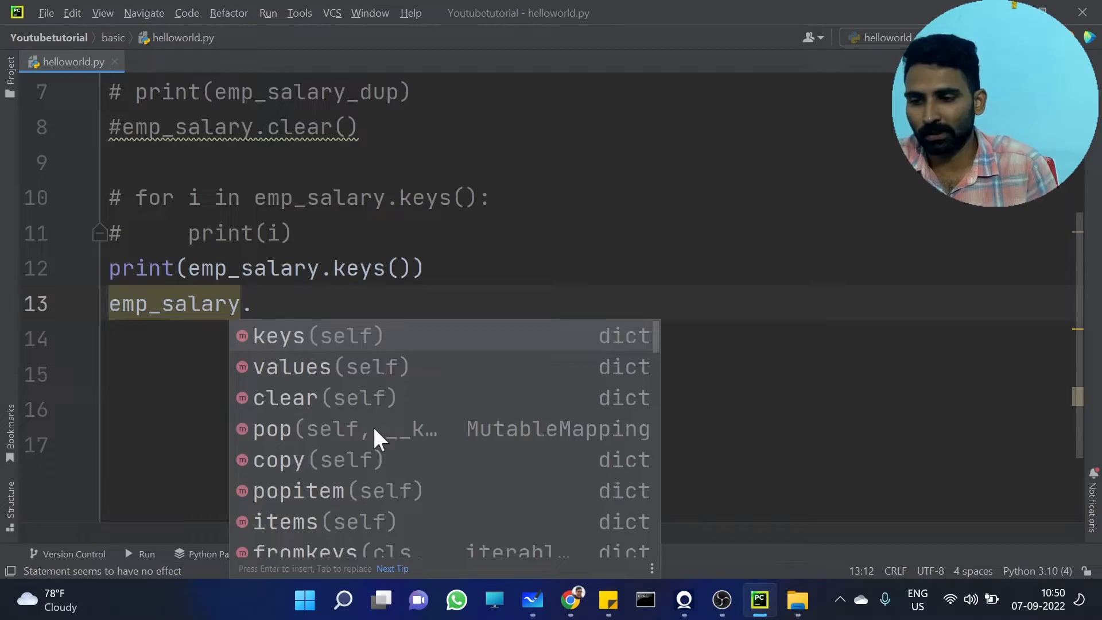
pyautogui.moveTo(345, 479)
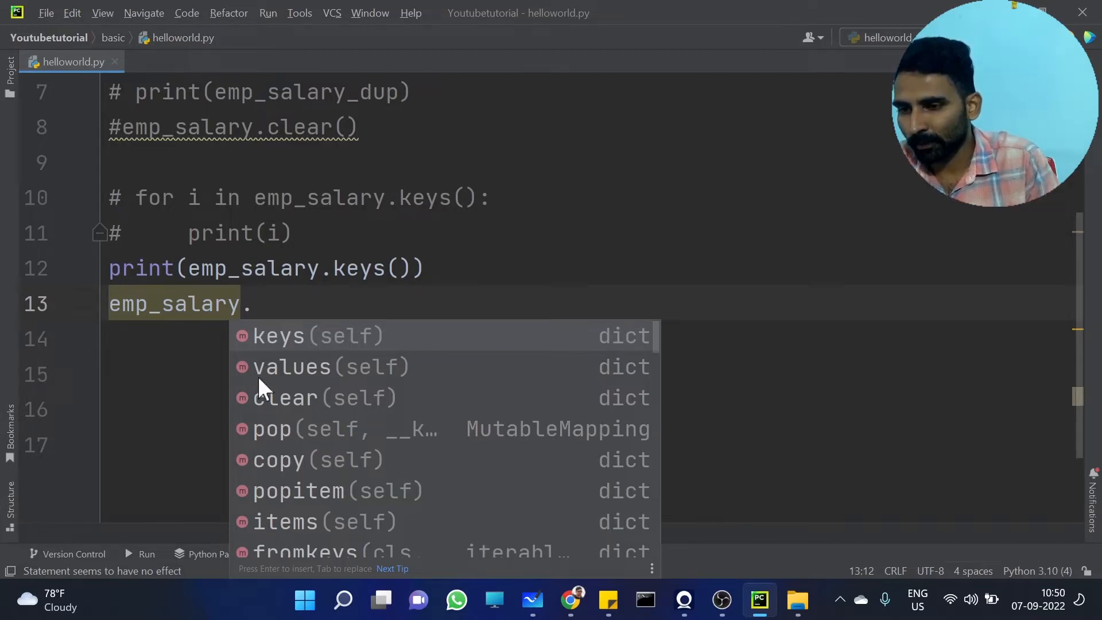
pyautogui.moveTo(344, 446)
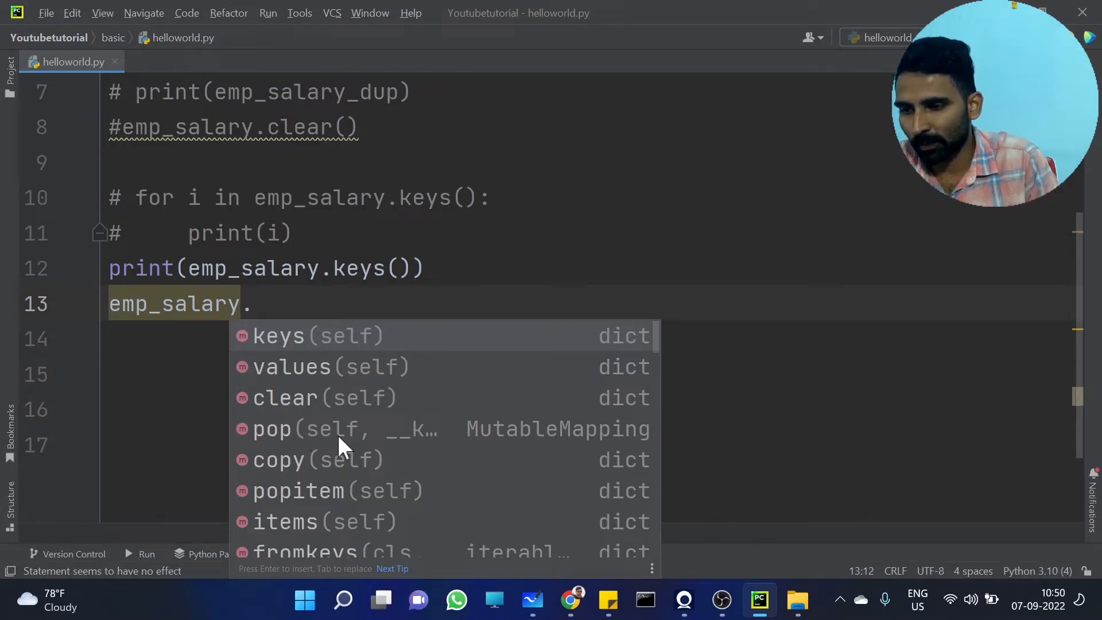
pyautogui.moveTo(324, 507)
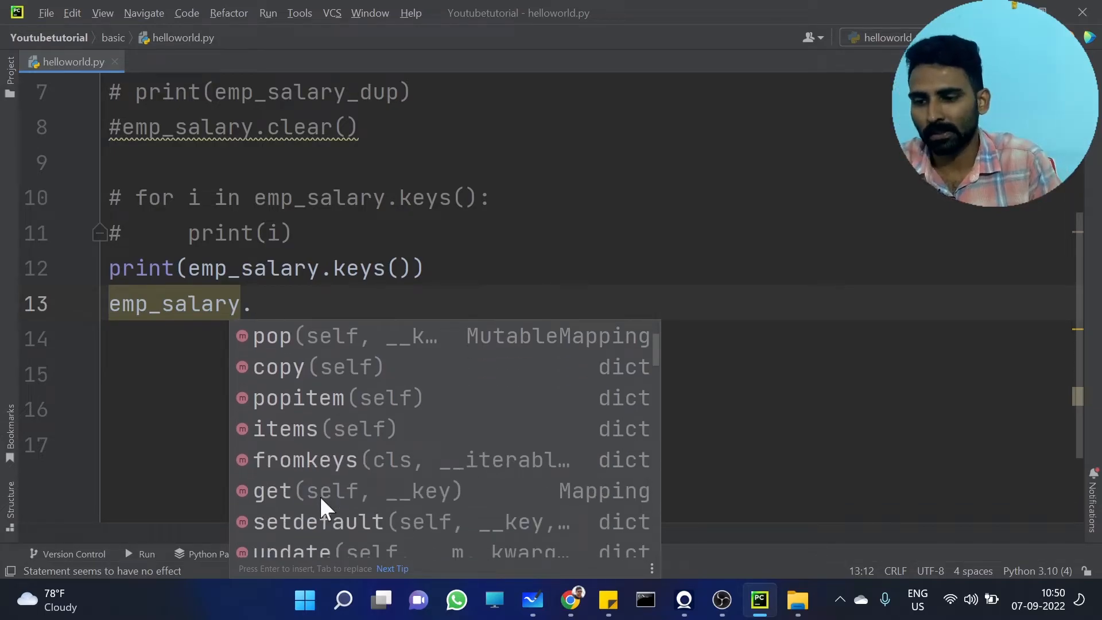
pyautogui.moveTo(328, 463)
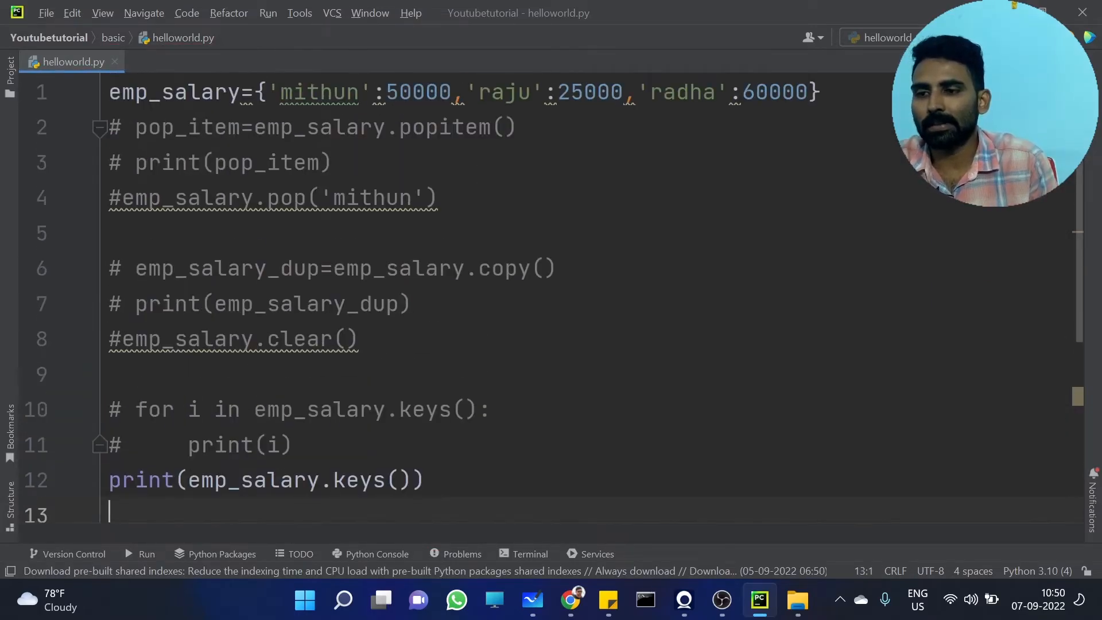
# Write print(emp_salary['raju']) under the dictionary and run it to print raju's salary.
pyautogui.scroll(-3)
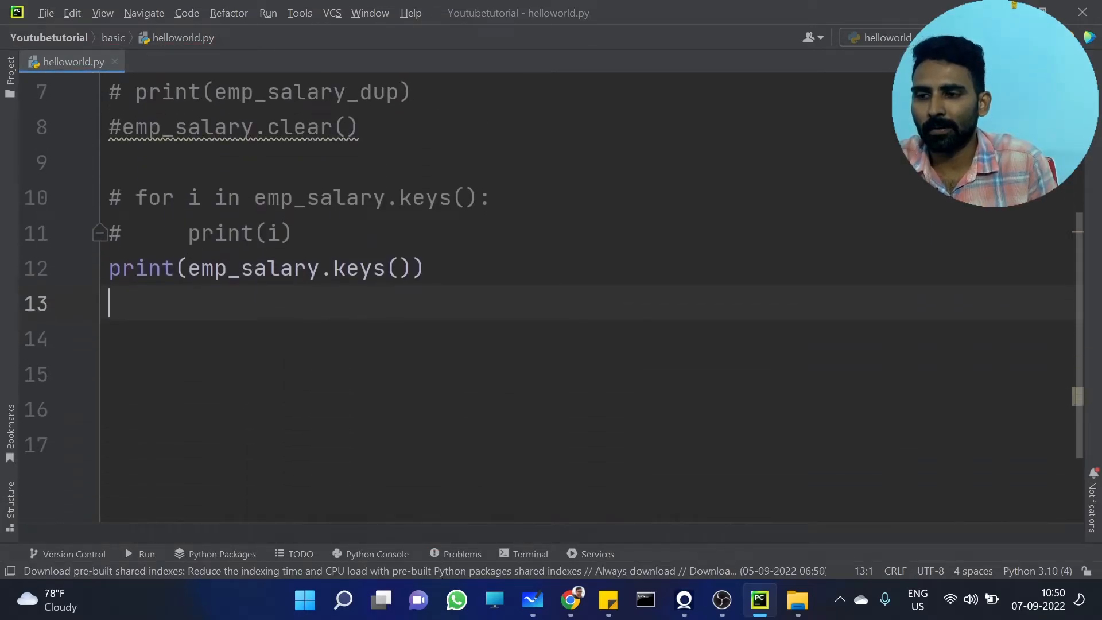
pyautogui.write('p')
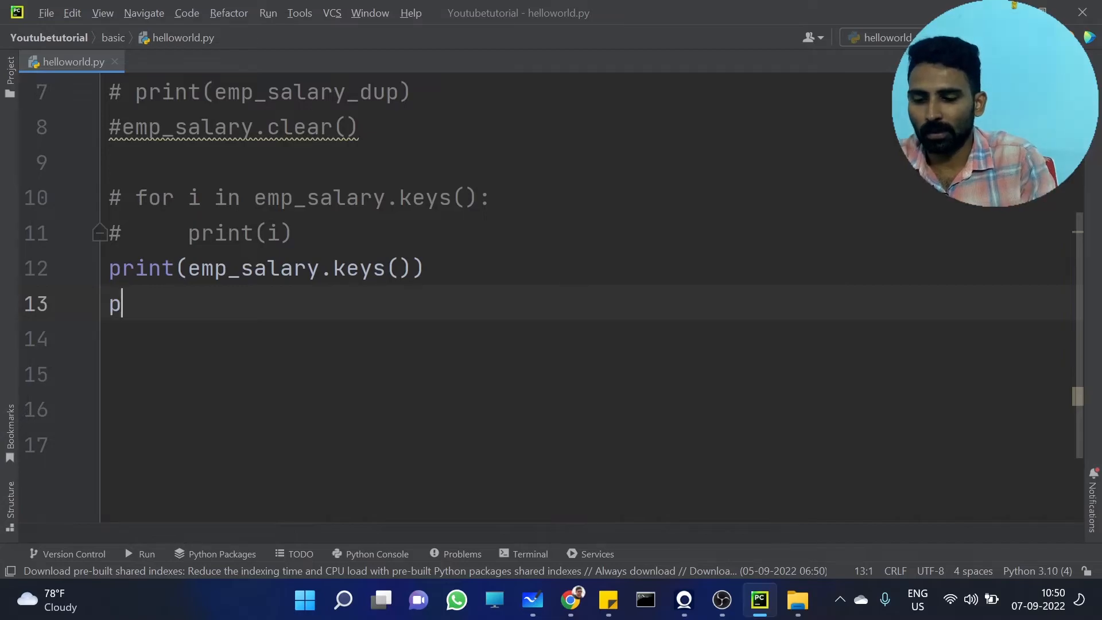
pyautogui.write('rint(')
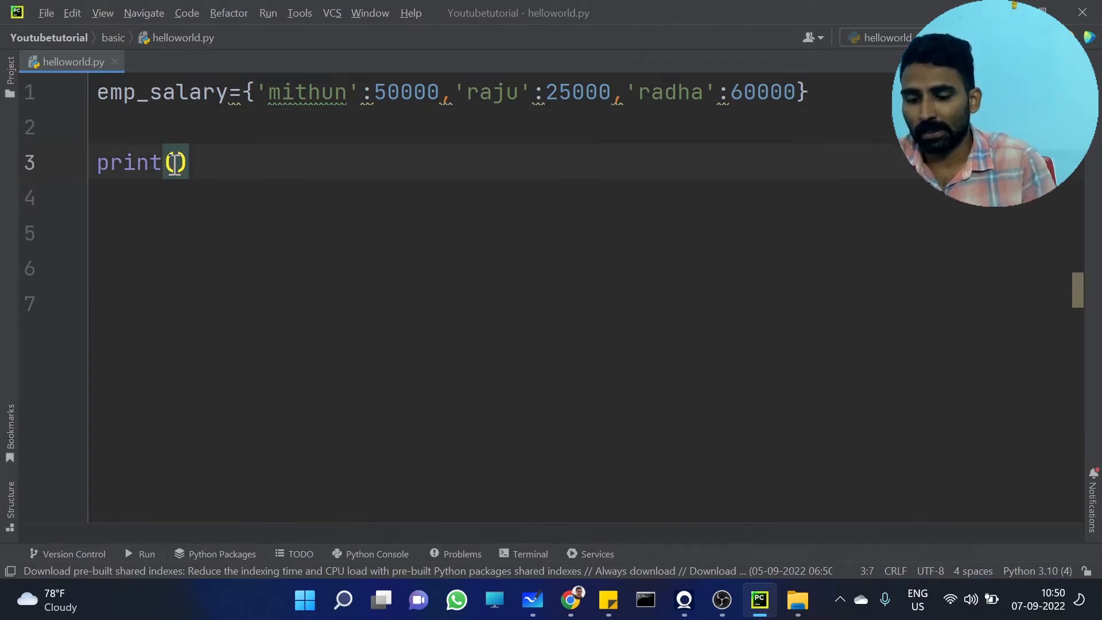
pyautogui.write('emp_salary[')
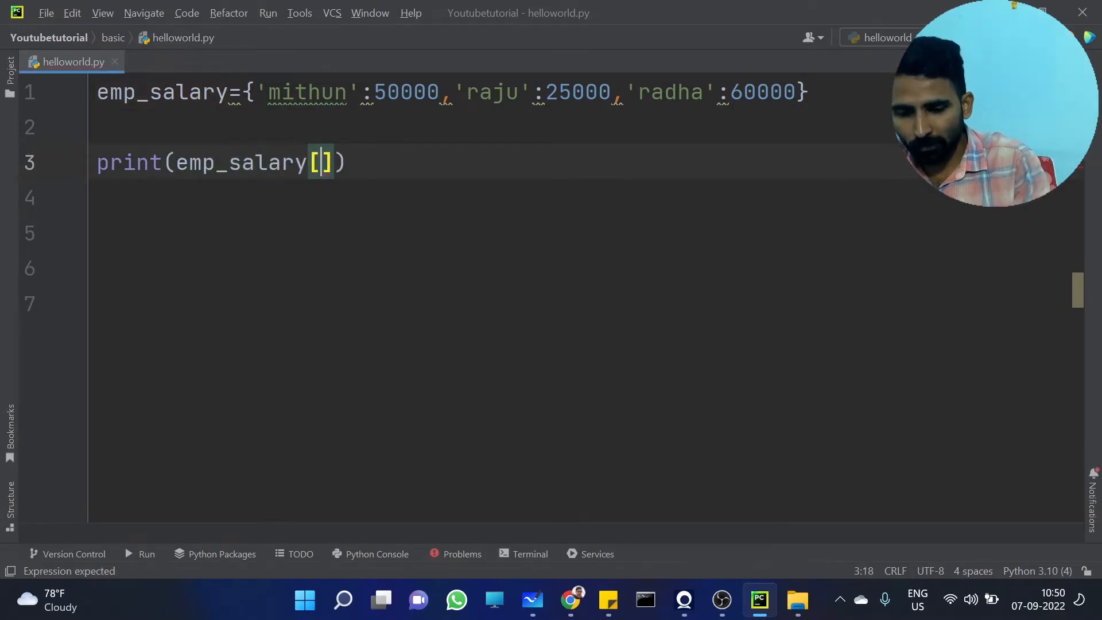
pyautogui.write("'raju'")
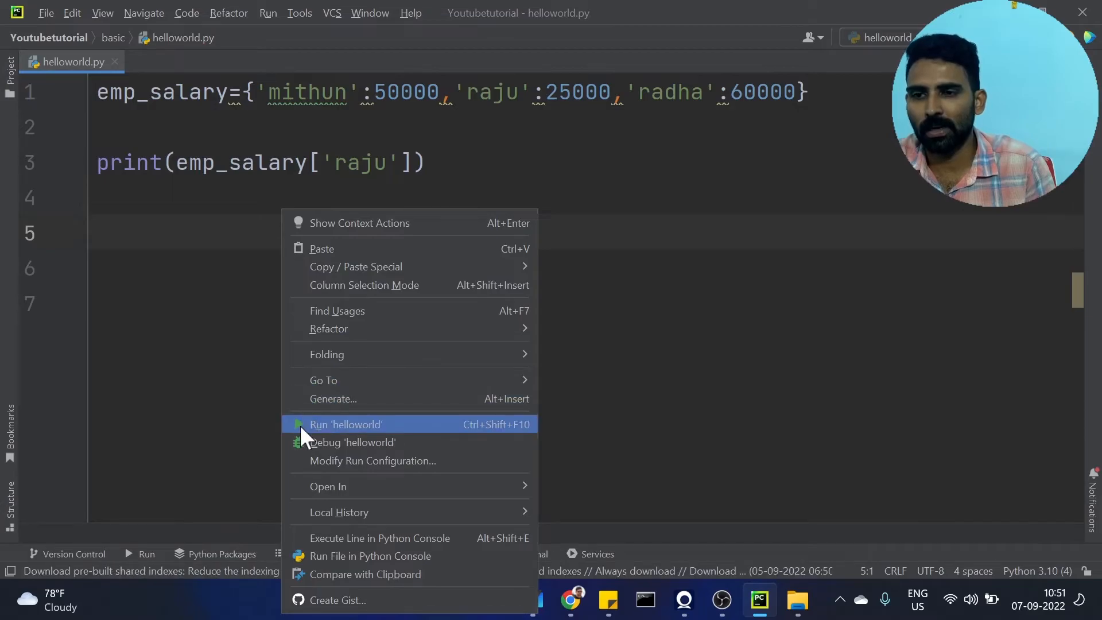
pyautogui.click(345, 424)
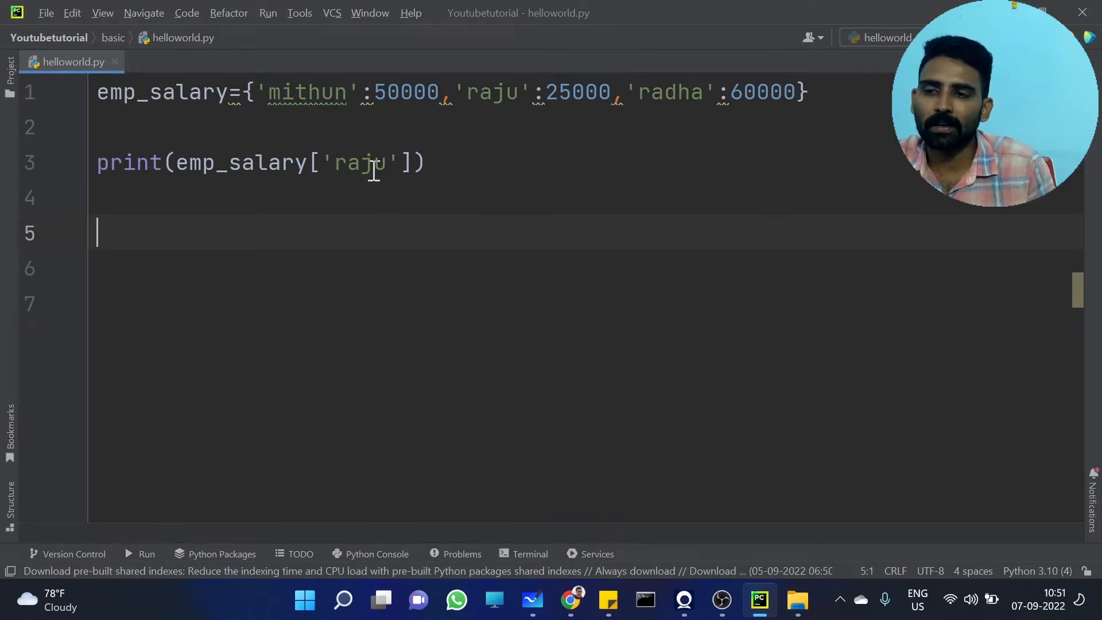
# Change the key to 'rafi' and run, raising KeyError: 'rafi'.
pyautogui.doubleClick(359, 162)
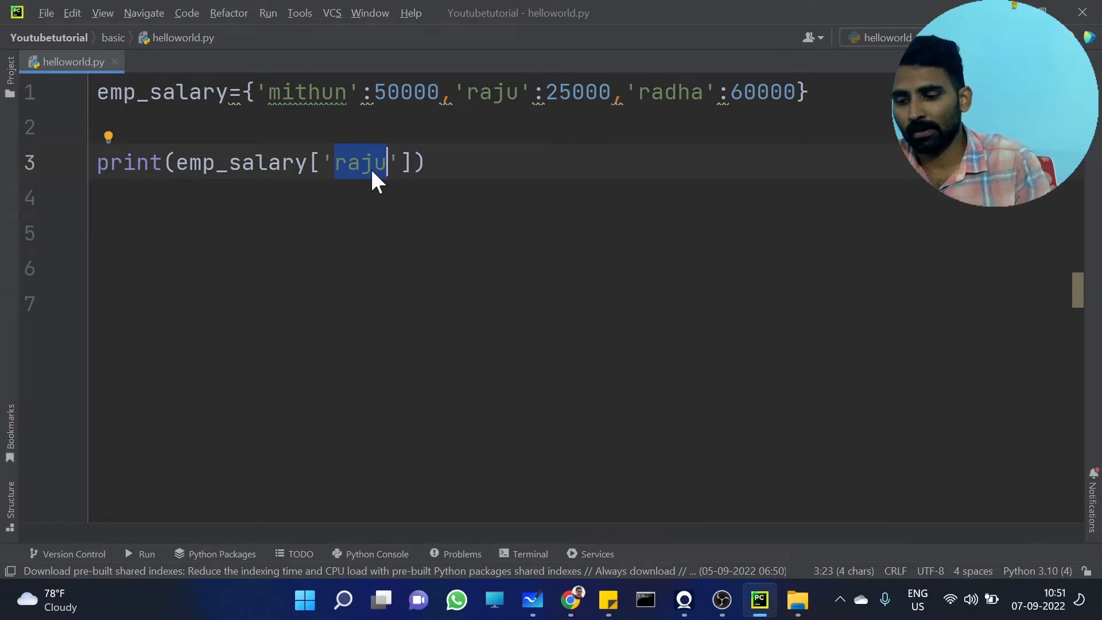
pyautogui.write('rafi')
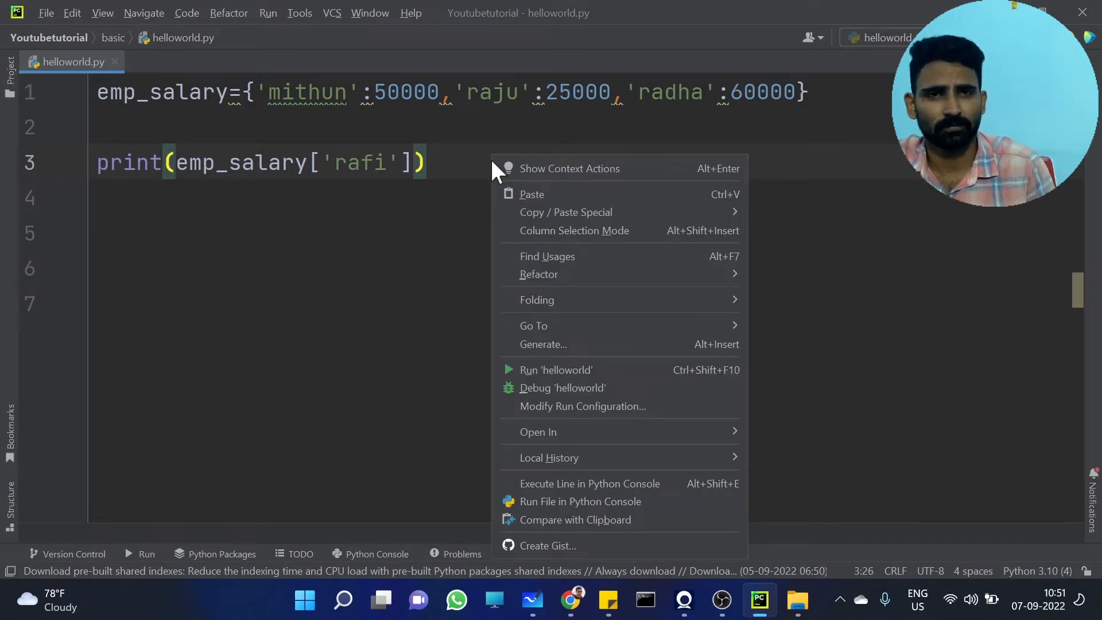
pyautogui.click(556, 370)
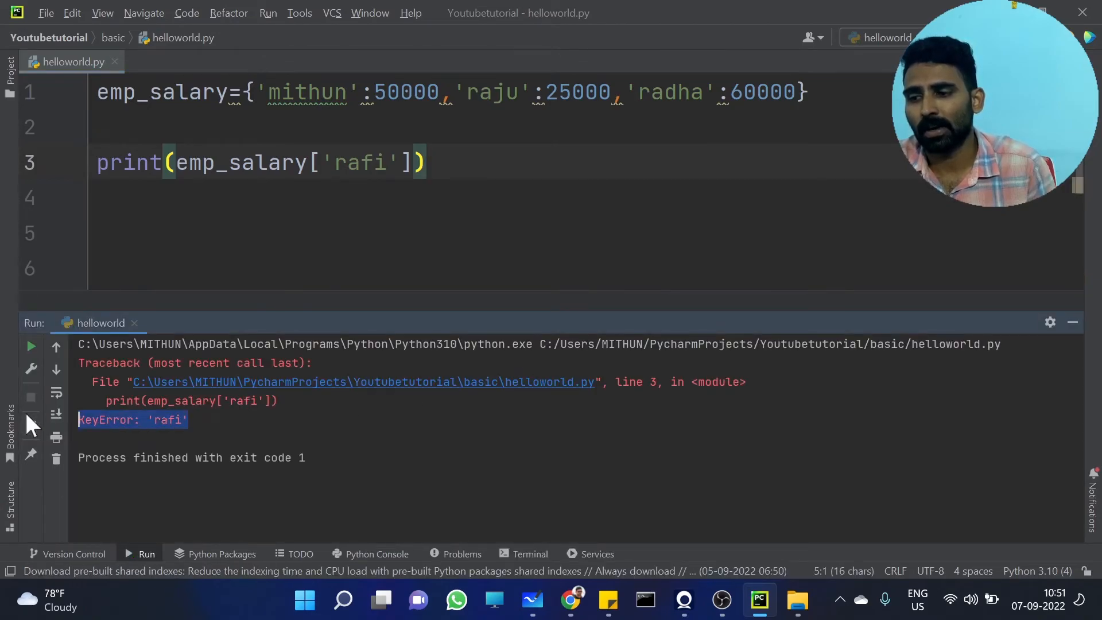
pyautogui.click(1072, 322)
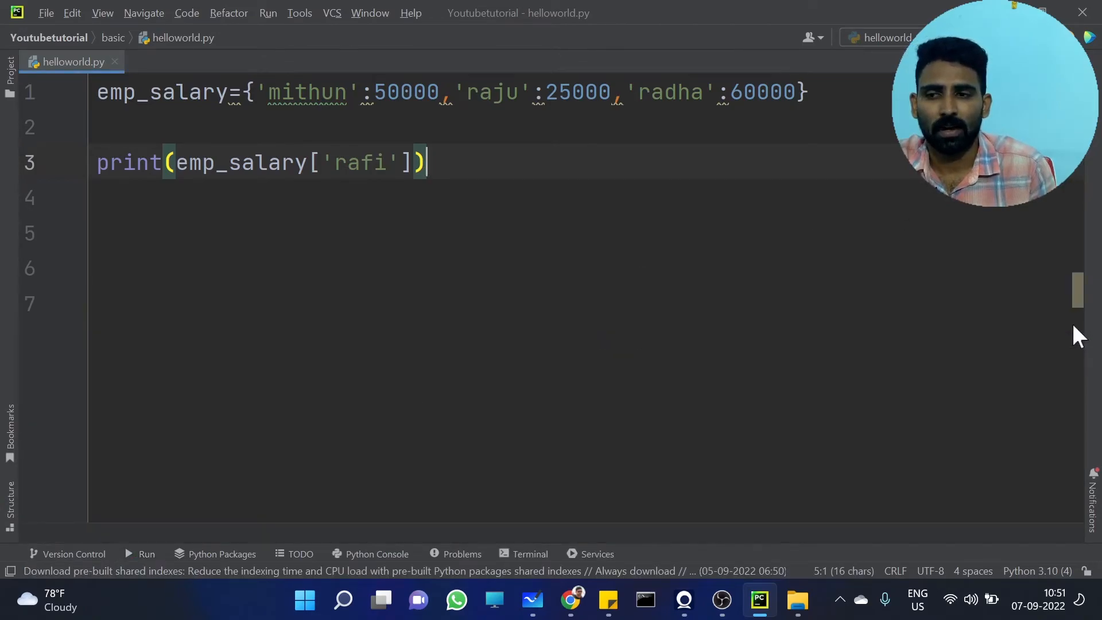
# Remove the ['rafi'] lookup, leaving print(emp_salary).
pyautogui.click(408, 162)
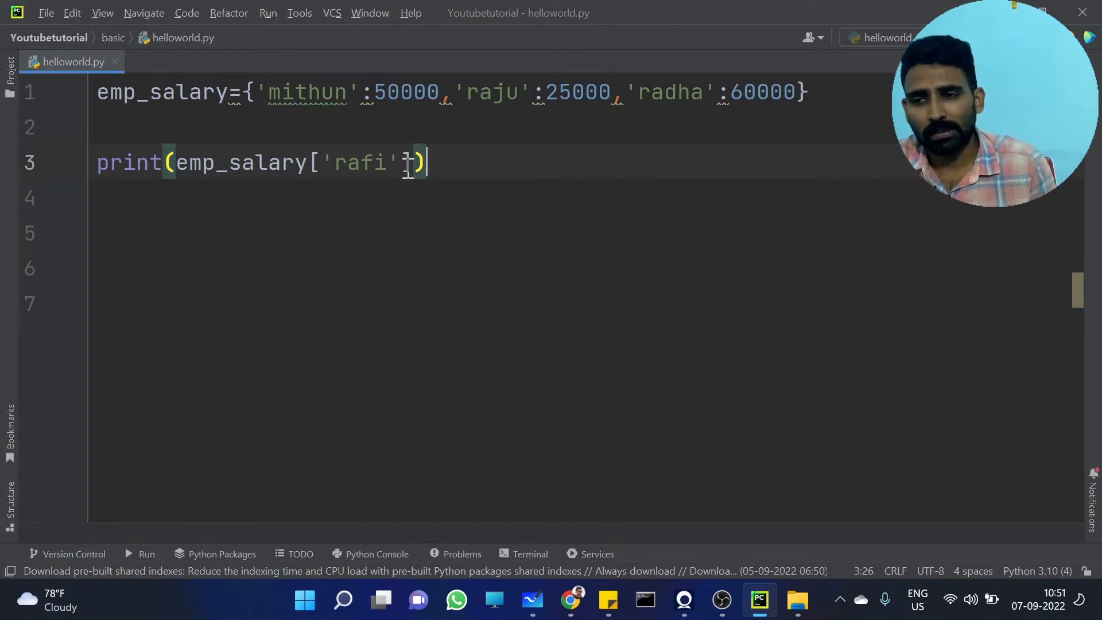
pyautogui.press('BackSpace')
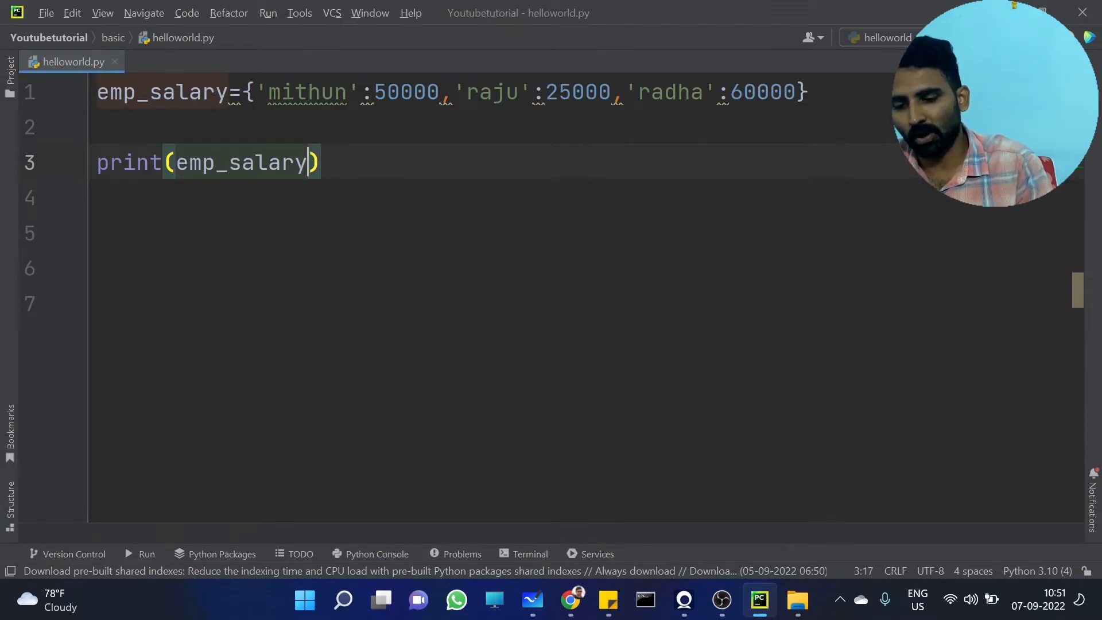
# Make the line print(emp_salary.get('rafi')) and run it, printing None instead of KeyError.
pyautogui.write('.get(')
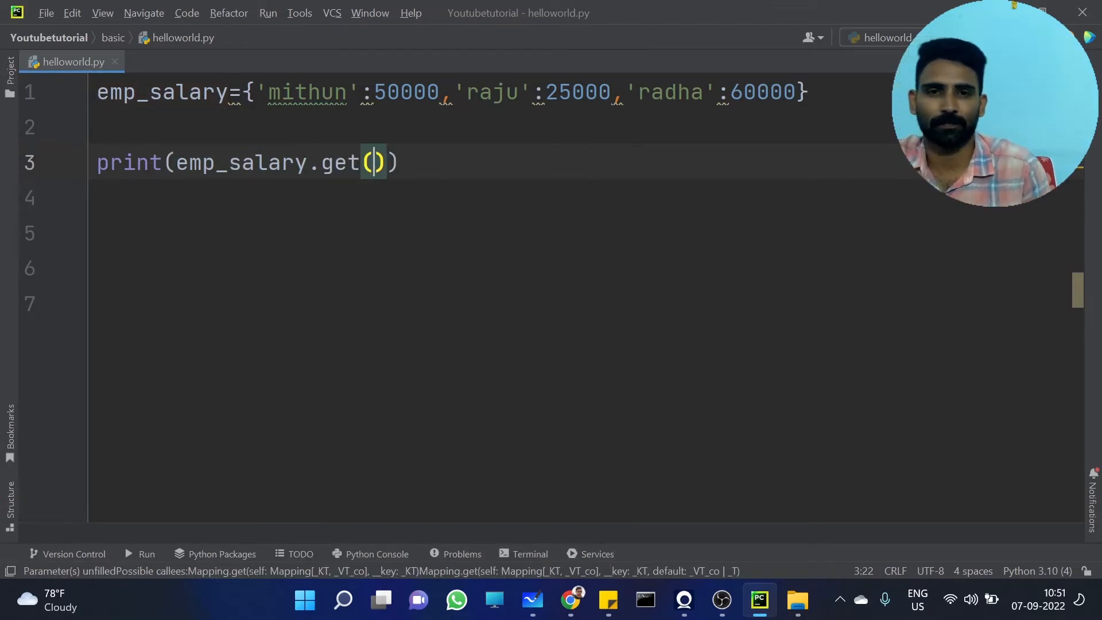
pyautogui.click(372, 161)
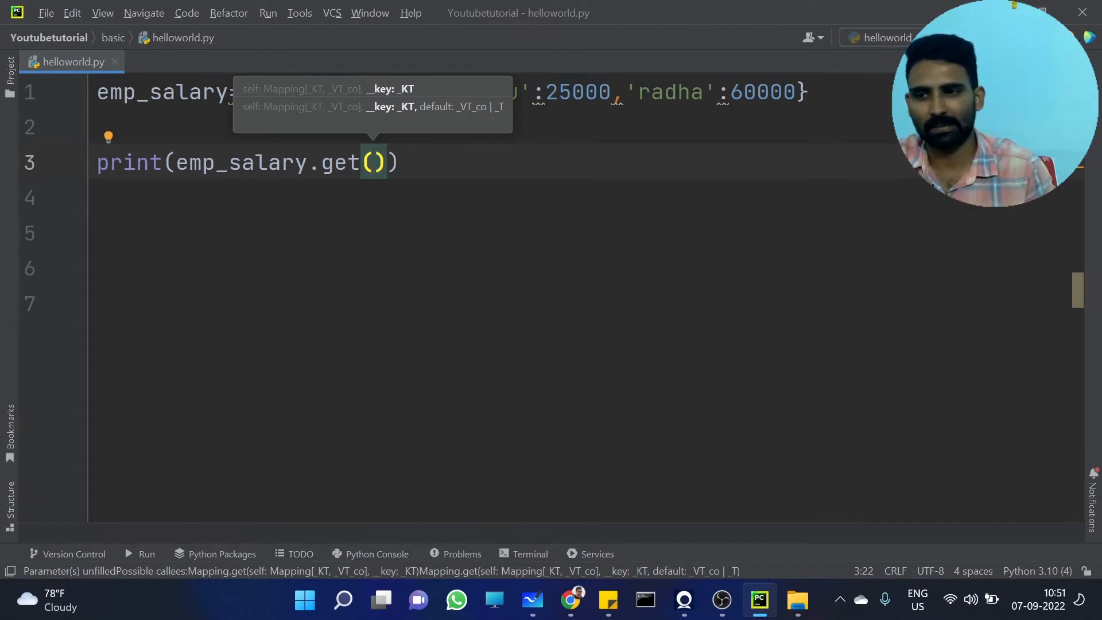
pyautogui.write("'")
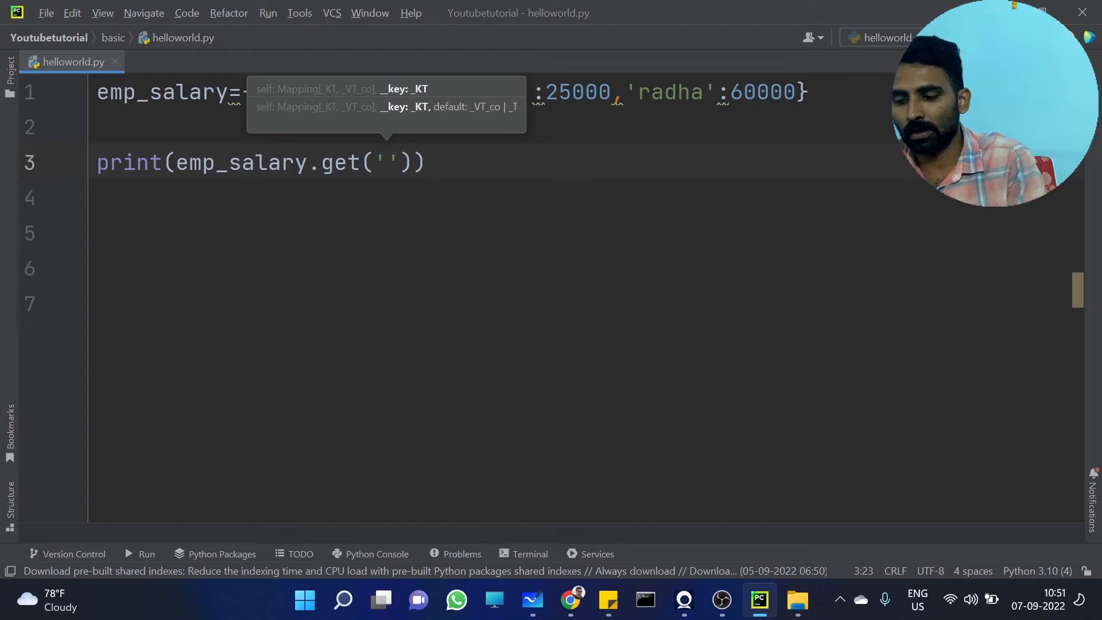
pyautogui.write('rafi')
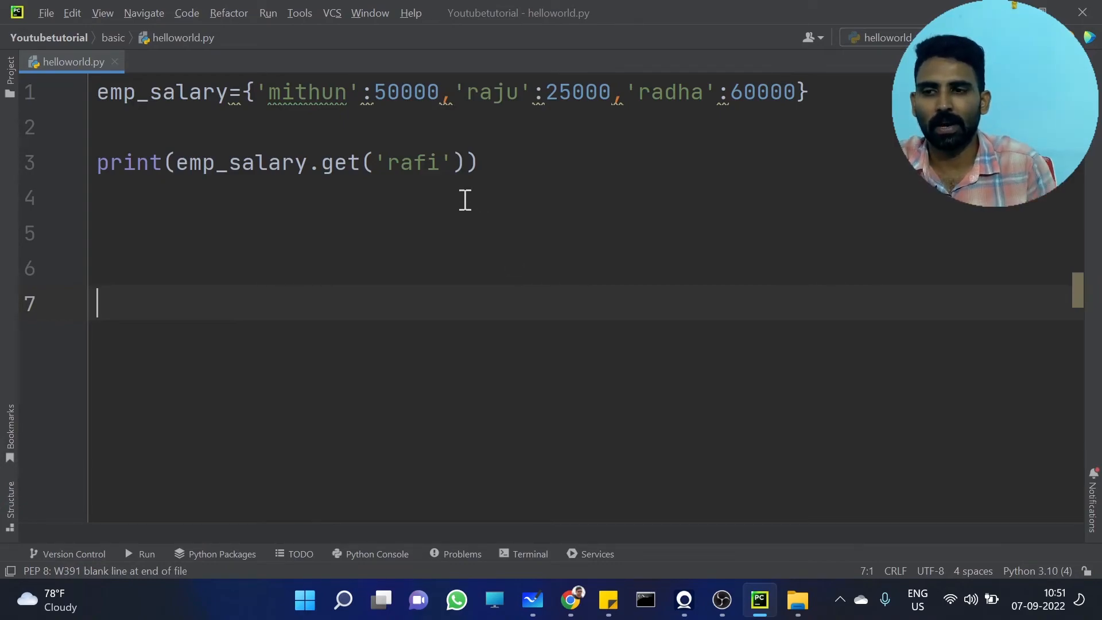
pyautogui.rightClick(464, 200)
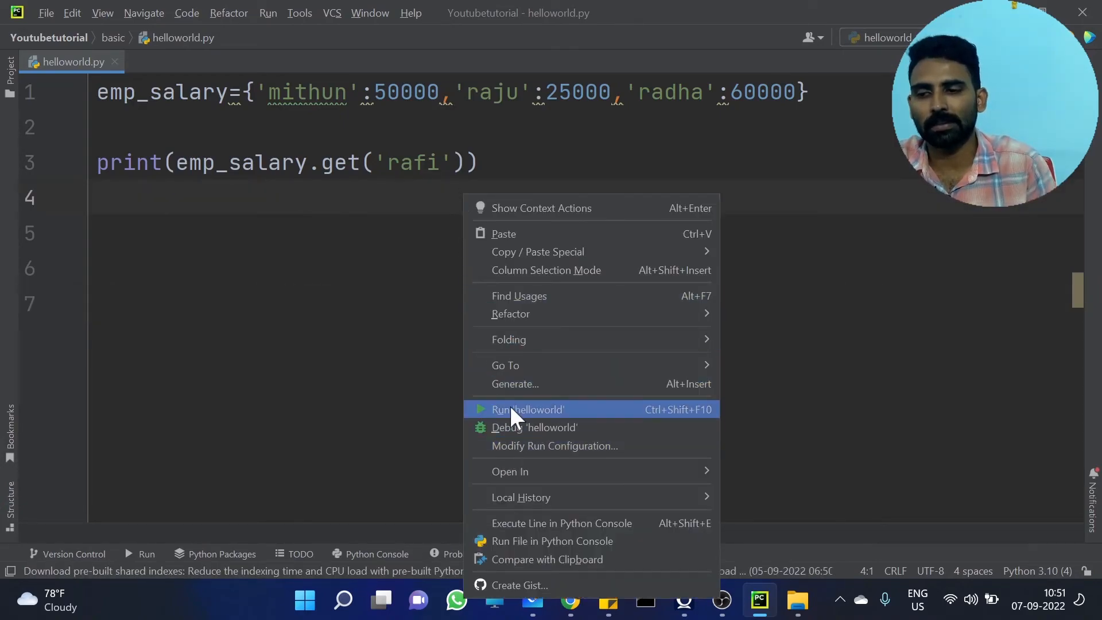
pyautogui.click(527, 409)
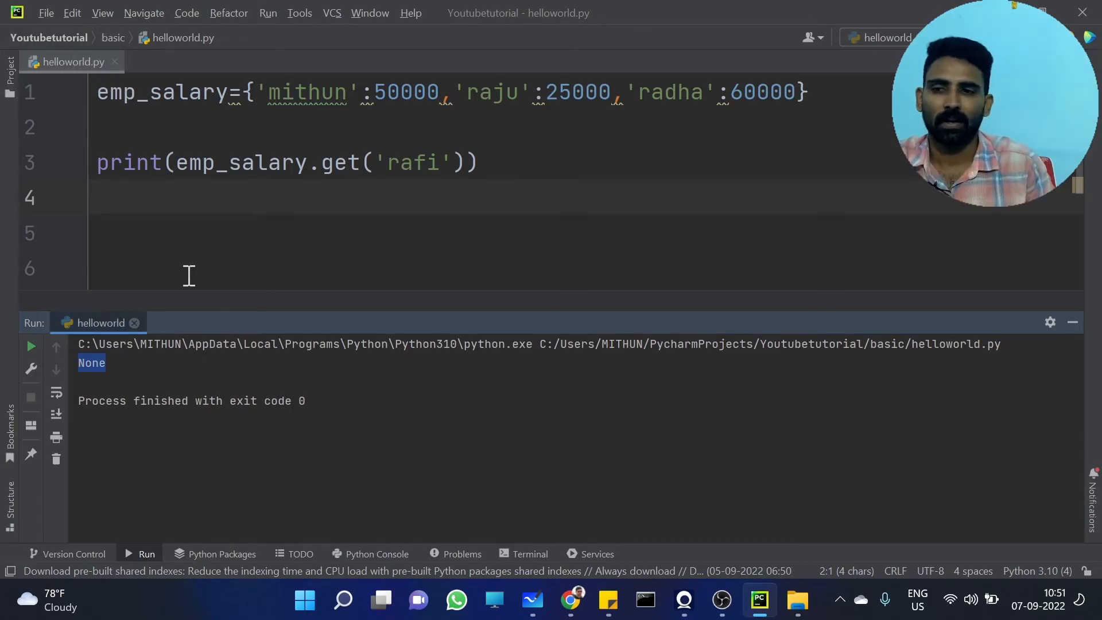
pyautogui.doubleClick(411, 162)
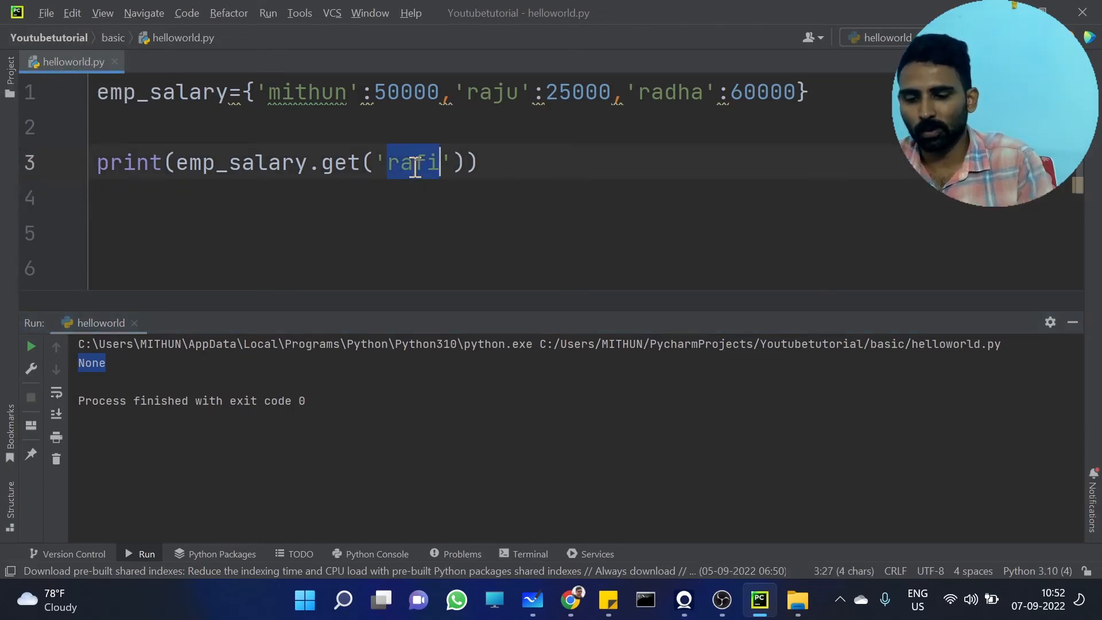
# Replace rafi with mithun in get(), run to print 50000, and close the run output.
pyautogui.write('mithun')
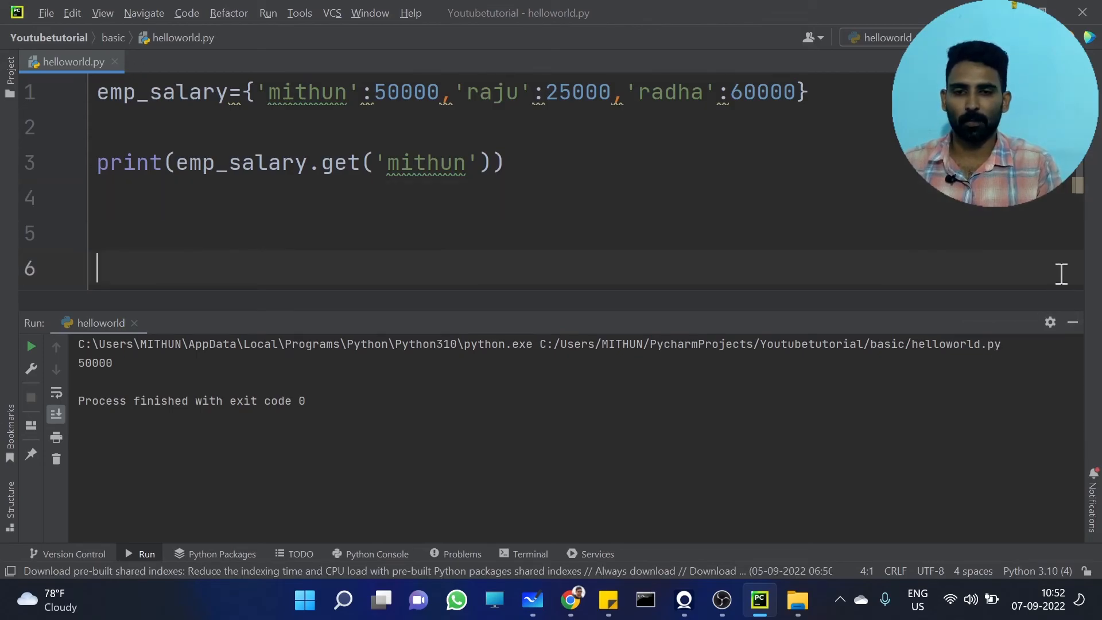
pyautogui.click(1073, 321)
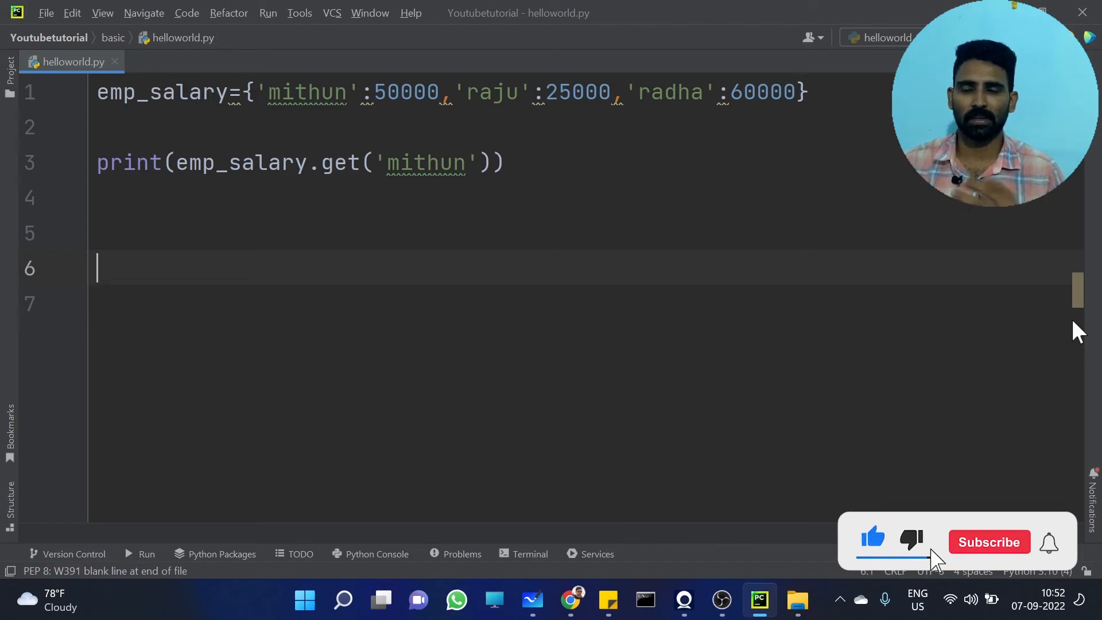
pyautogui.click(988, 541)
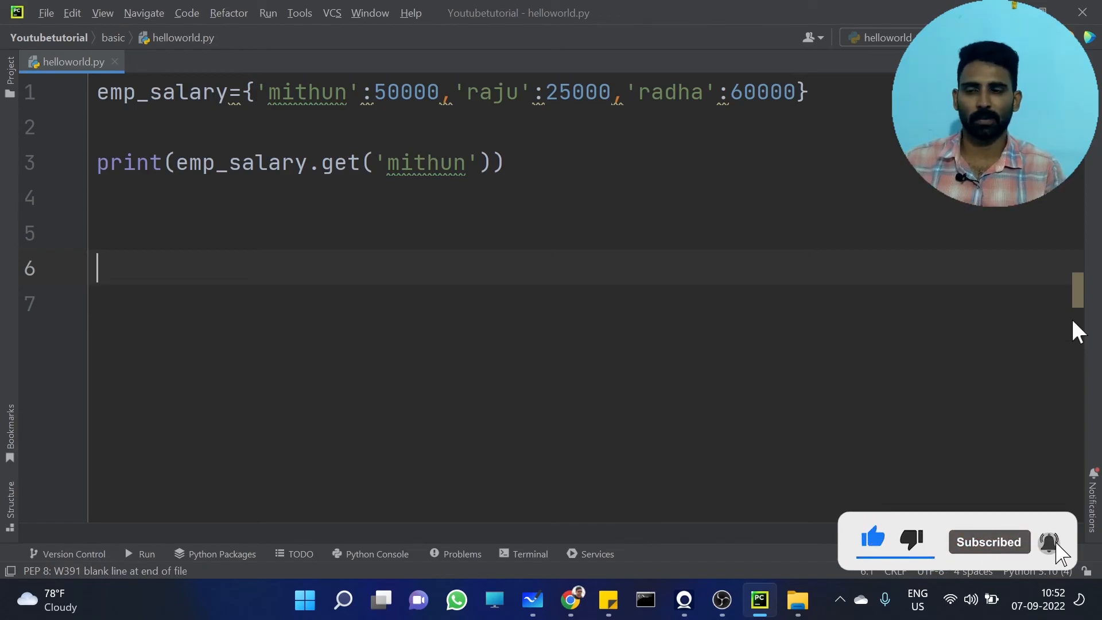